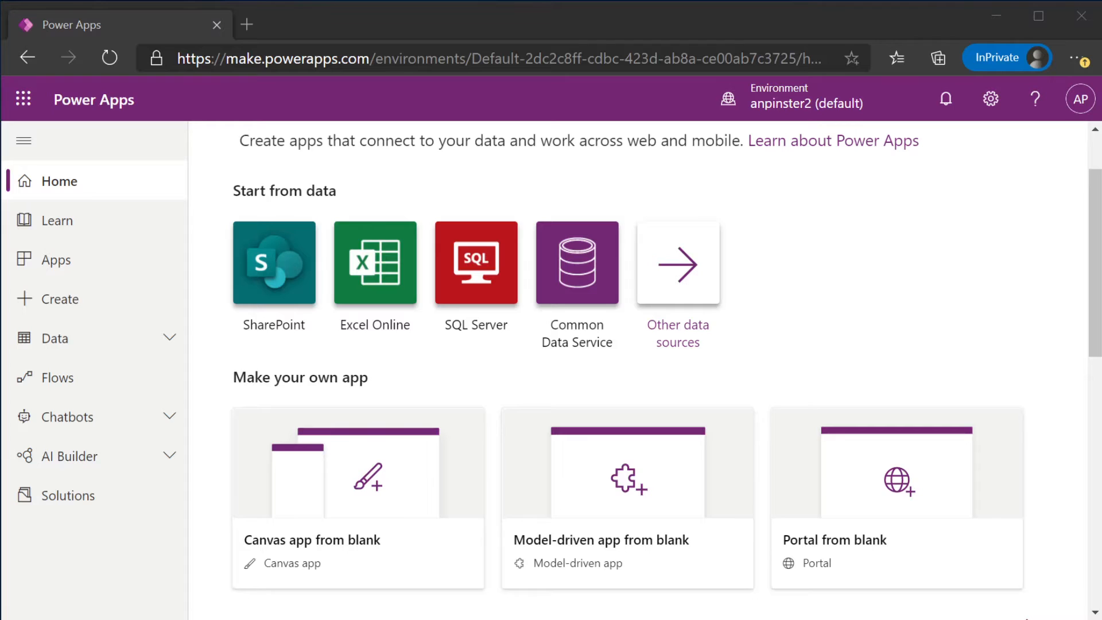
Try a blank portal named Trip at address tripplanner1, check availability, then abandon it
click(492, 58)
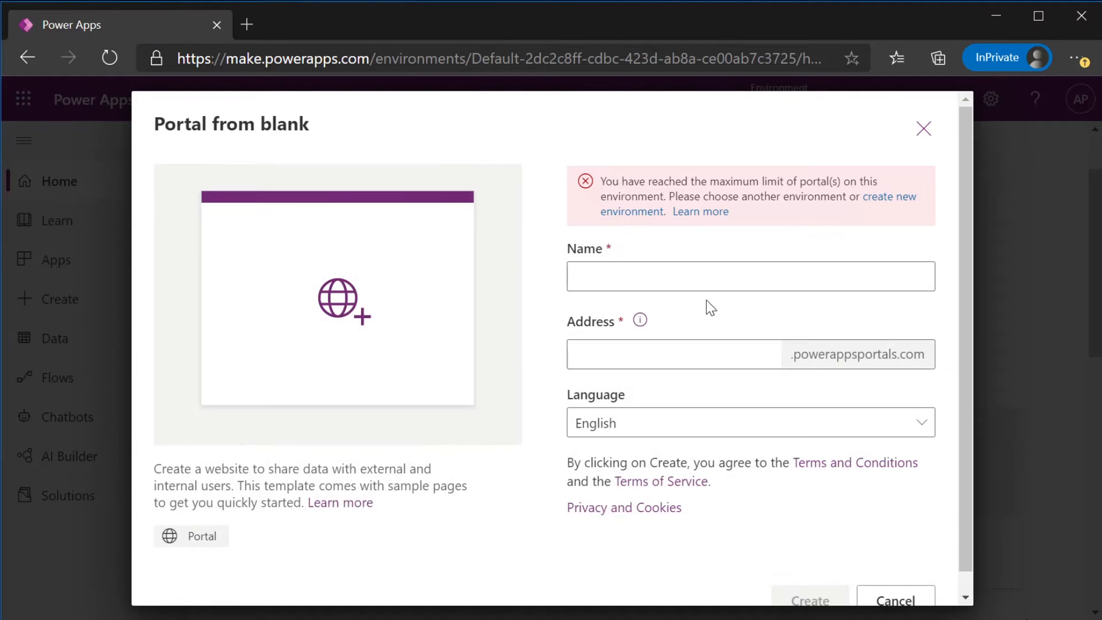
text(Trip PLanner)
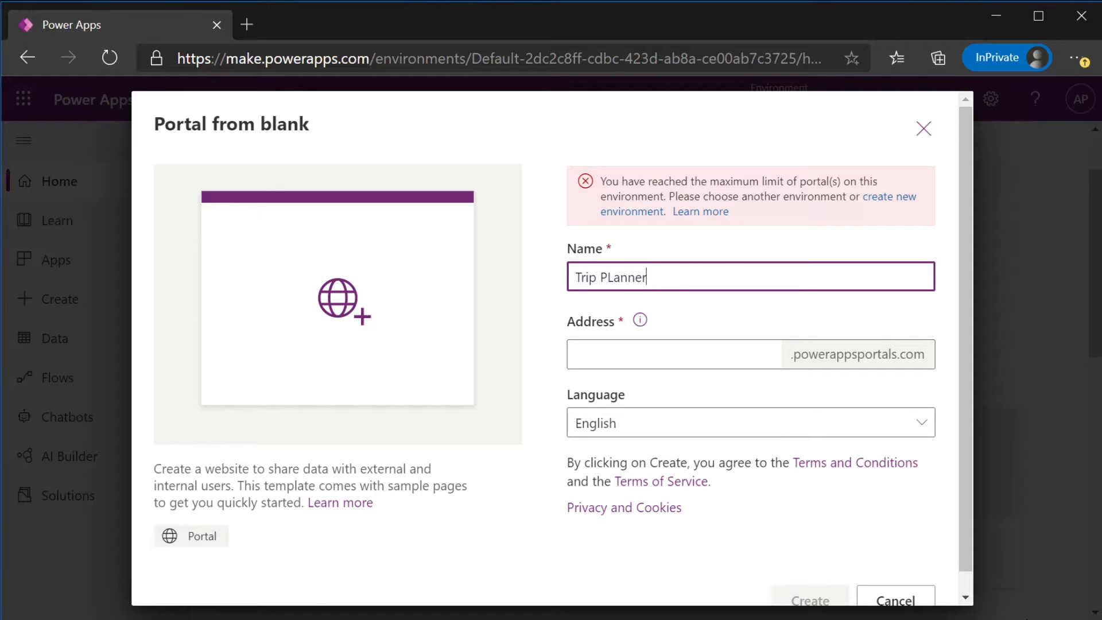
click(675, 354)
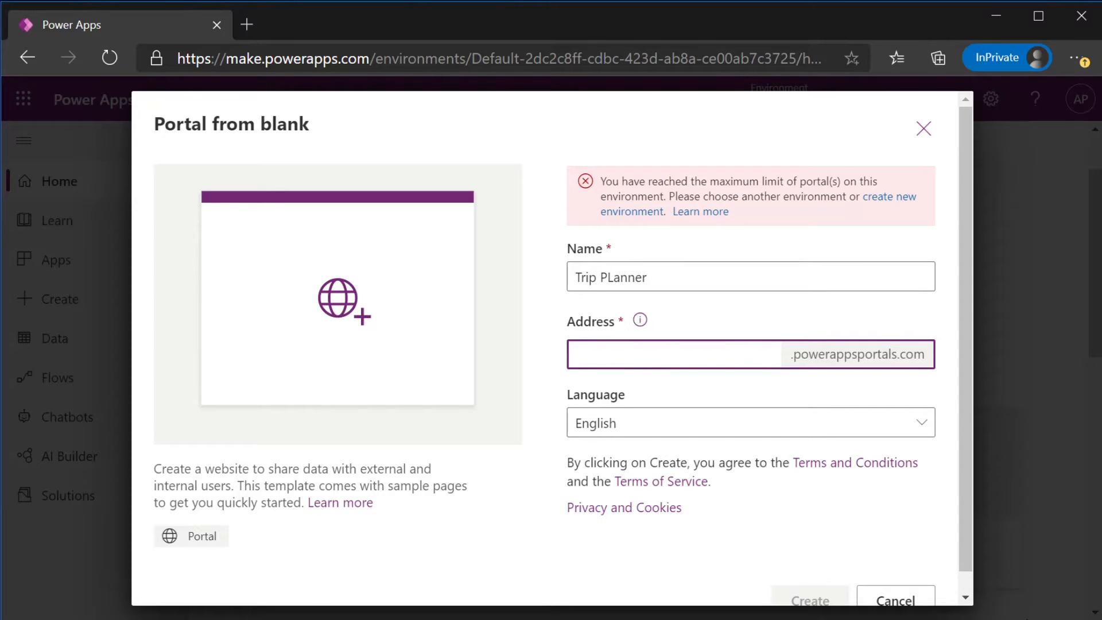
text(tripplanner)
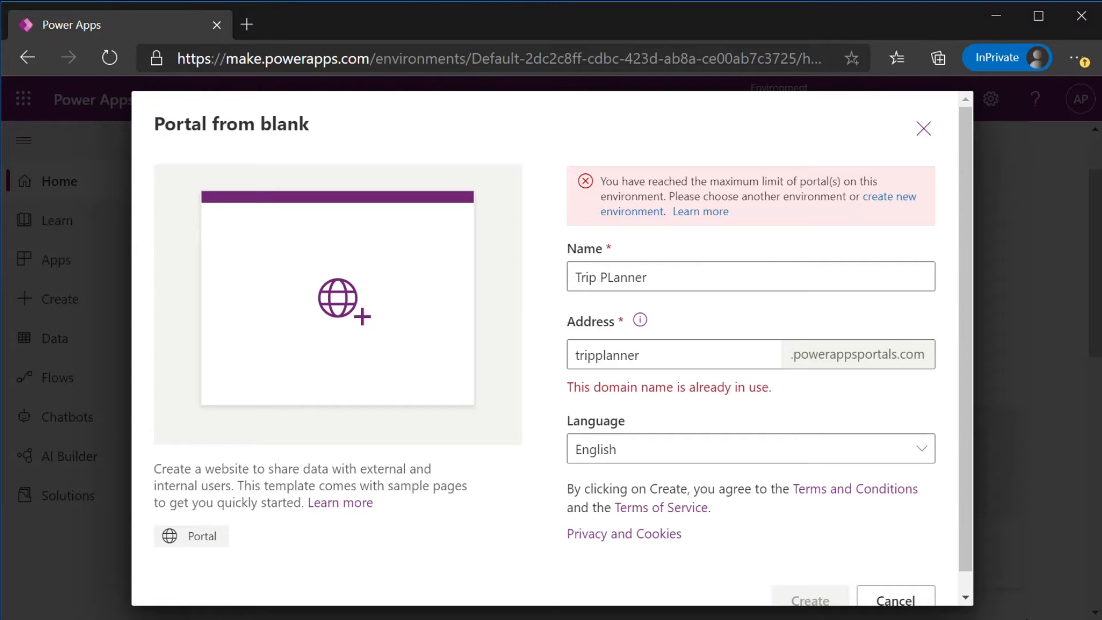
text(1)
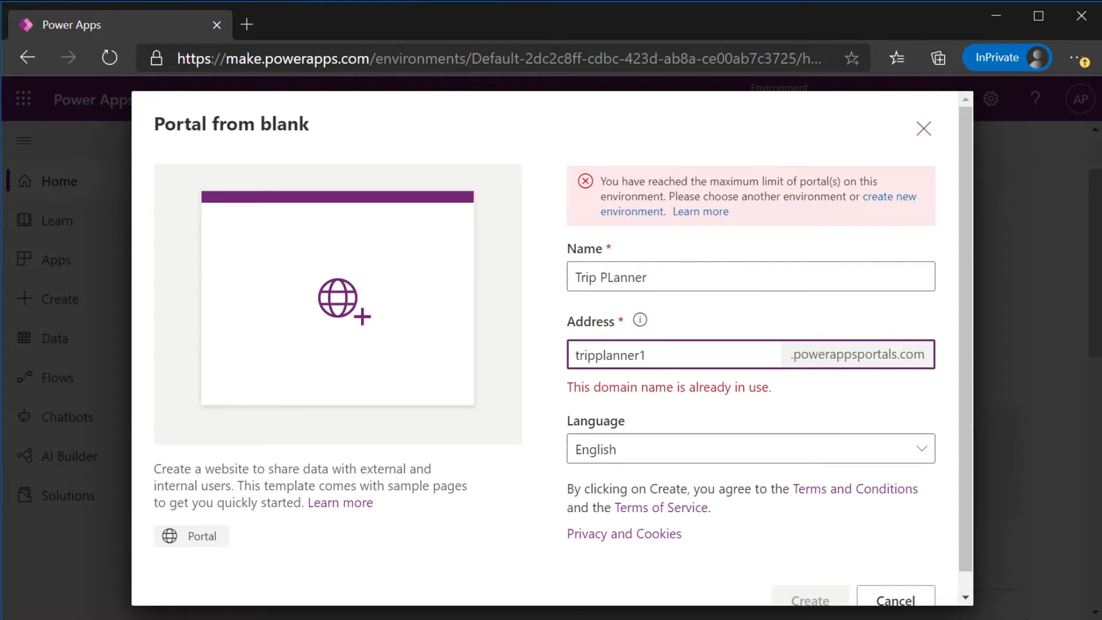
click(674, 355)
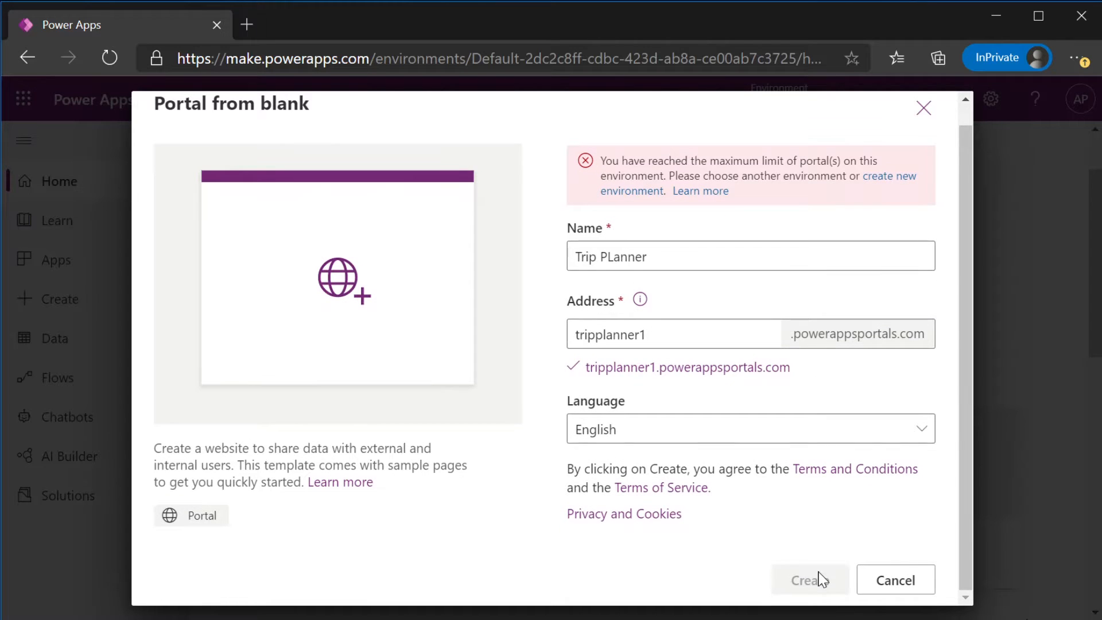
click(894, 579)
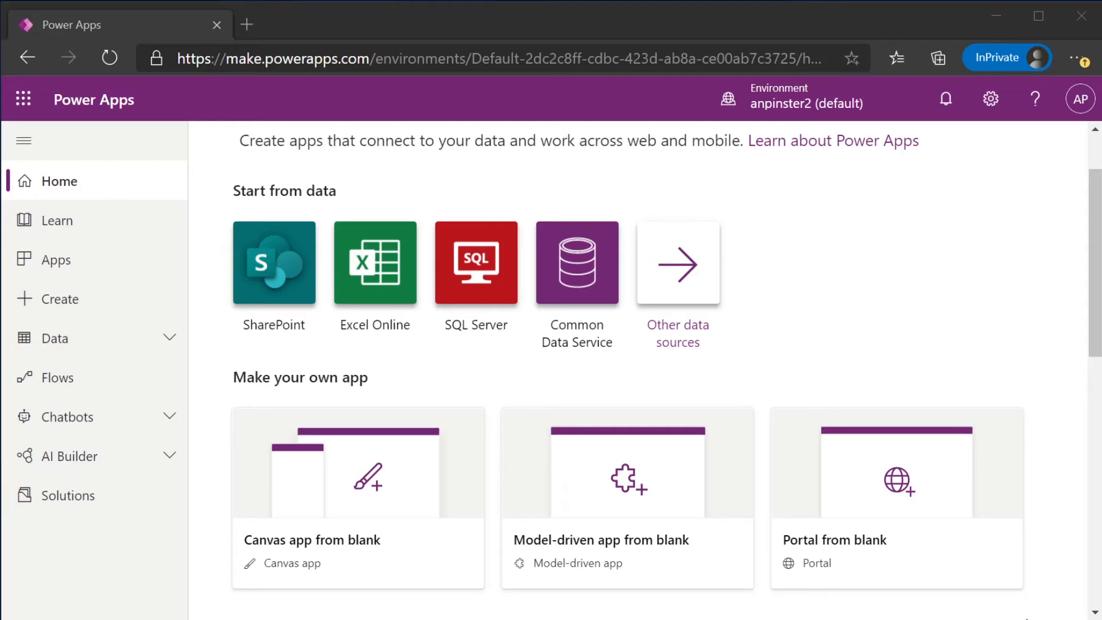
mouse_move(70, 496)
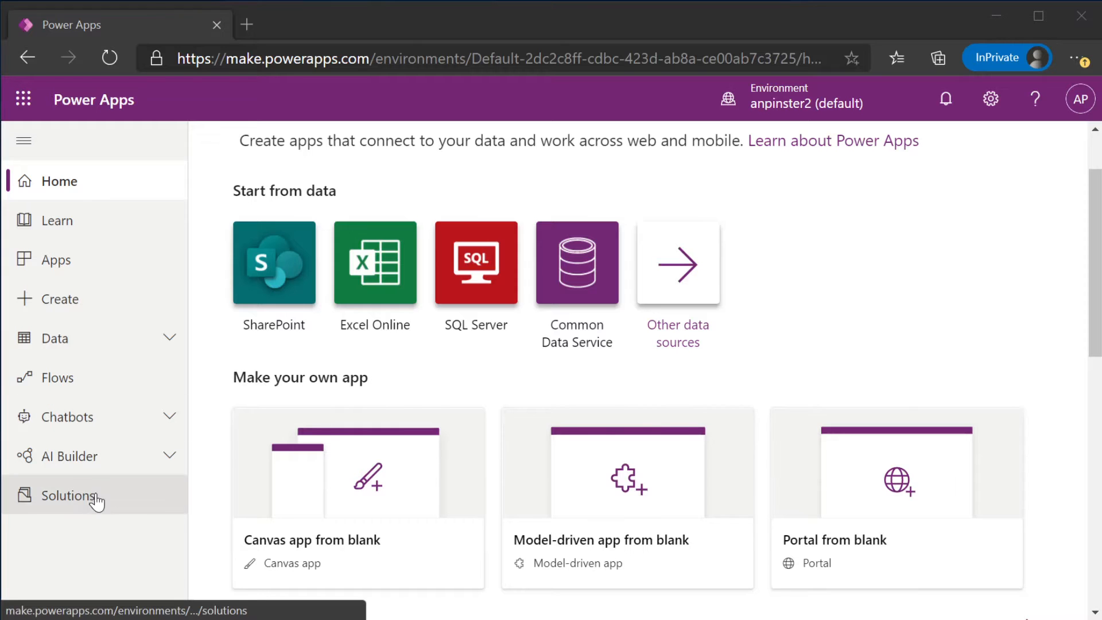
Open the Trip Planner solution from the Solutions list
click(69, 494)
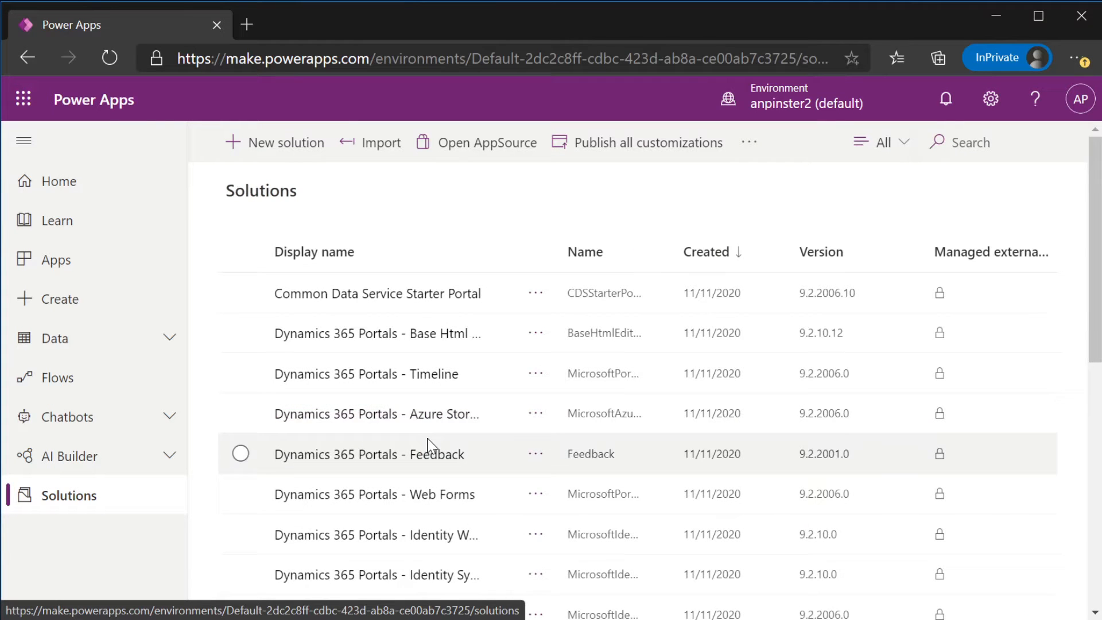
scroll(down, 3)
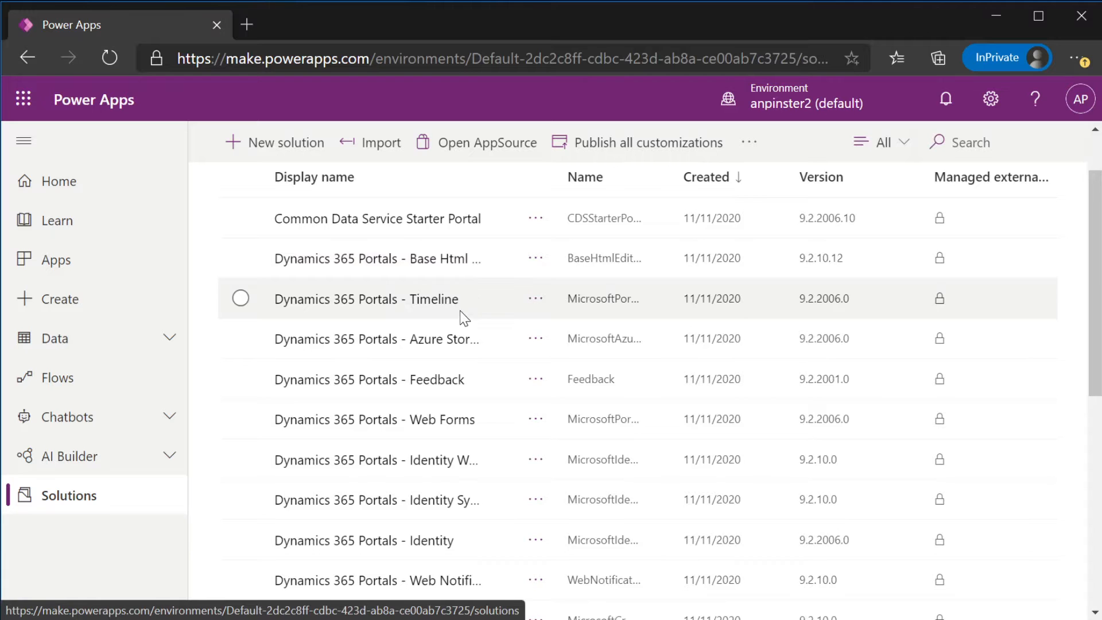
scroll(down, 3)
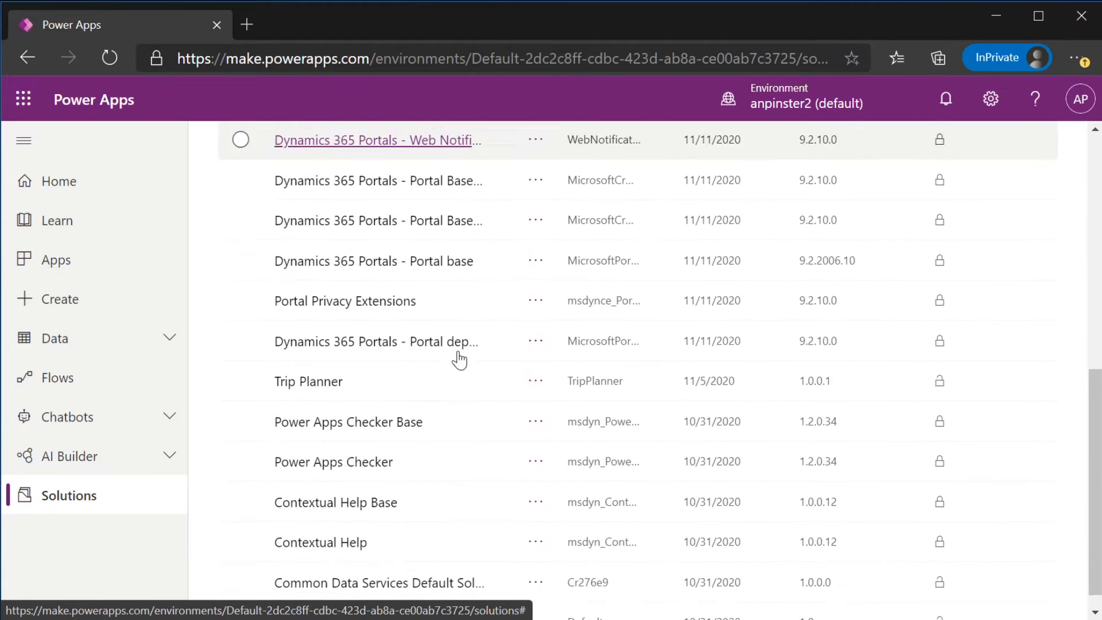
scroll(down, 3)
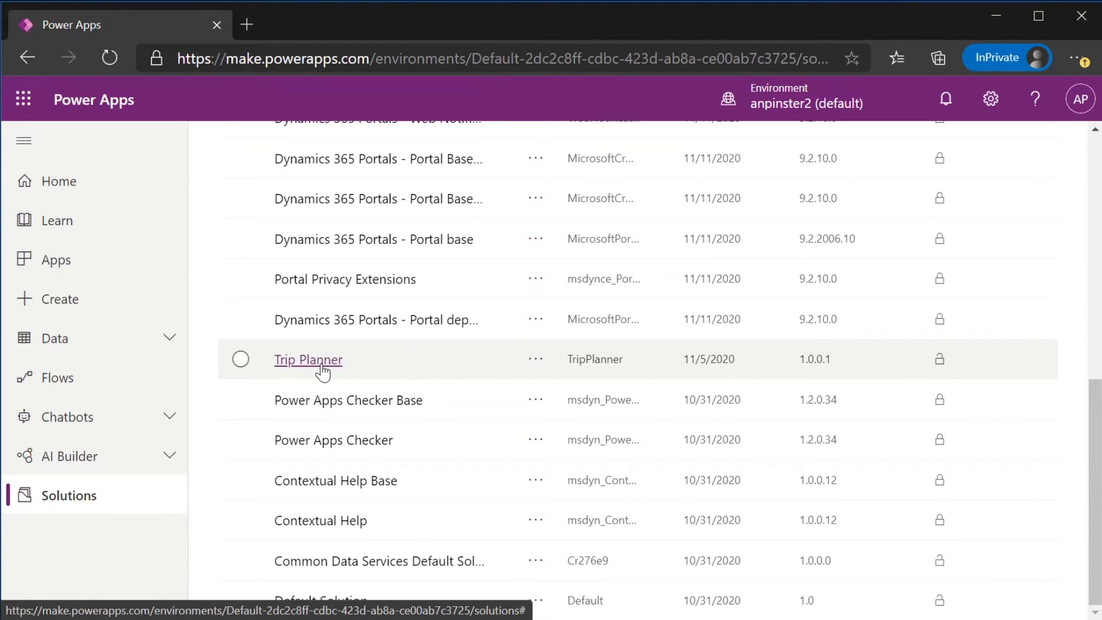
click(308, 360)
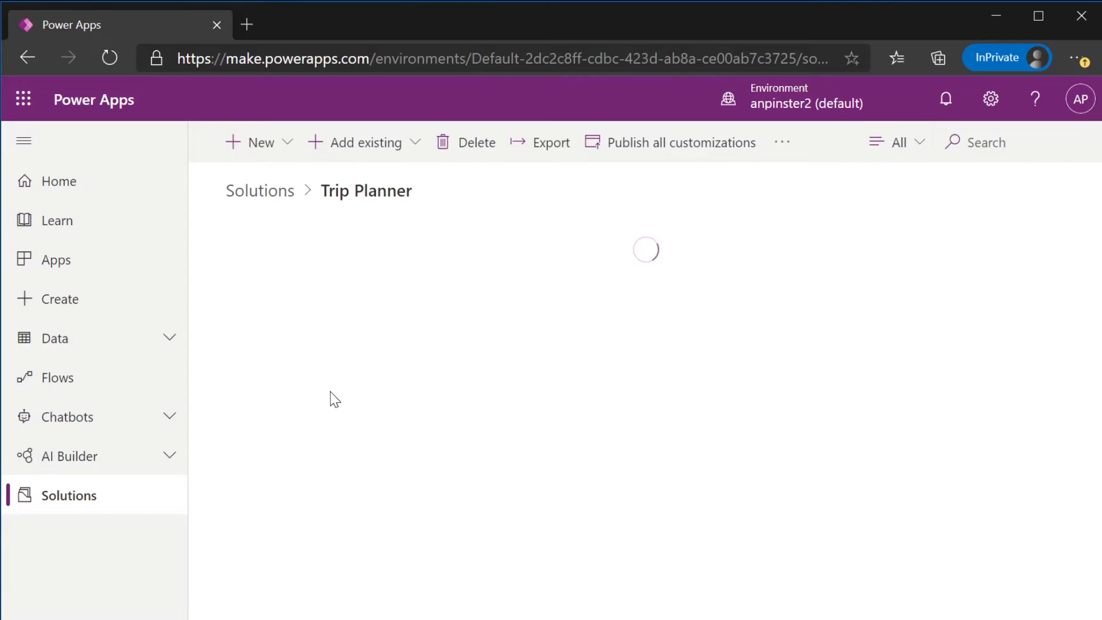
mouse_move(365, 359)
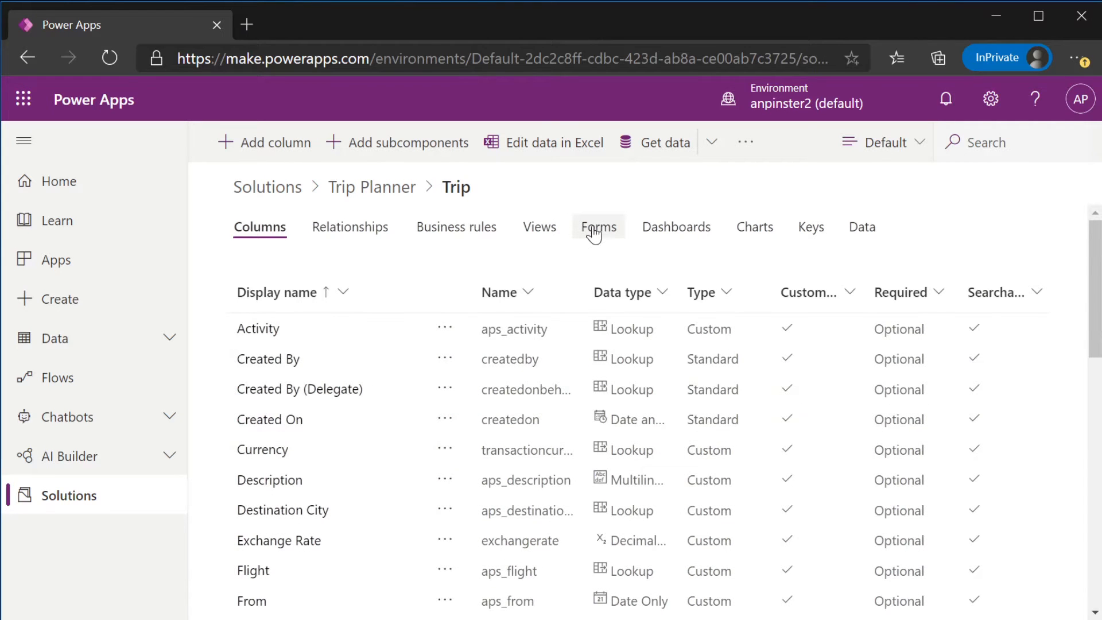
Start a new Main Form for the Trip table from its Forms tab
click(598, 226)
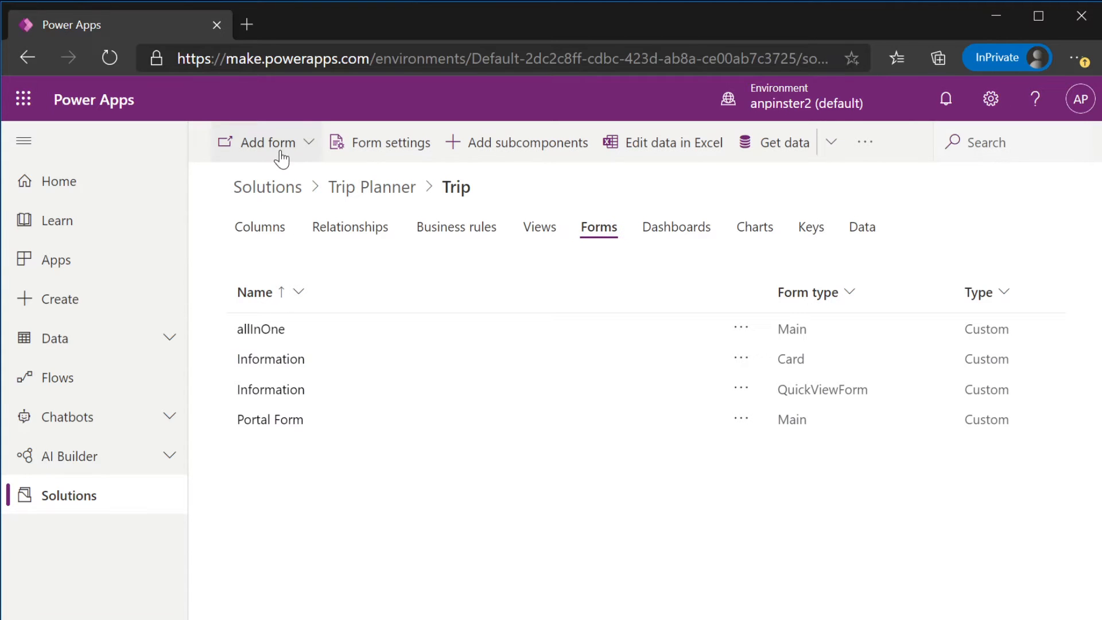
click(265, 143)
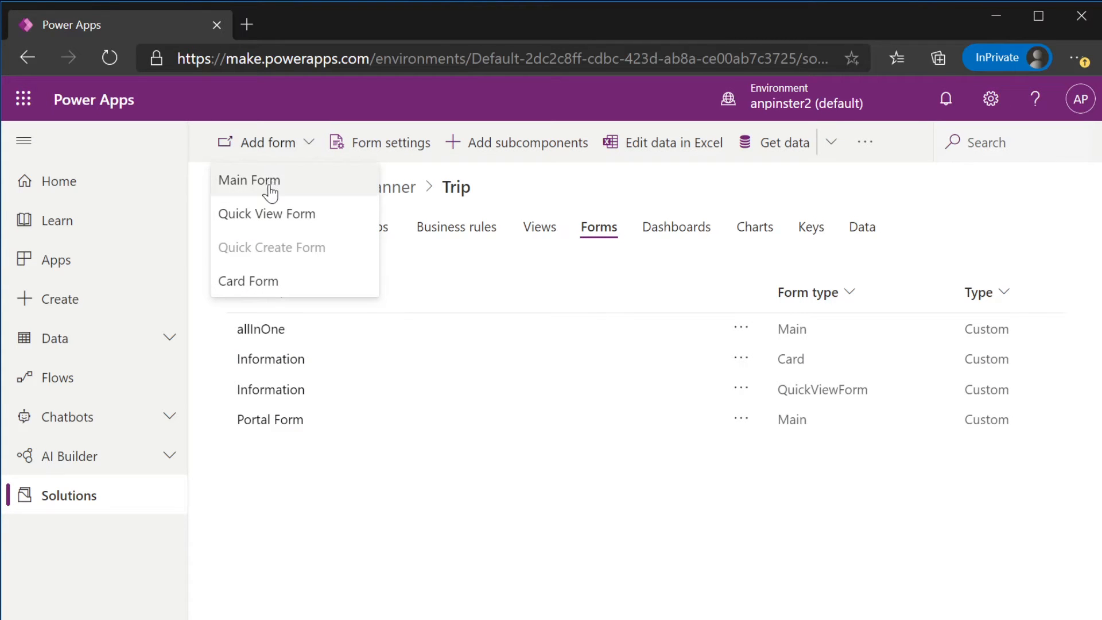
click(249, 181)
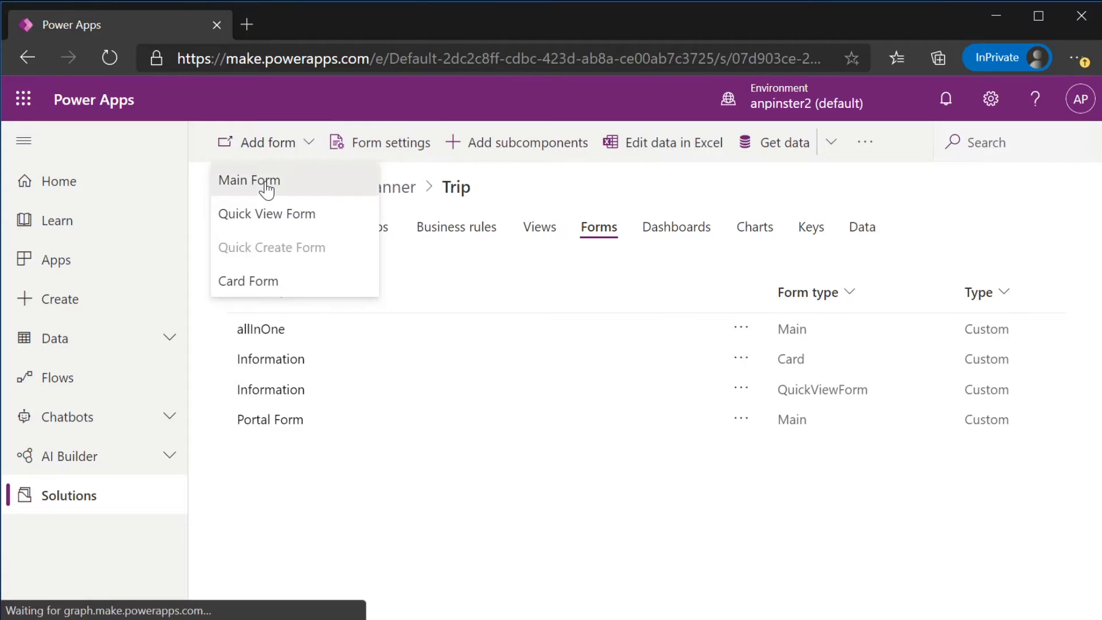
click(249, 180)
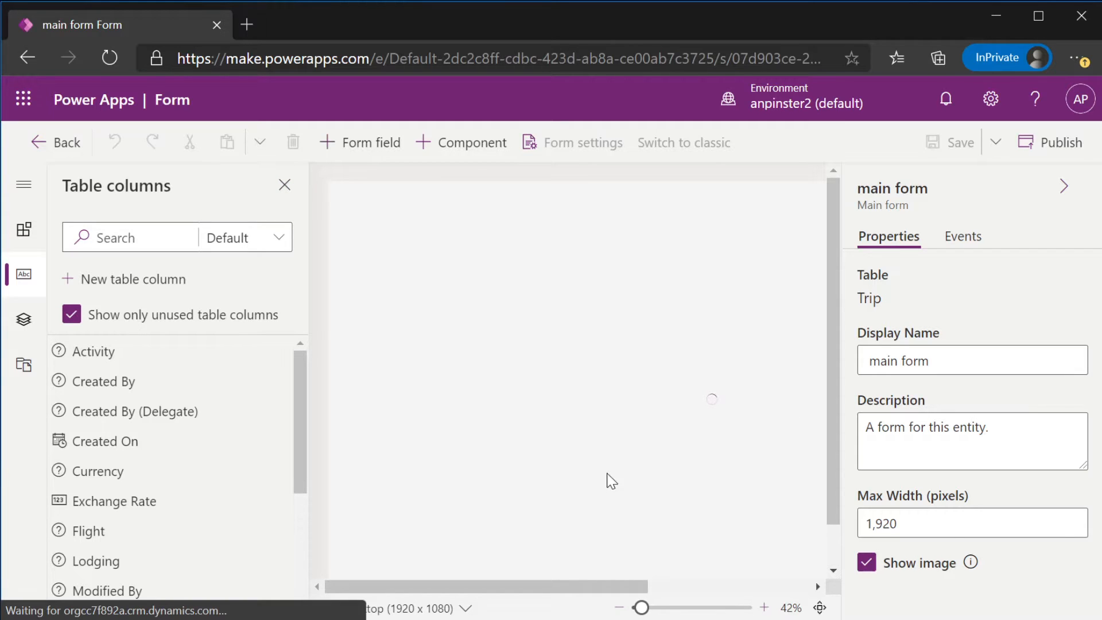
mouse_move(595, 451)
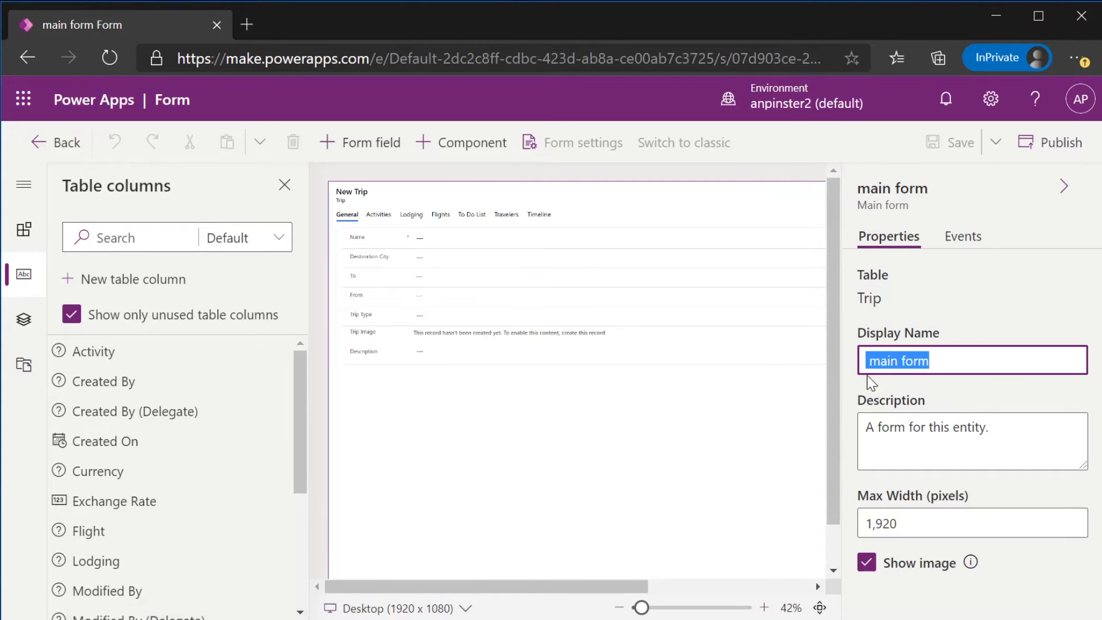
Name the form Demo Portal Form and delete the Flights and other extra tabs, keeping General
text(P)
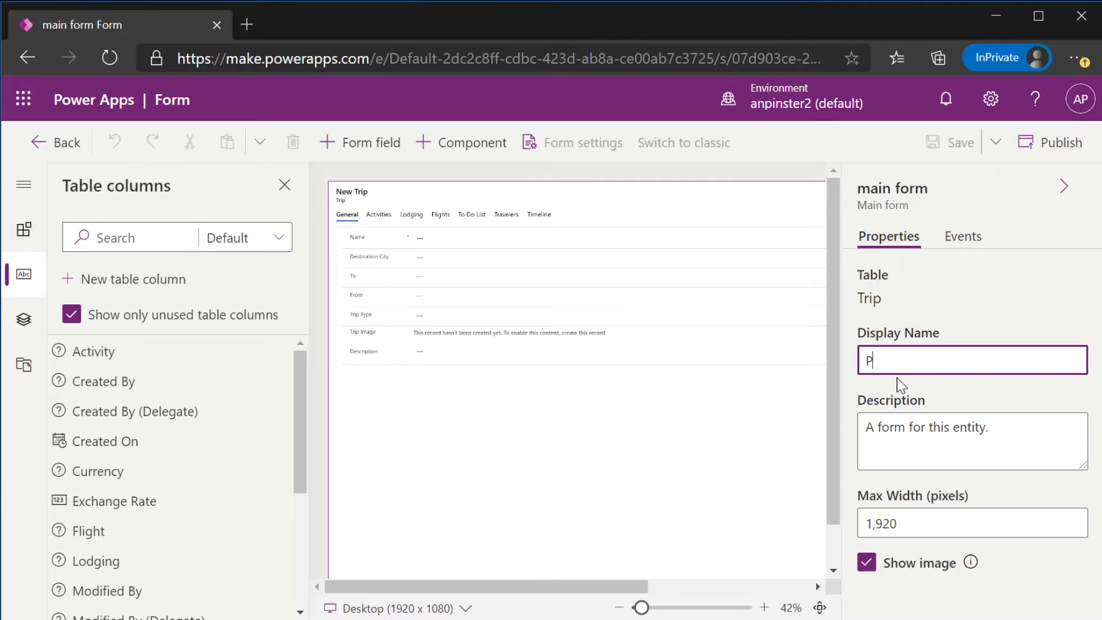
text(D)
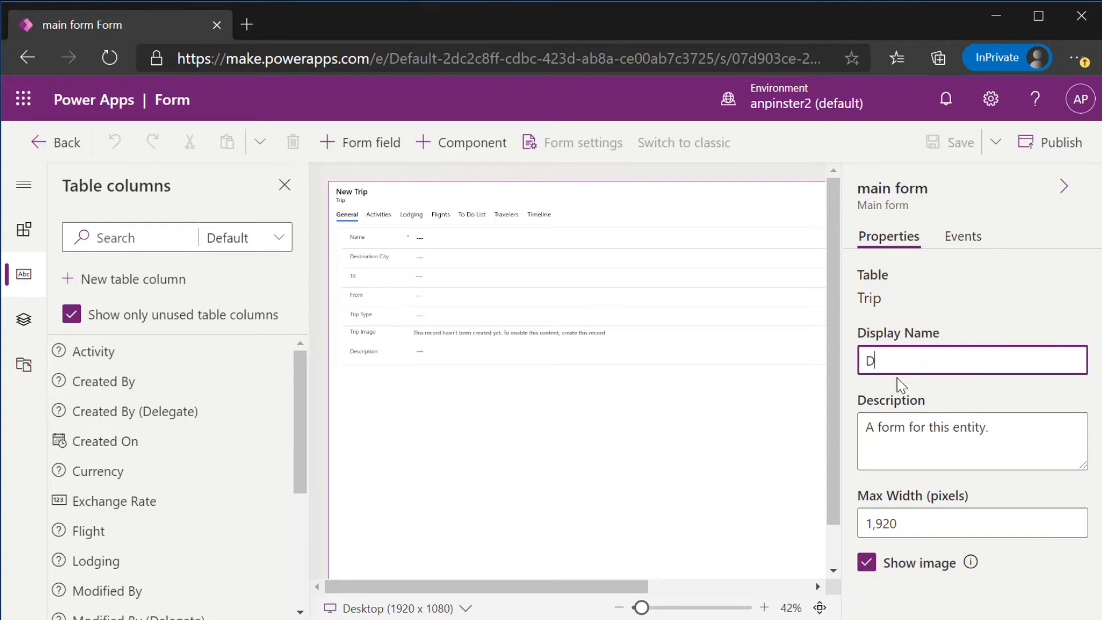
text(emo Portal Fo)
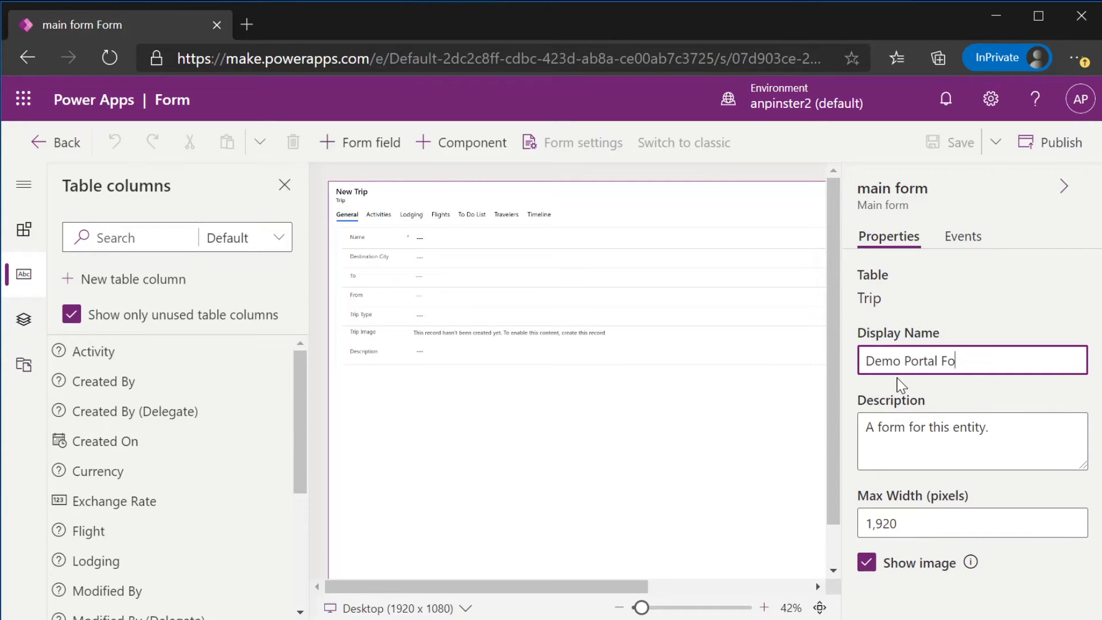
click(378, 214)
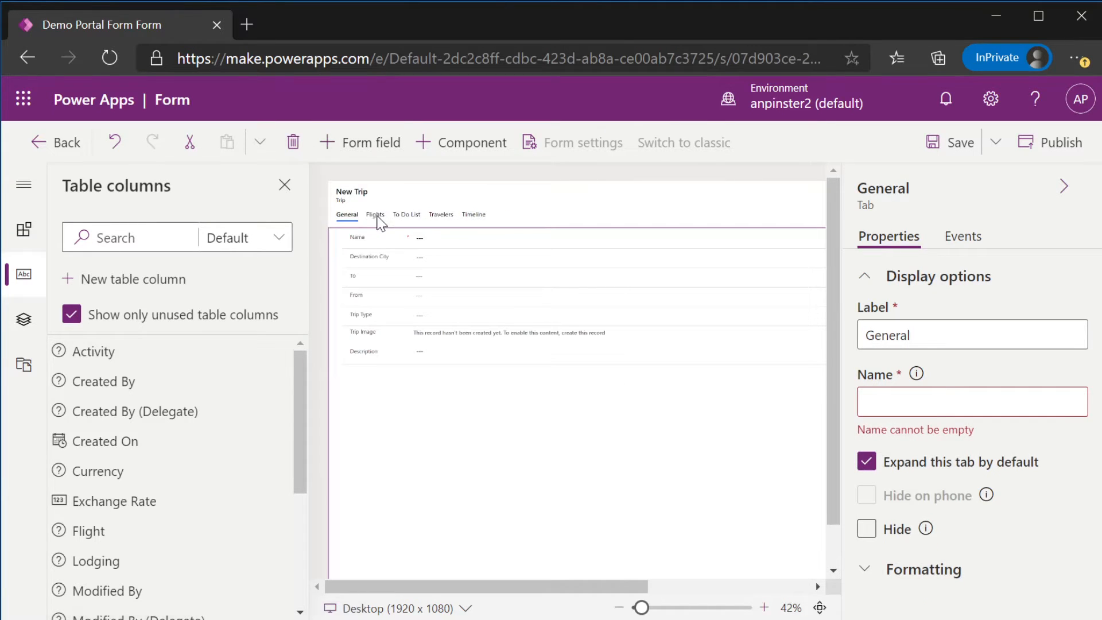
click(380, 214)
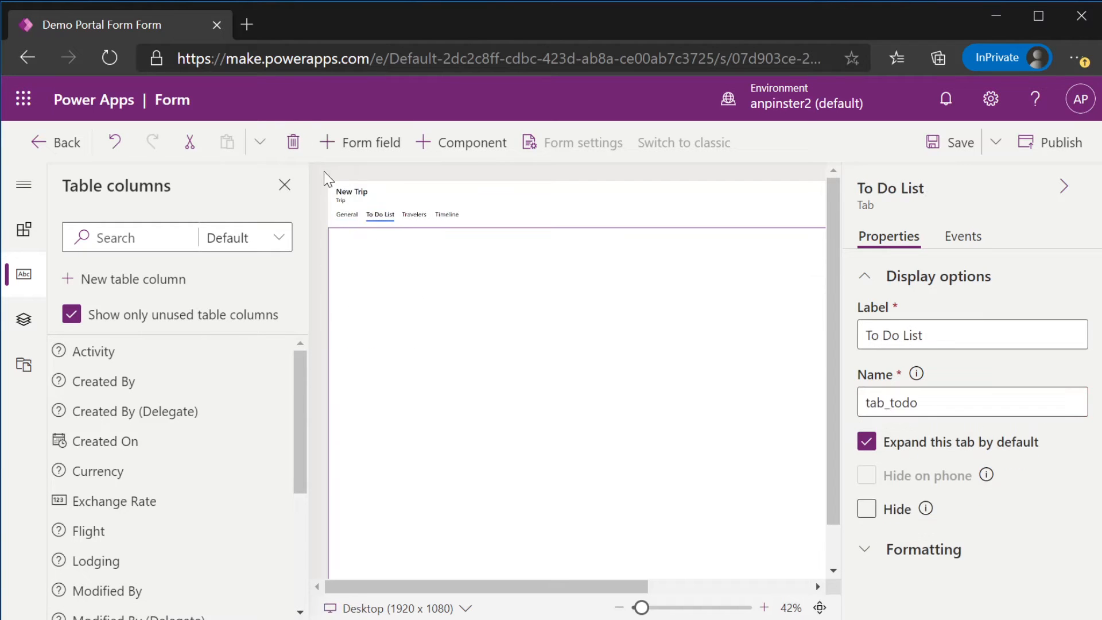
click(293, 142)
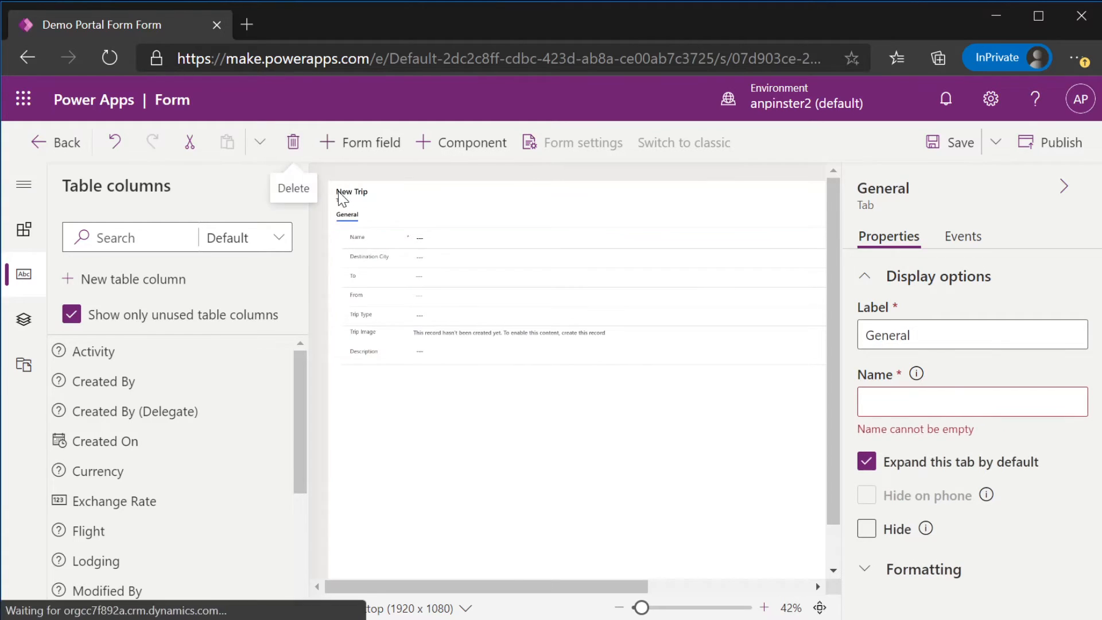
mouse_move(253, 398)
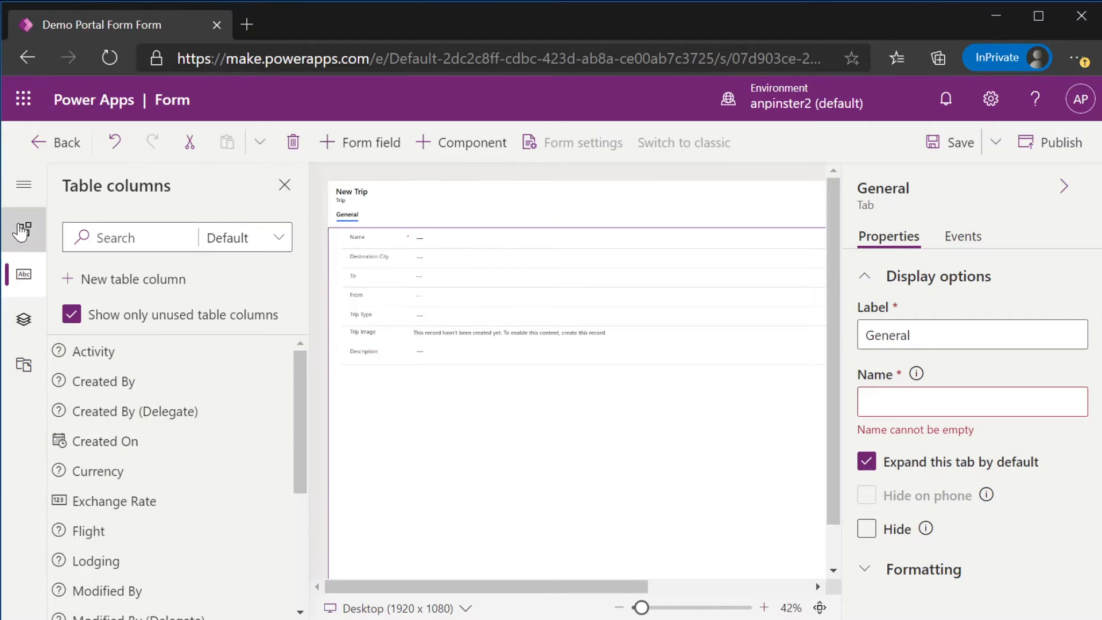
Add a related-records subgrid for Activities (Trip) with My Activities as default view
click(23, 229)
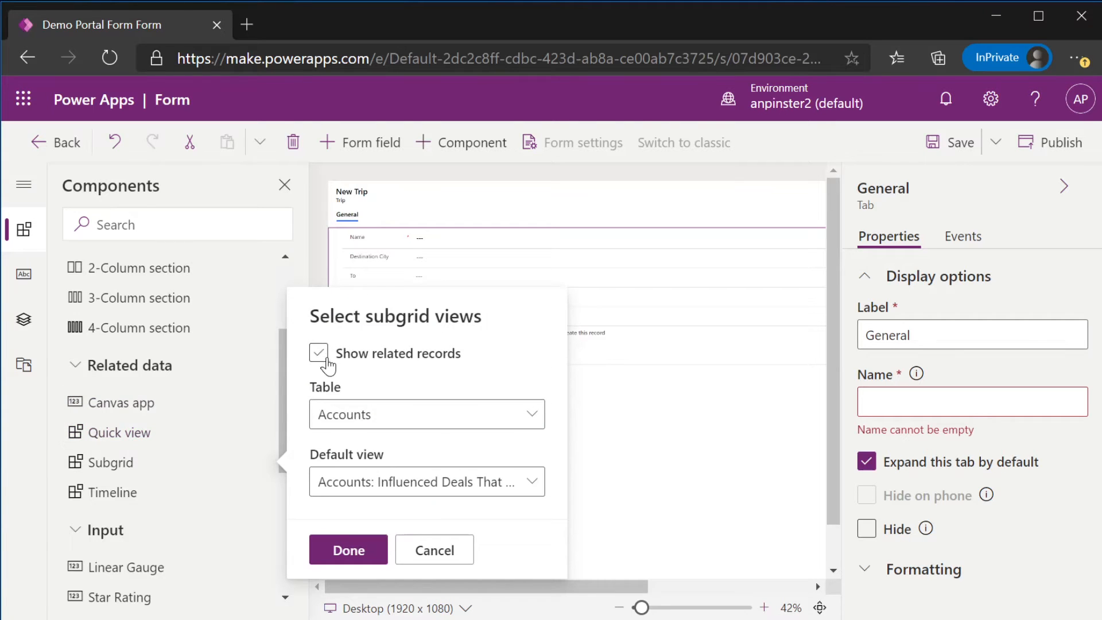
click(318, 352)
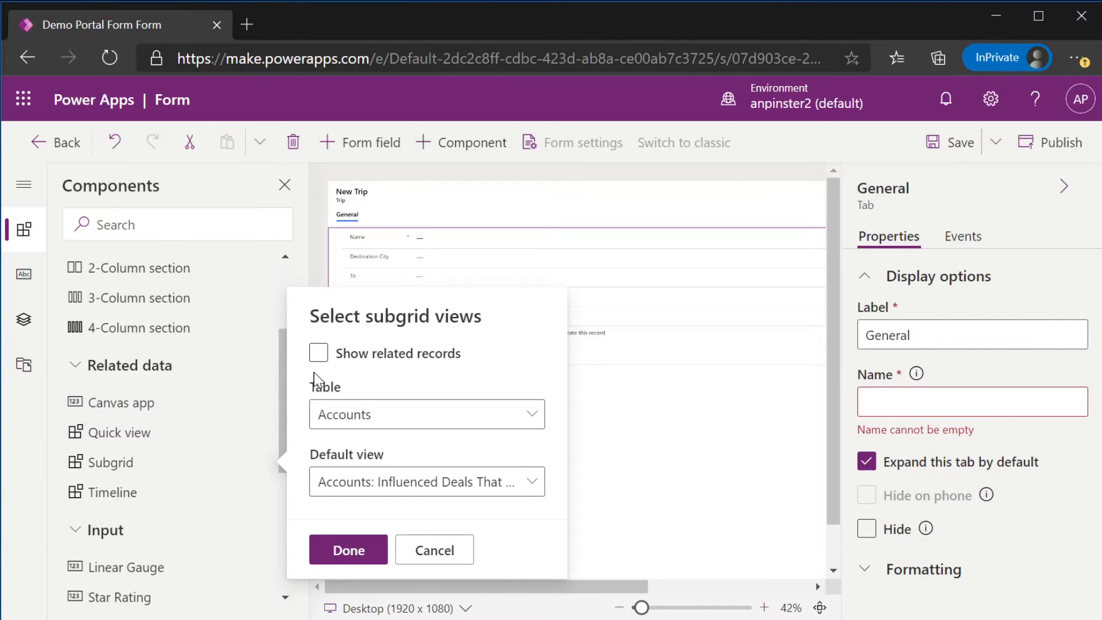
click(318, 352)
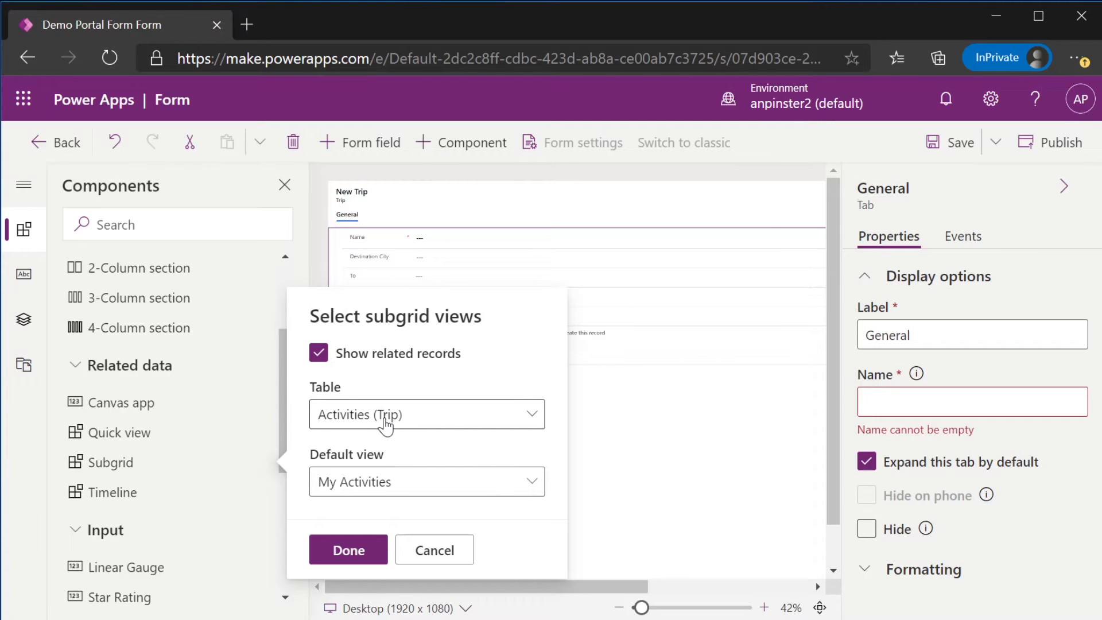
click(424, 414)
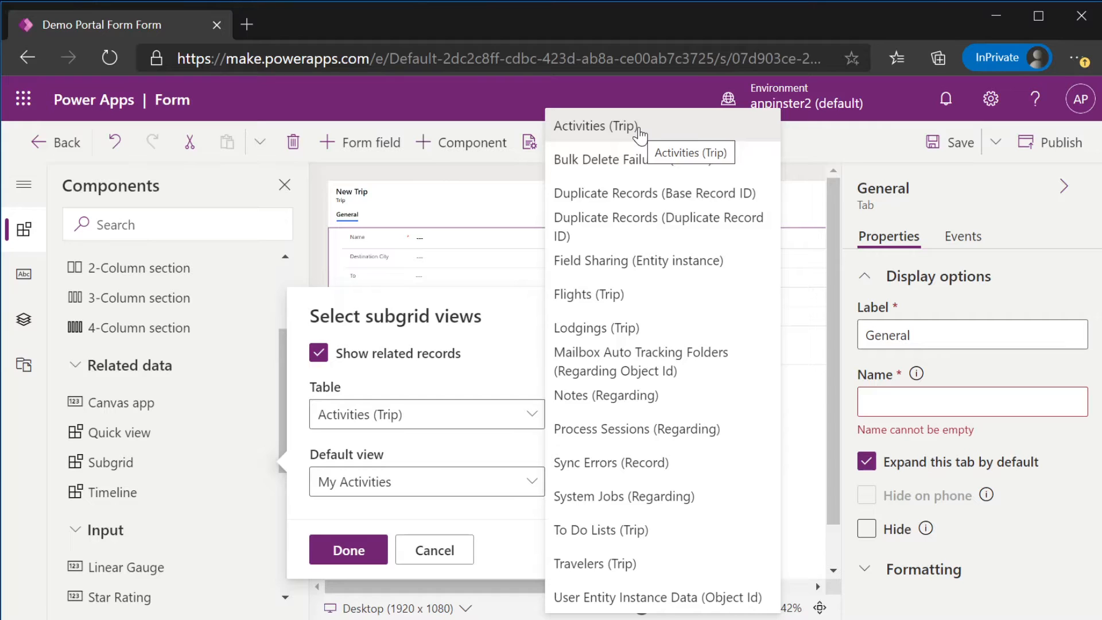
click(425, 480)
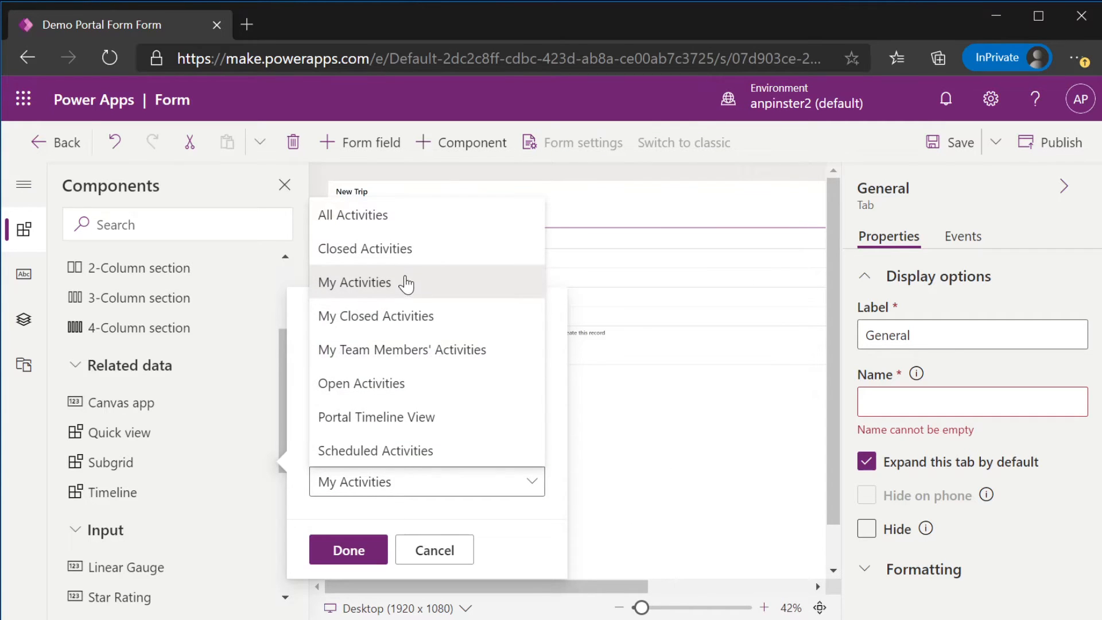
mouse_move(380, 282)
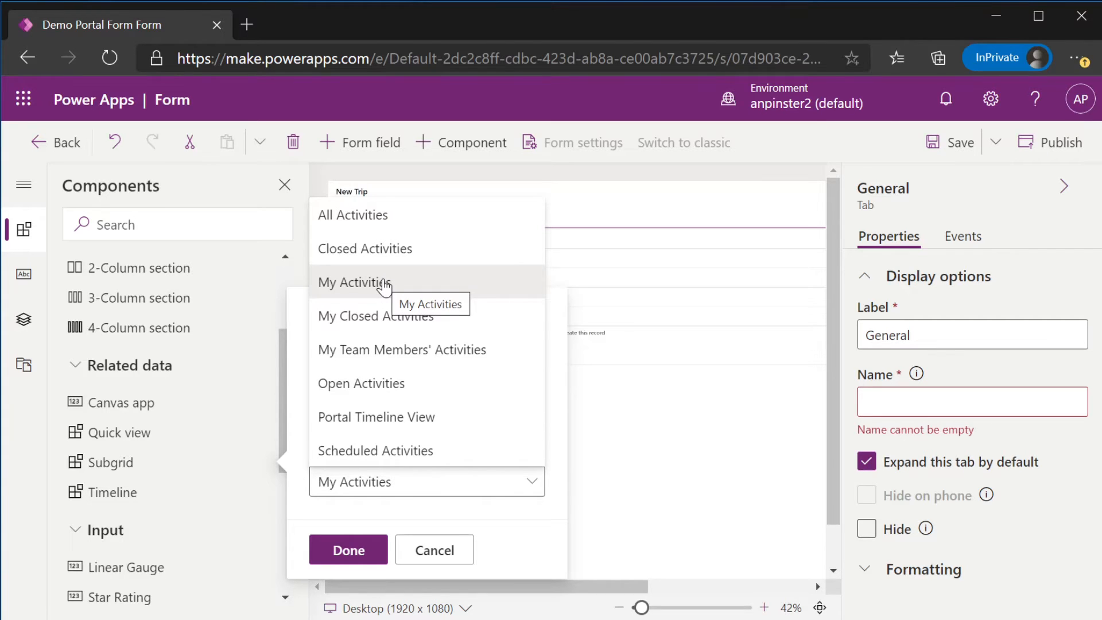
click(354, 282)
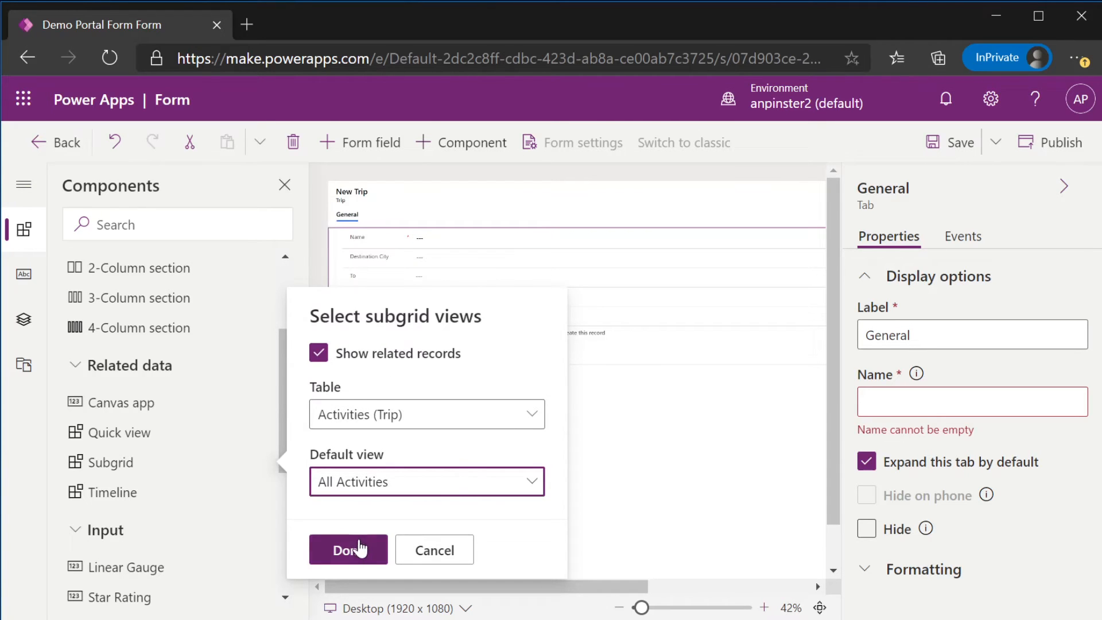
click(346, 550)
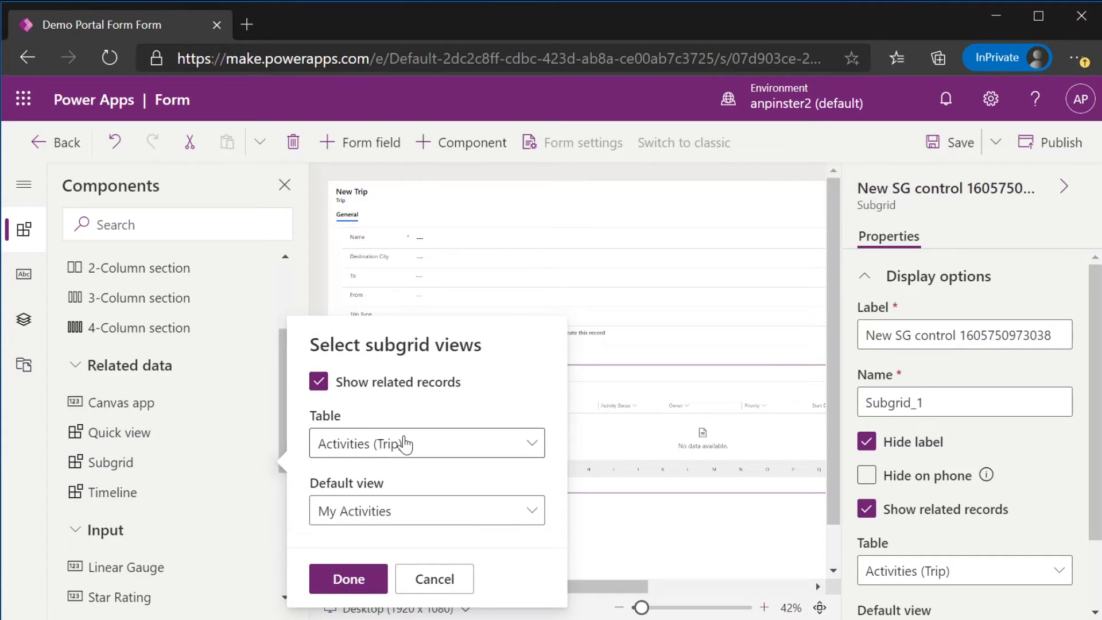
Add related subgrids for Lodgings (Trip) and To Do Lists (Trip)
click(425, 443)
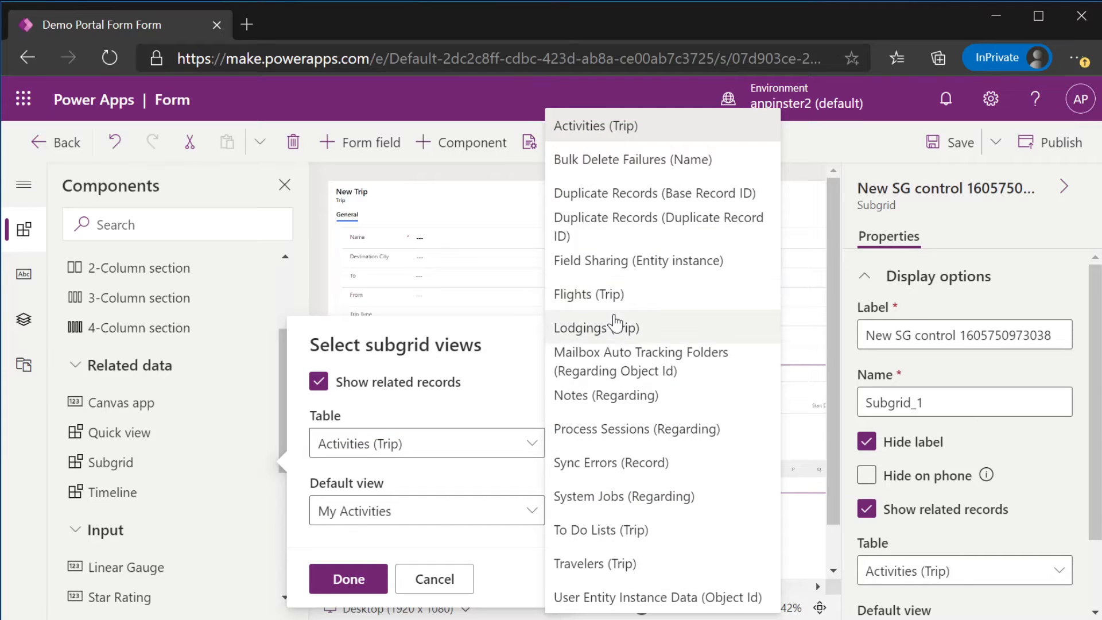
click(594, 327)
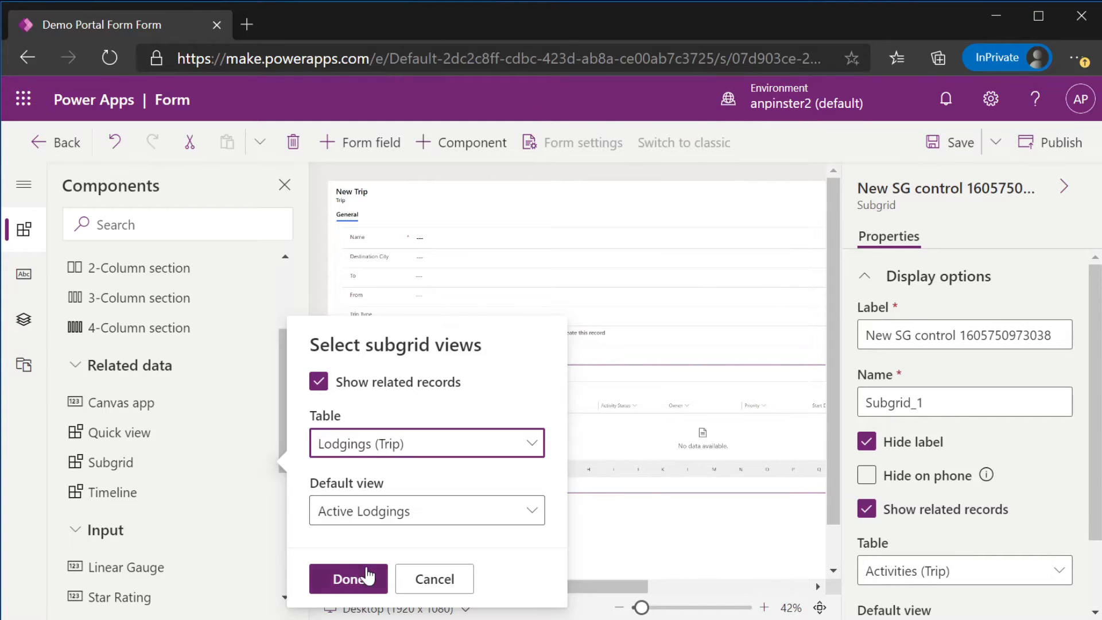
click(348, 578)
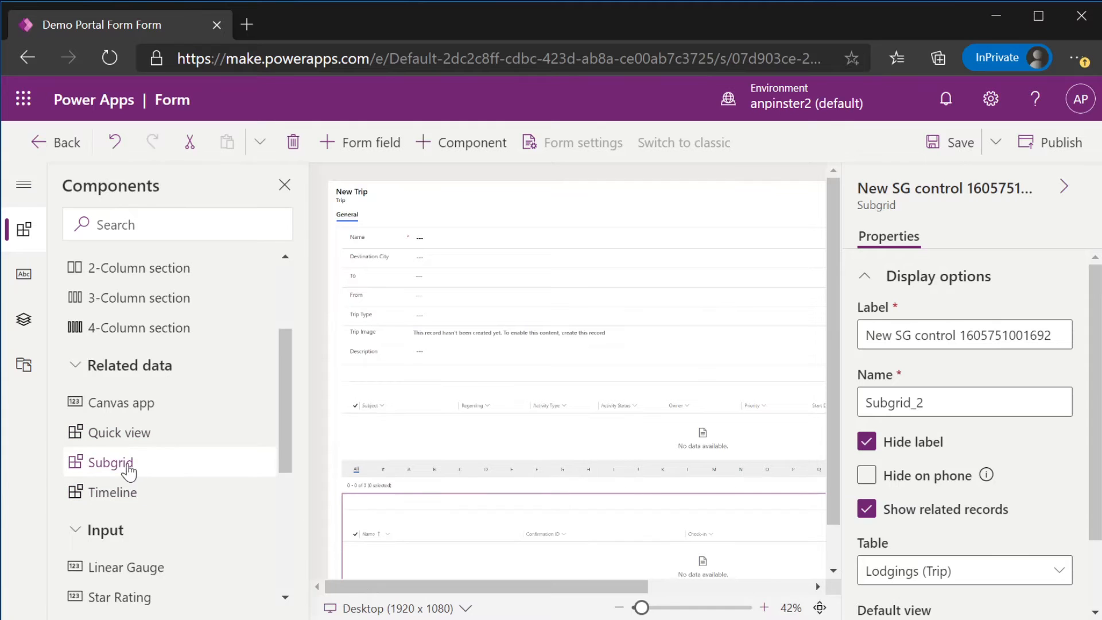
click(110, 462)
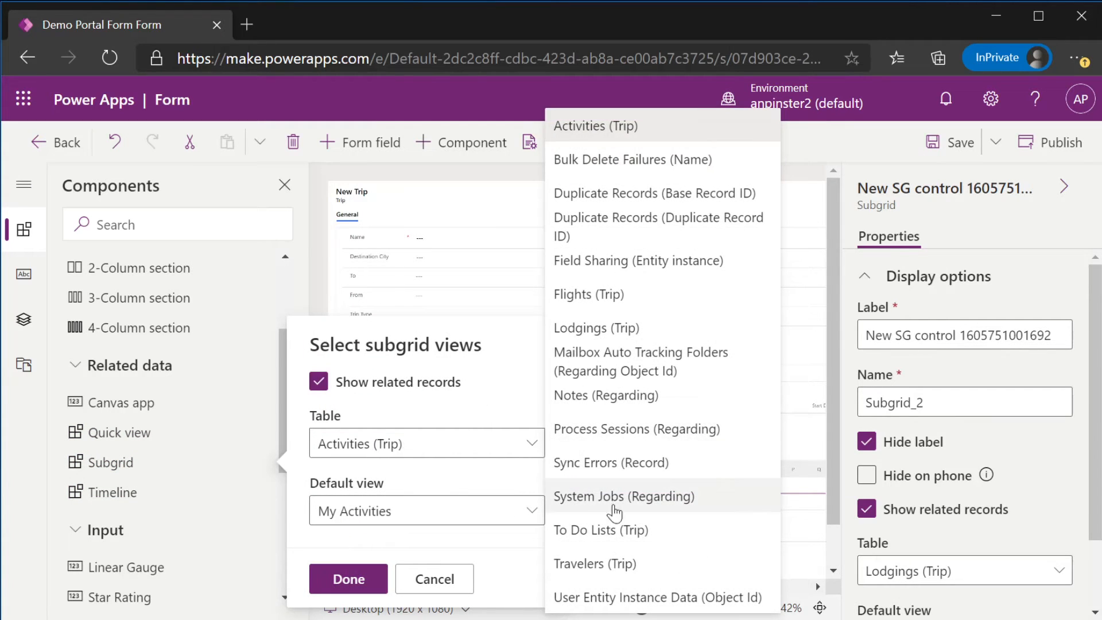
click(600, 530)
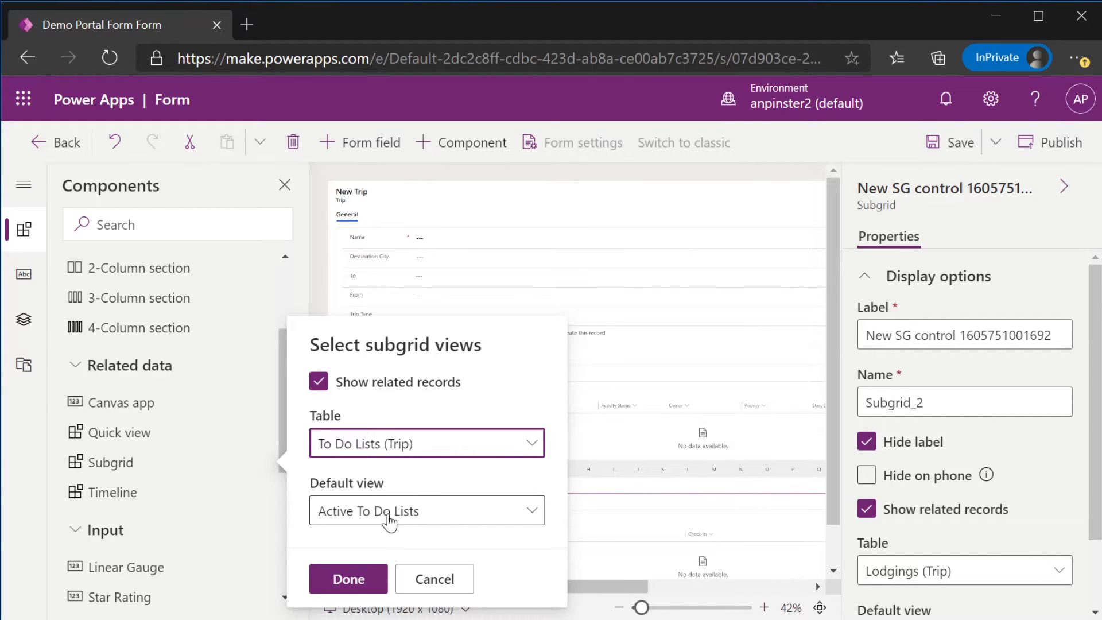
click(348, 579)
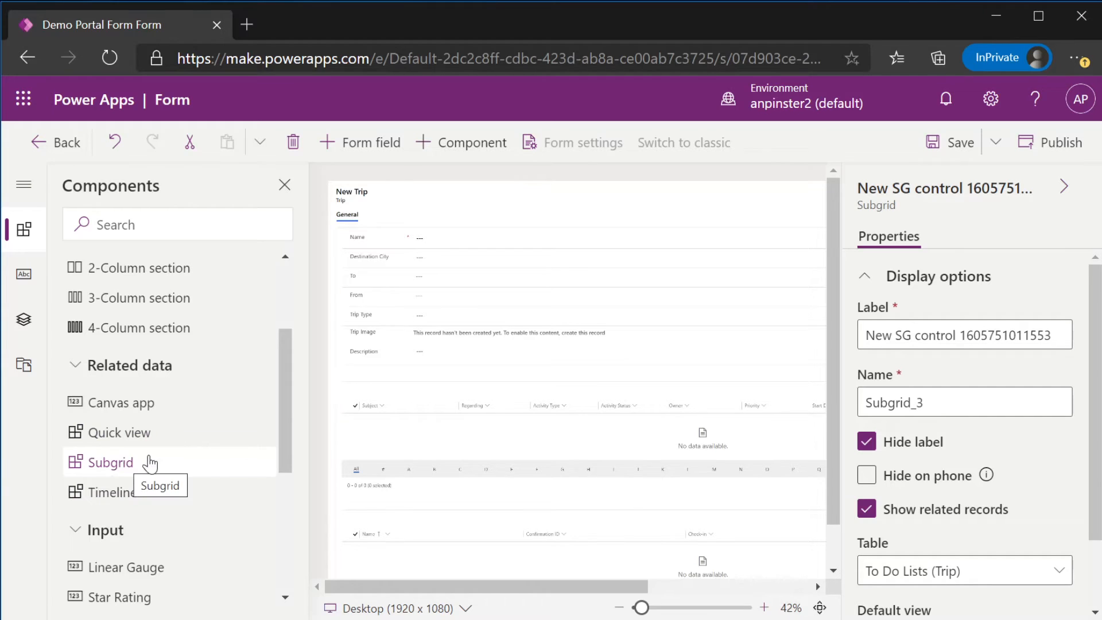
Add another related-records subgrid for Flights (Trip)
click(111, 462)
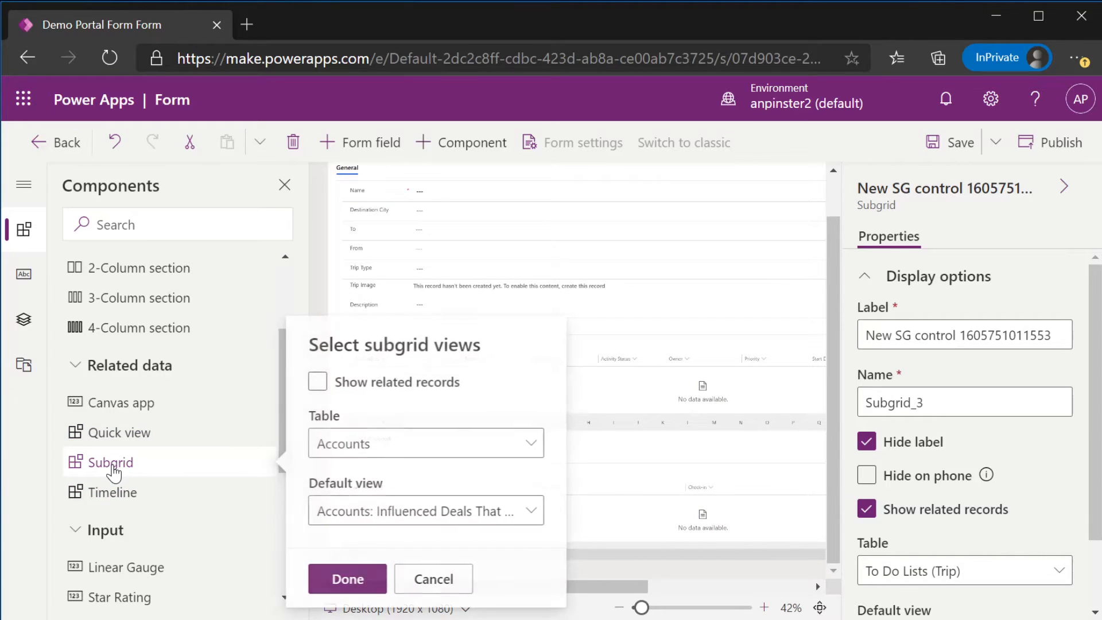
click(425, 443)
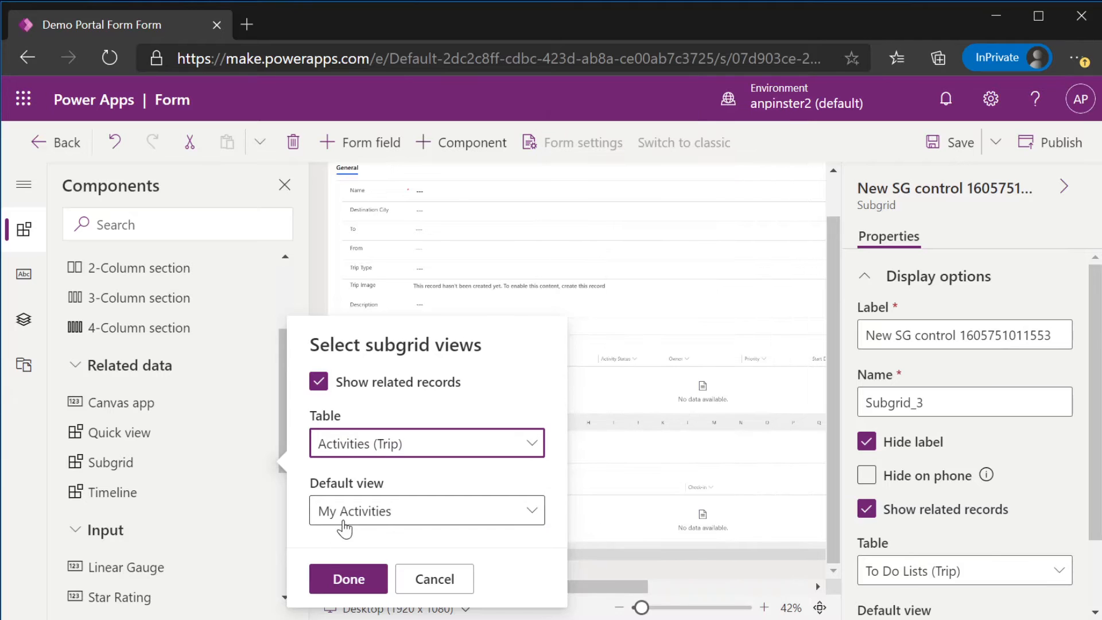
click(347, 578)
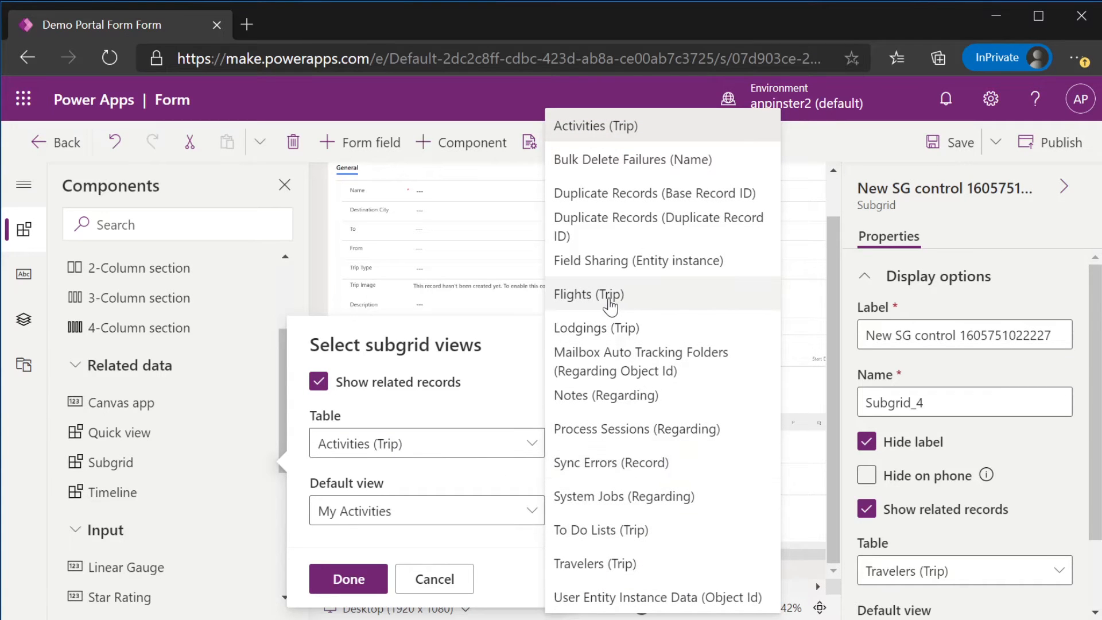
click(588, 294)
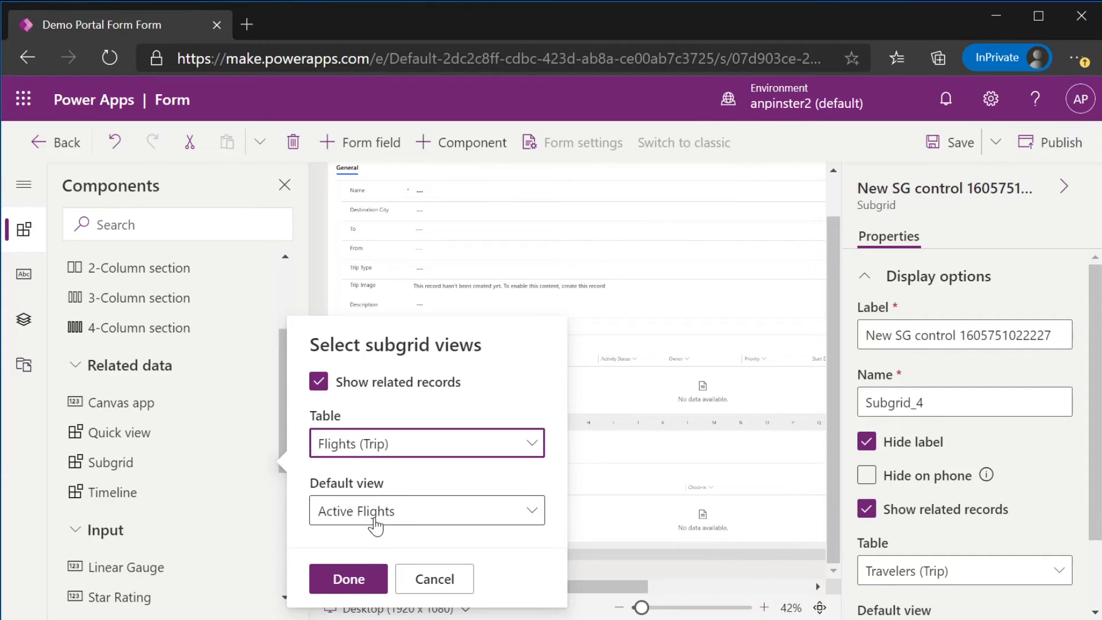
click(348, 578)
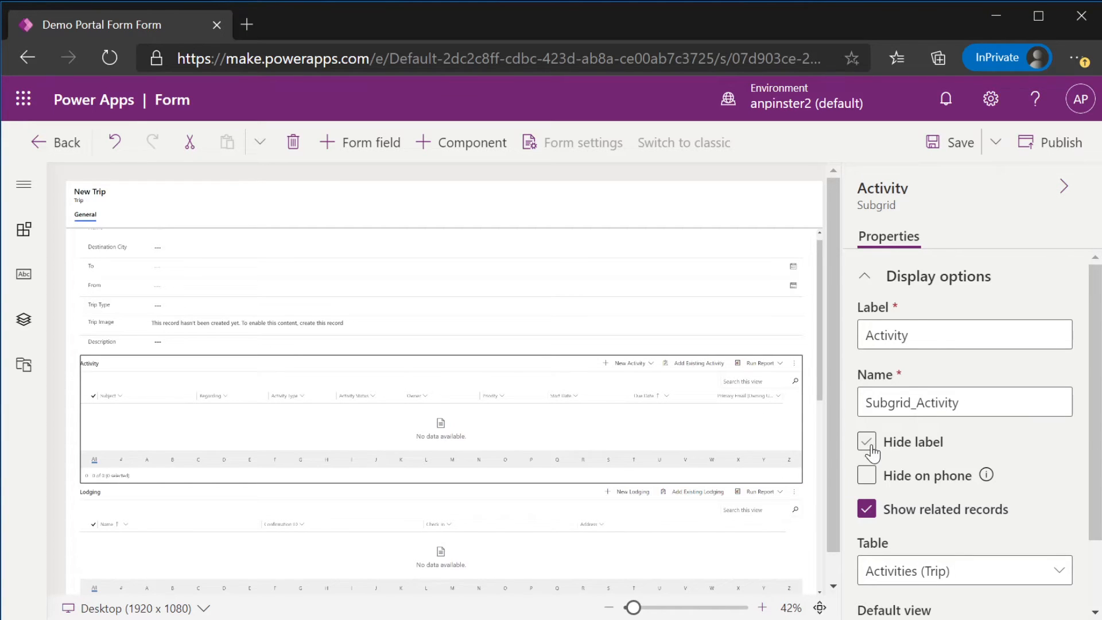
Show the Activity subgrid's label, then select the Lodging subgrid further down the form
click(866, 441)
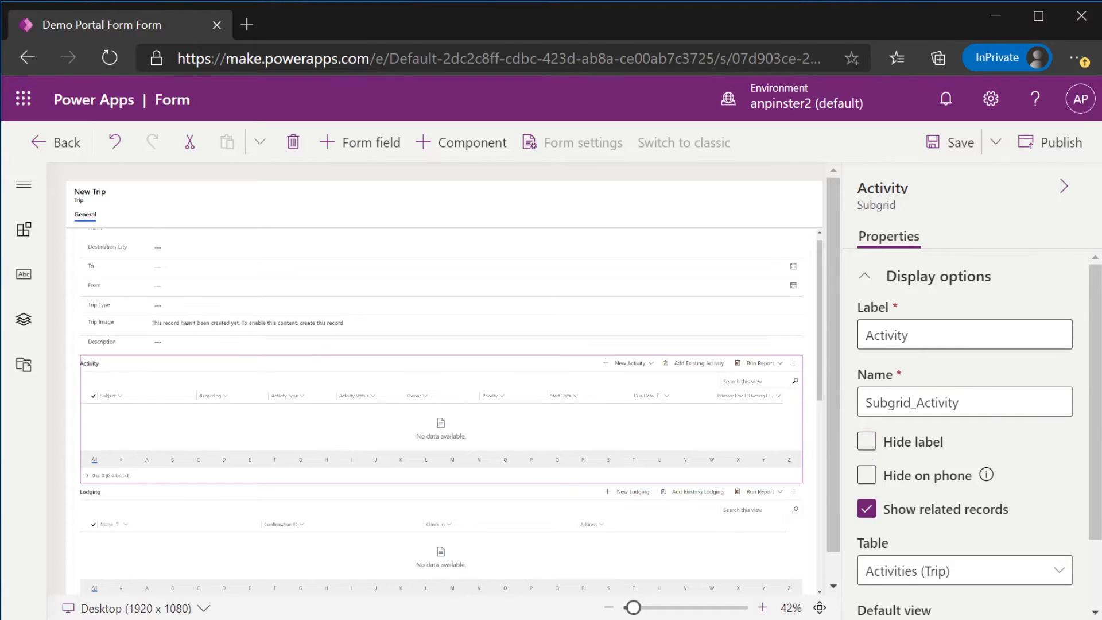
double_click(907, 333)
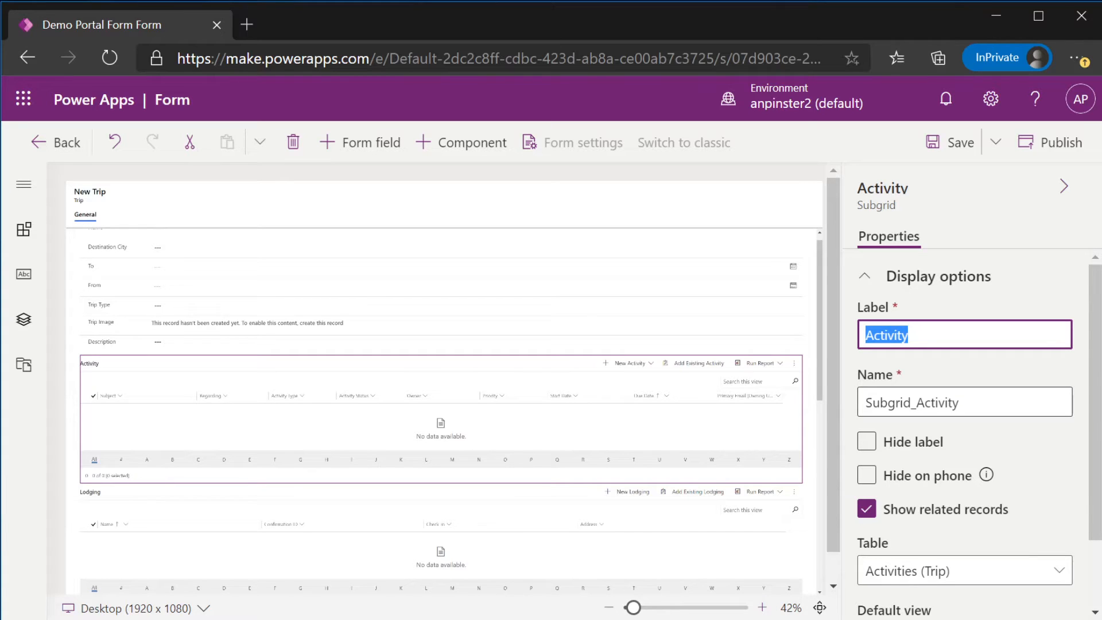
mouse_move(621, 541)
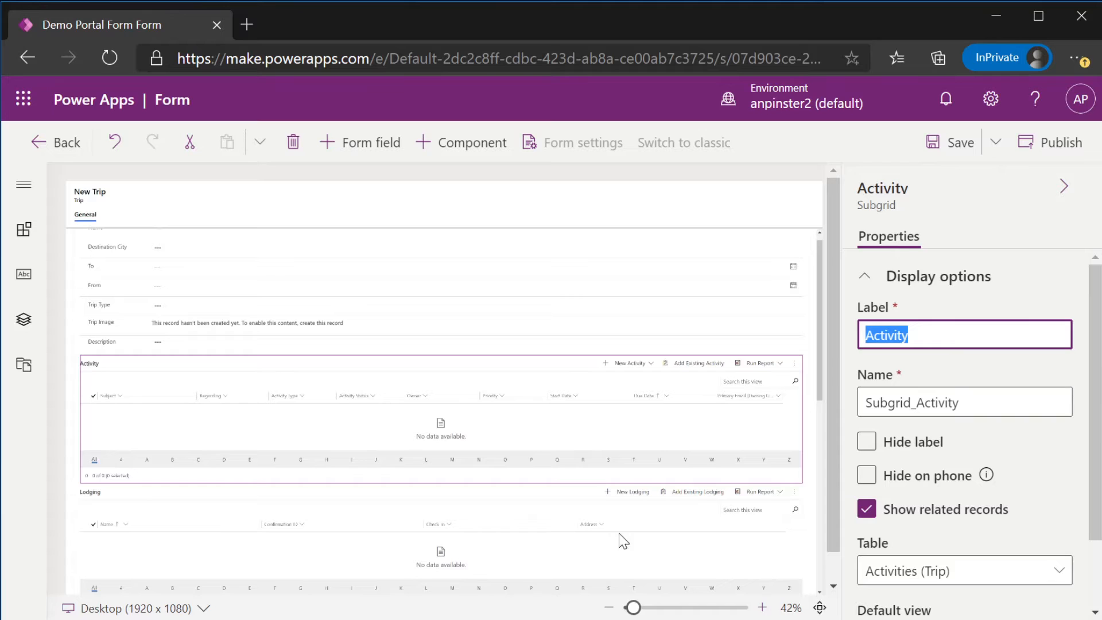
click(436, 513)
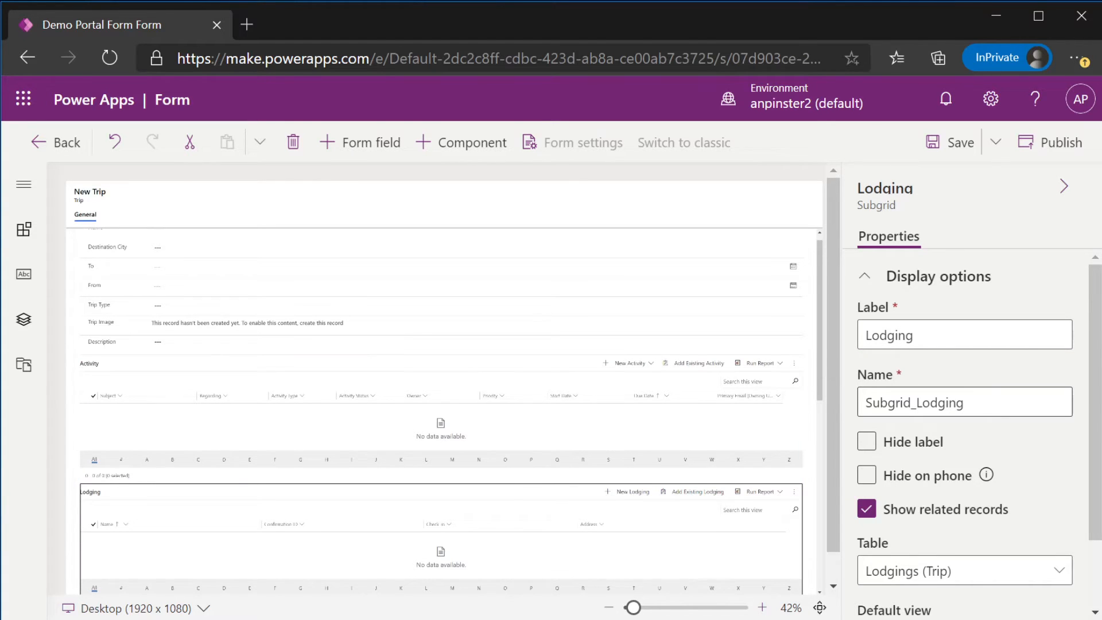
scroll(down, 3)
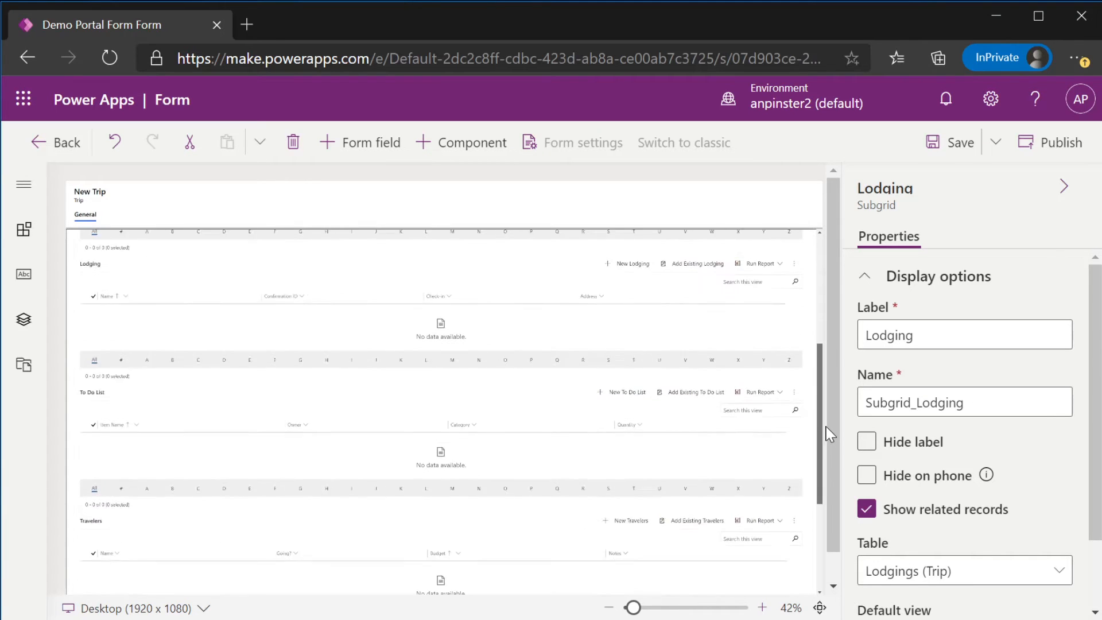
scroll(down, 3)
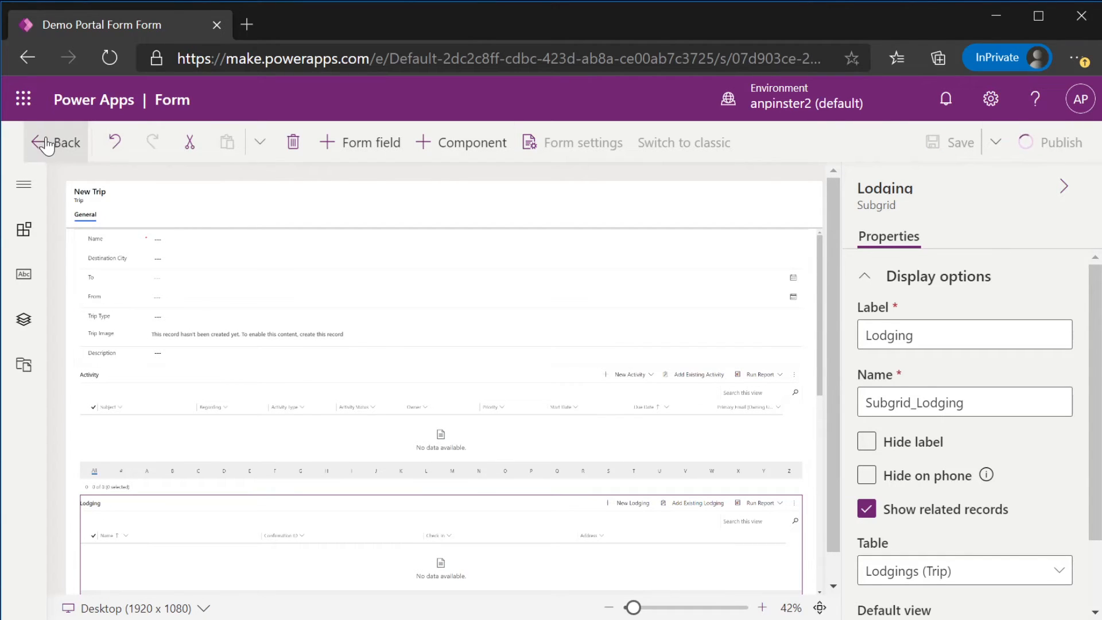
mouse_move(46, 142)
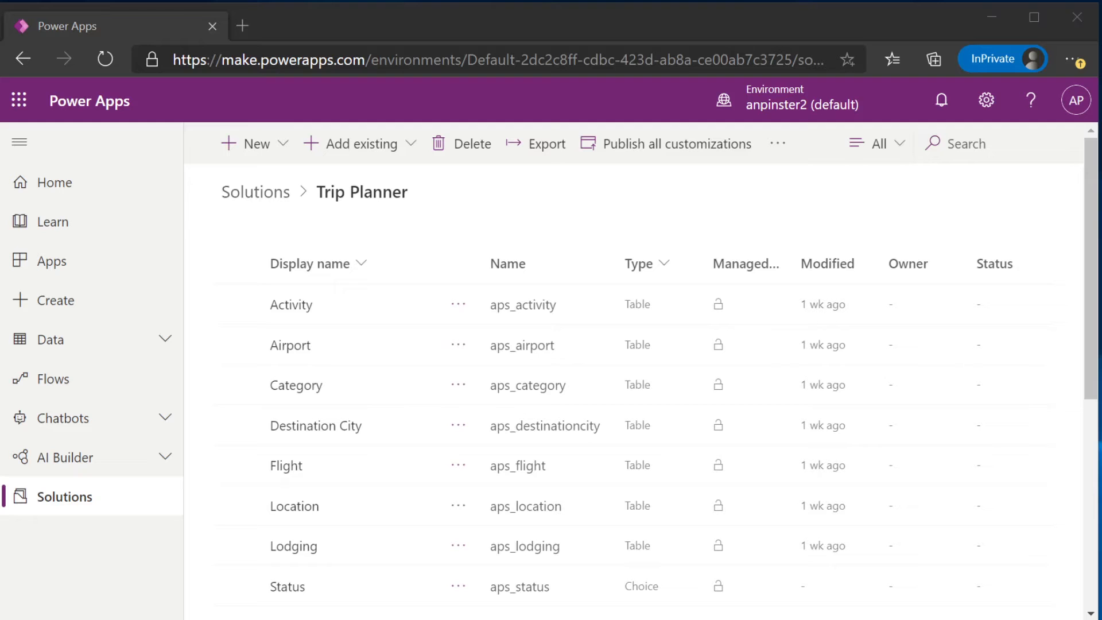
mouse_move(51, 261)
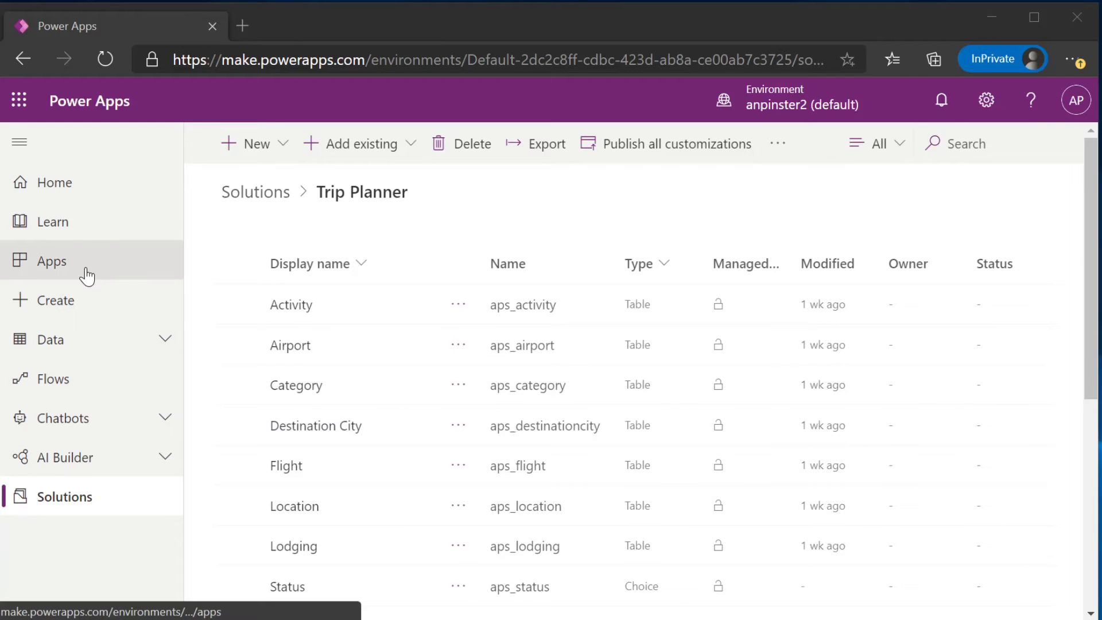
Launch the Portal Management app from the Apps list
click(52, 261)
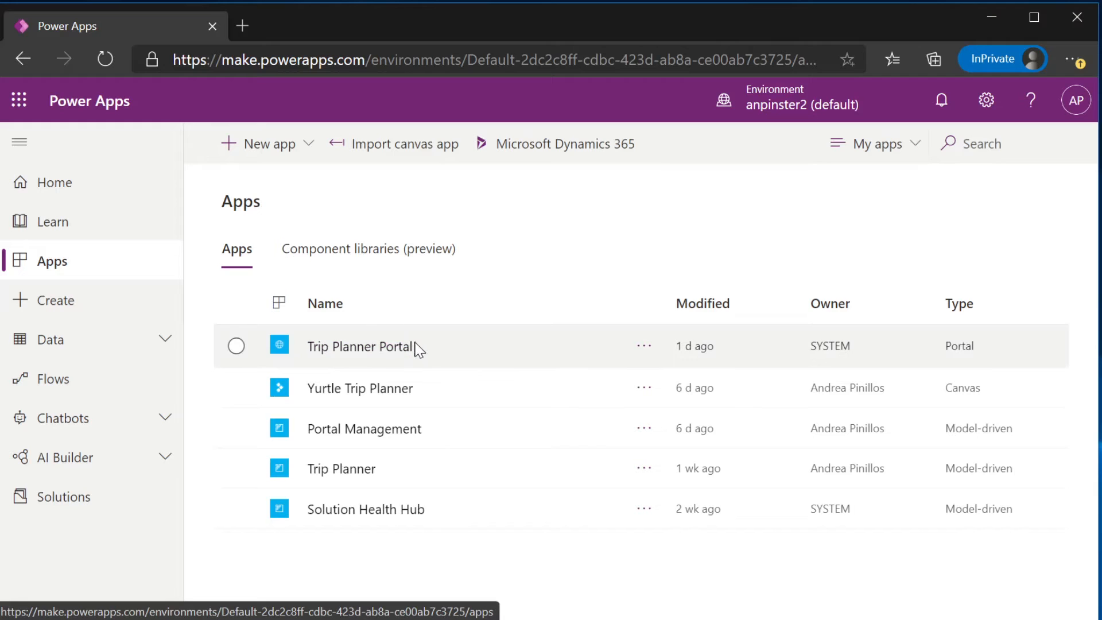
mouse_move(990, 345)
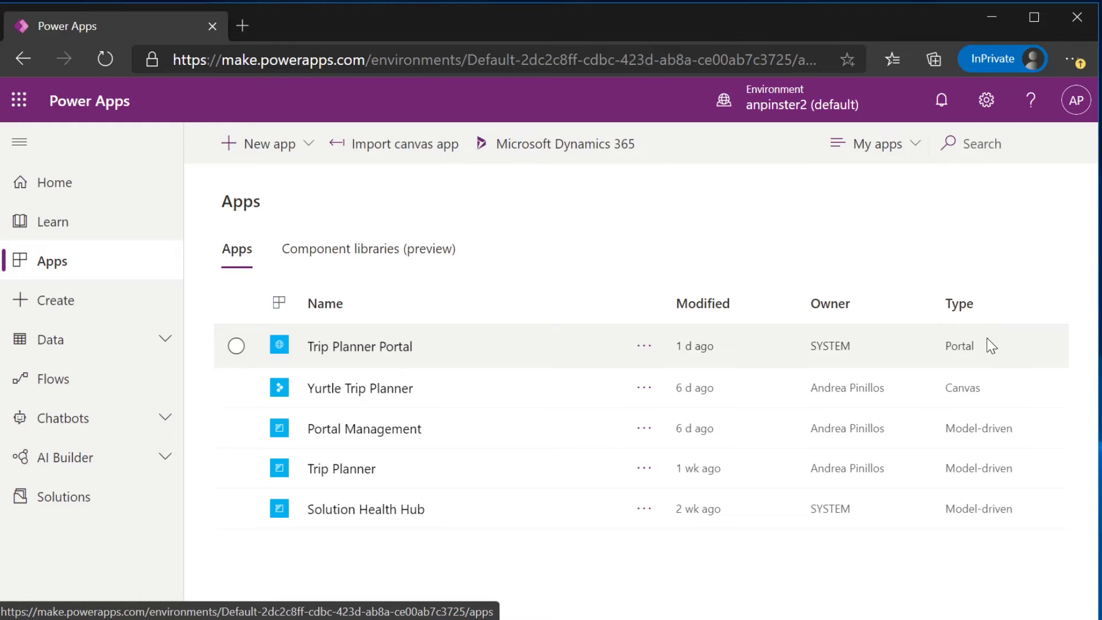
mouse_move(376, 474)
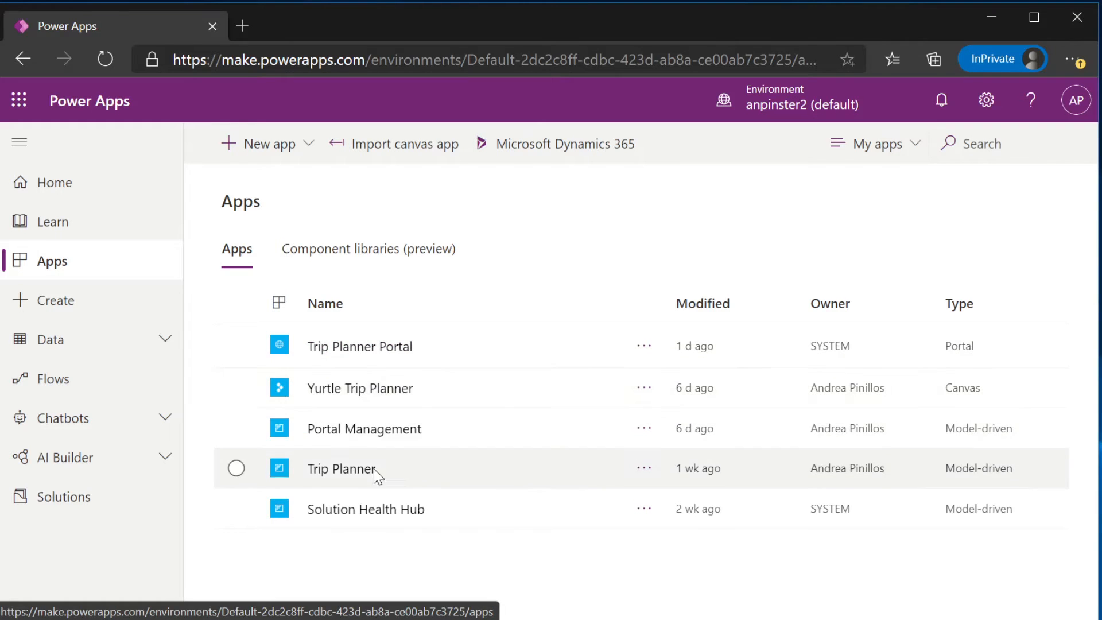
mouse_move(364, 428)
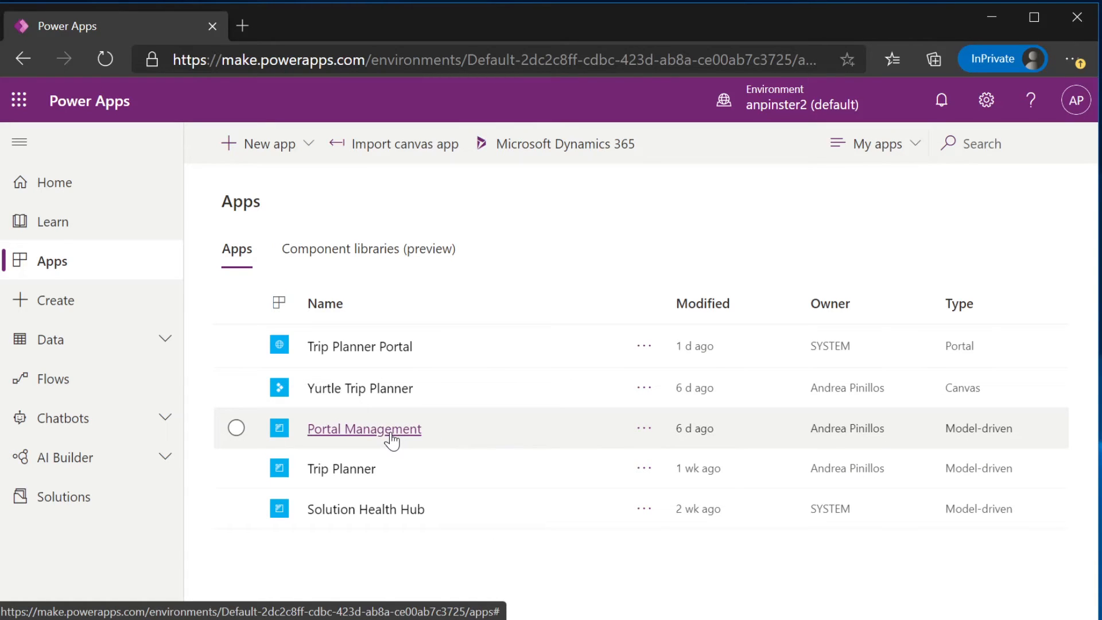
click(364, 428)
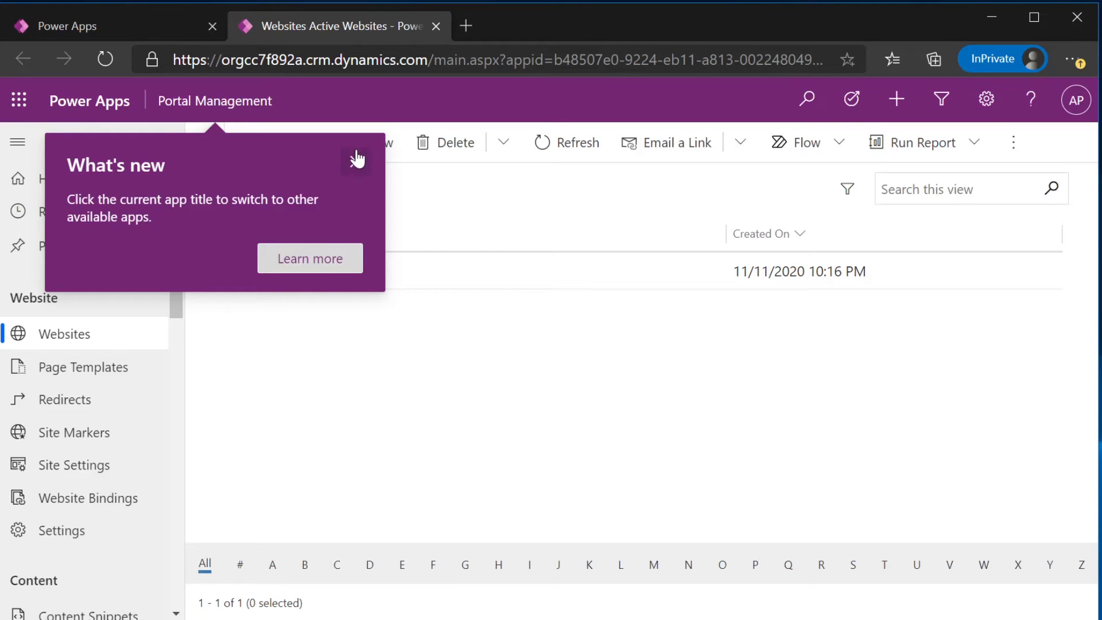
click(357, 158)
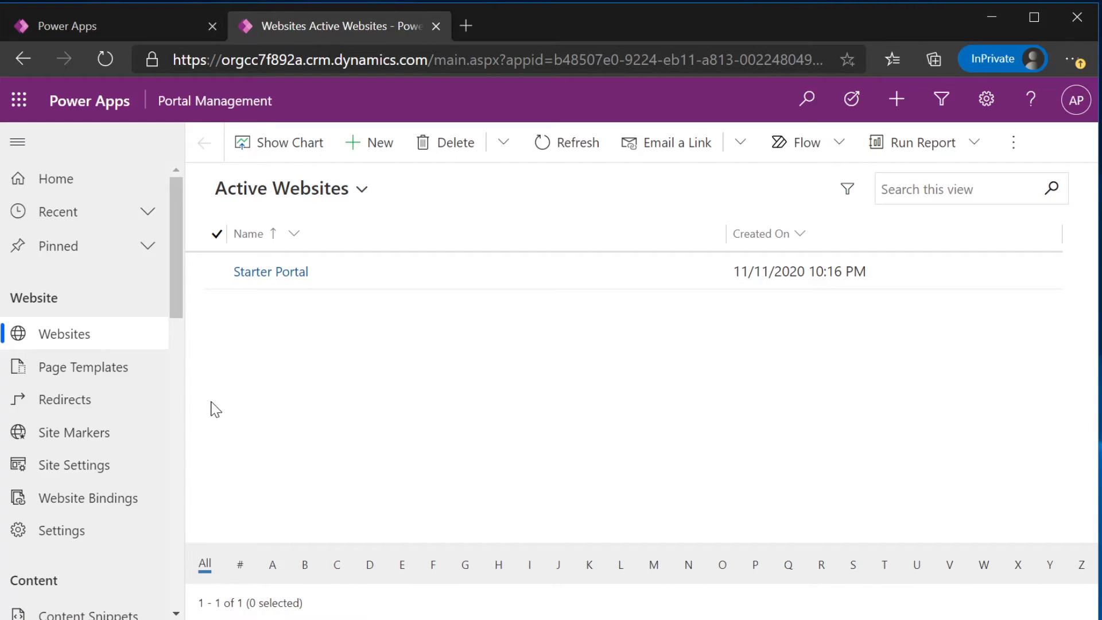
click(75, 442)
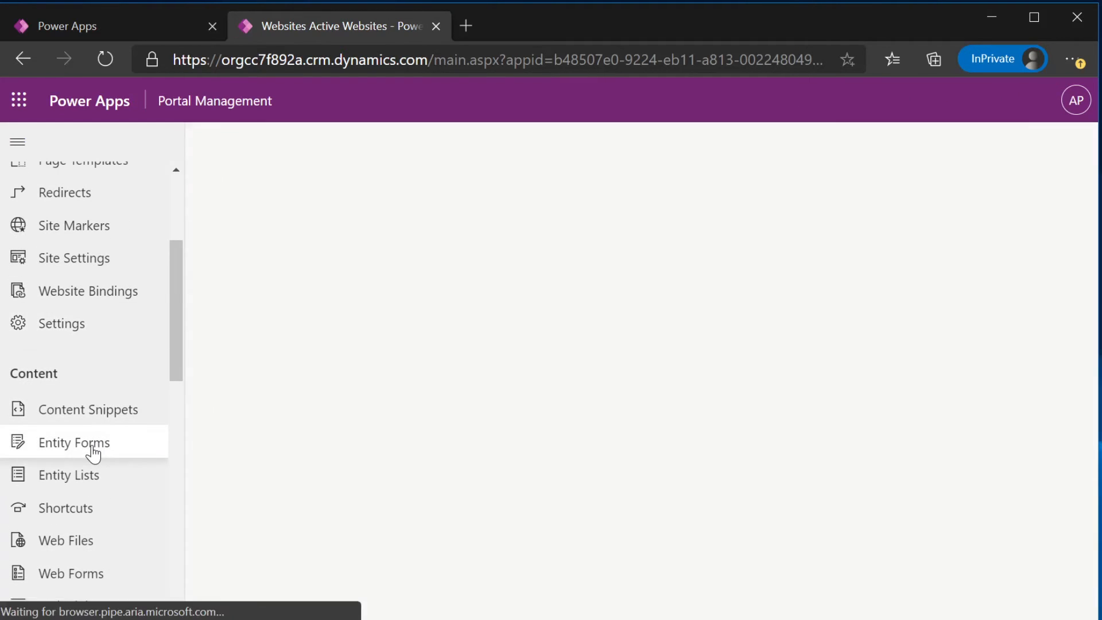
click(74, 441)
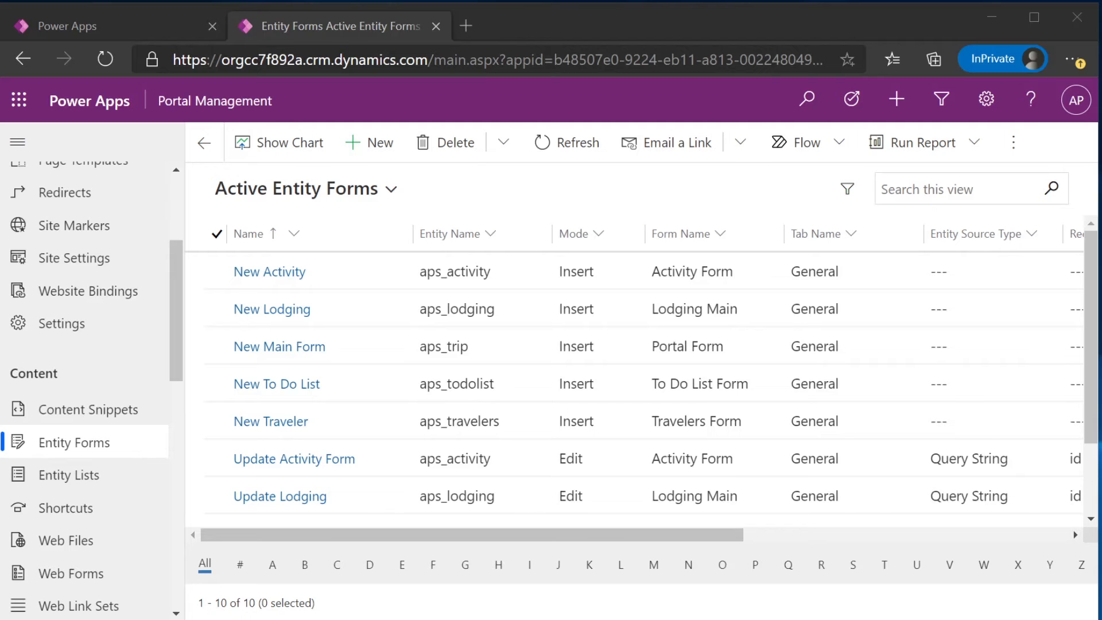
mouse_move(528, 518)
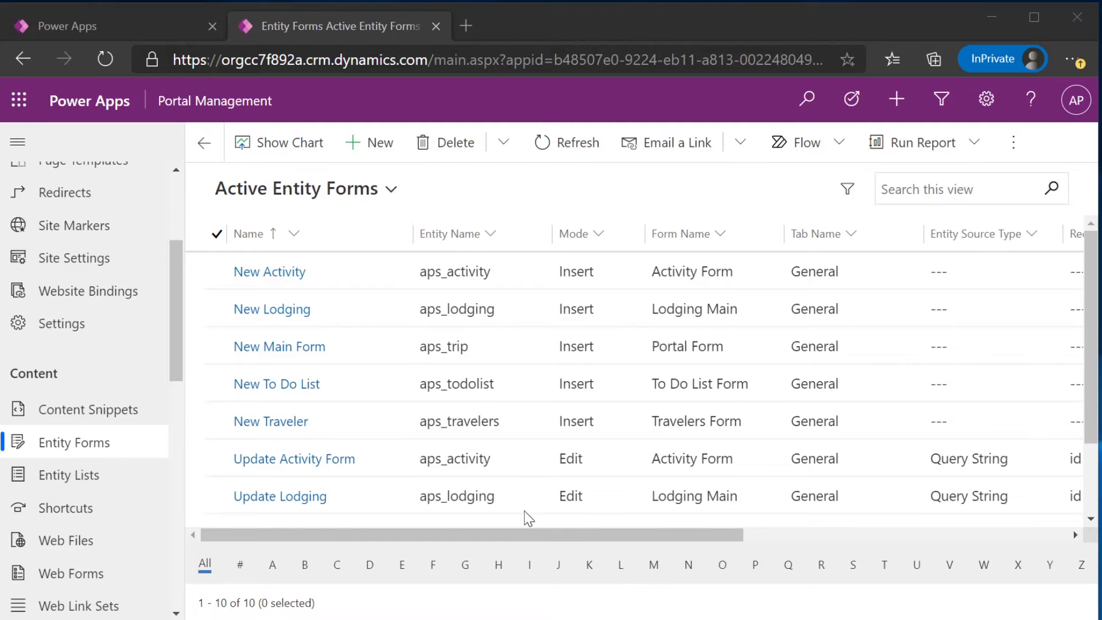
mouse_move(372, 308)
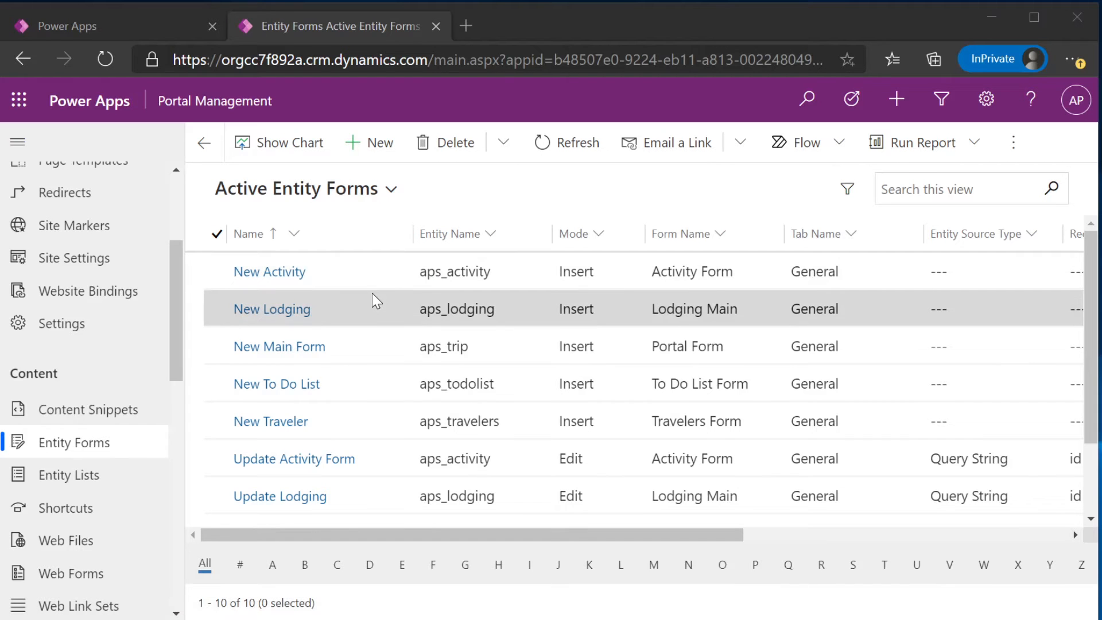
mouse_move(351, 270)
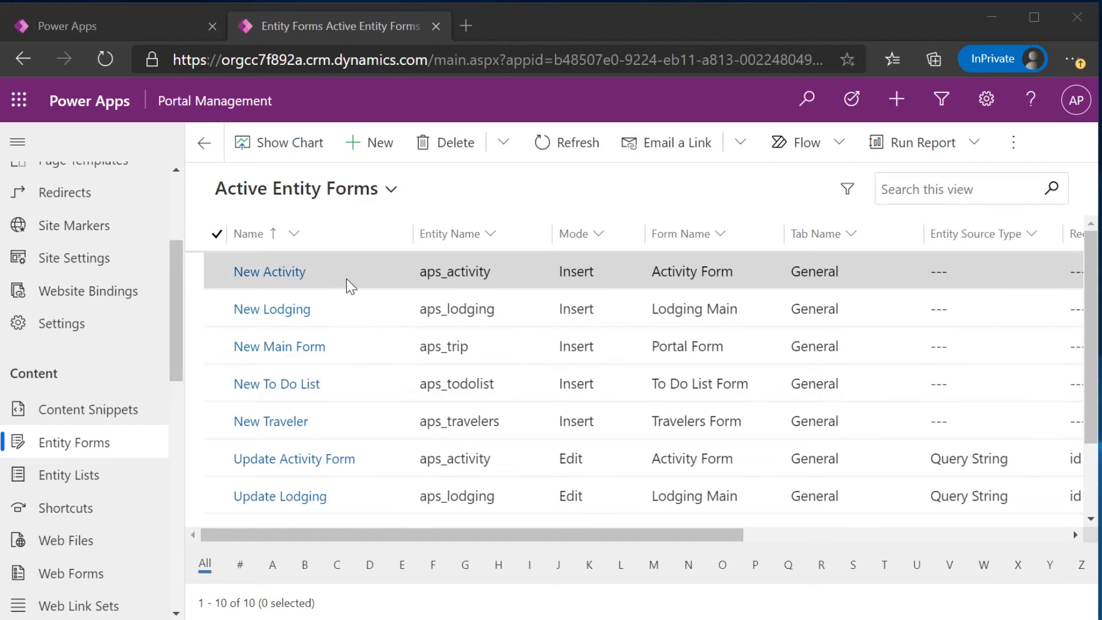
mouse_move(269, 271)
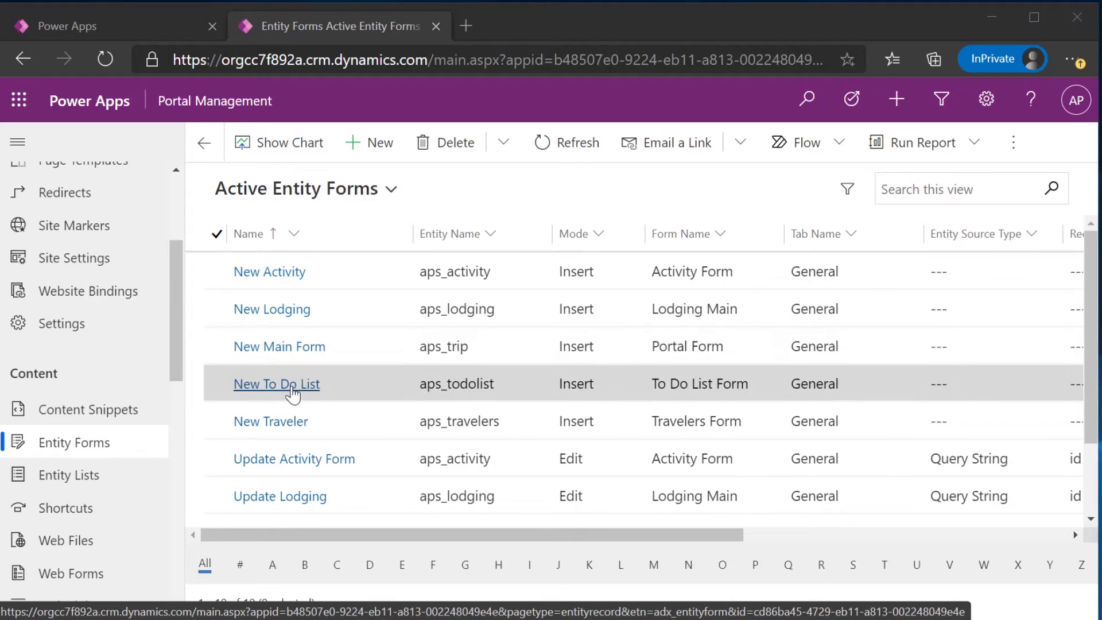
scroll(down, 3)
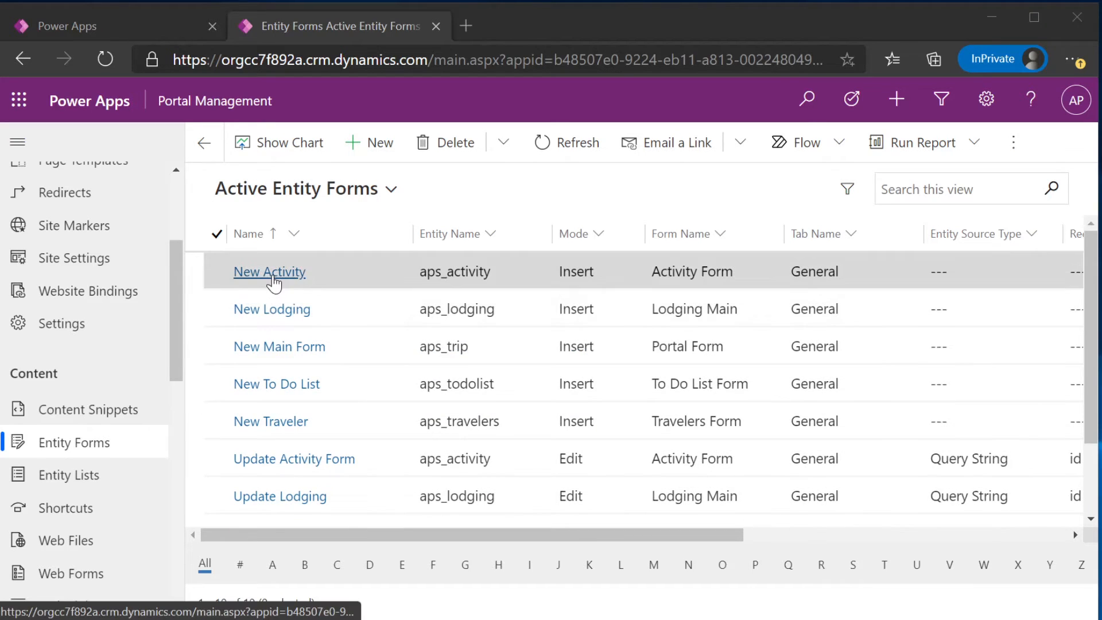
click(269, 272)
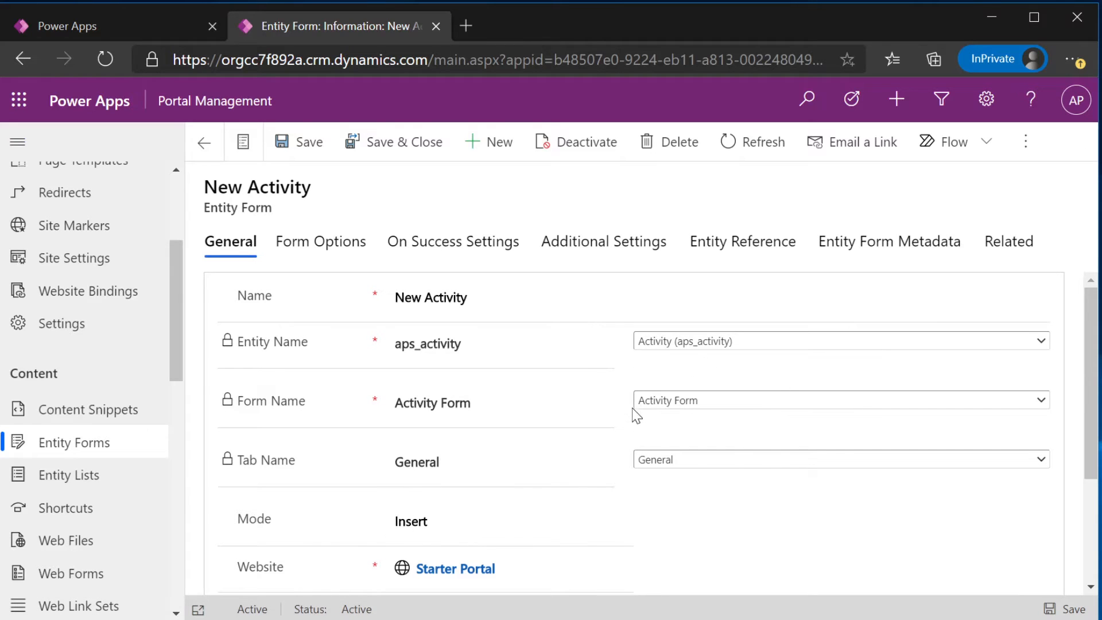
mouse_move(751, 450)
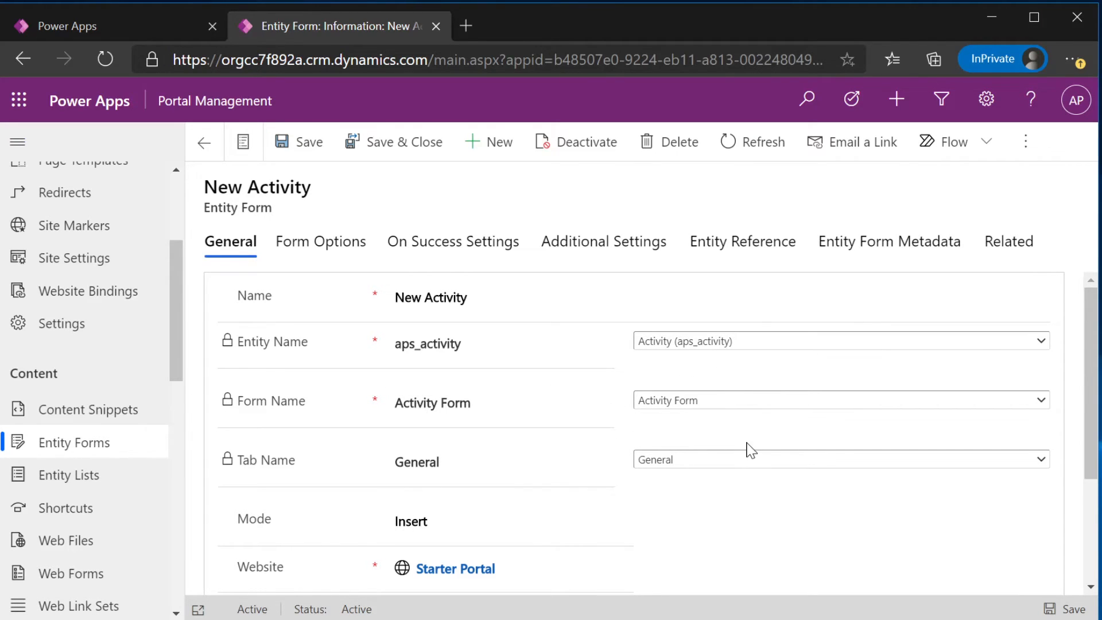
click(204, 142)
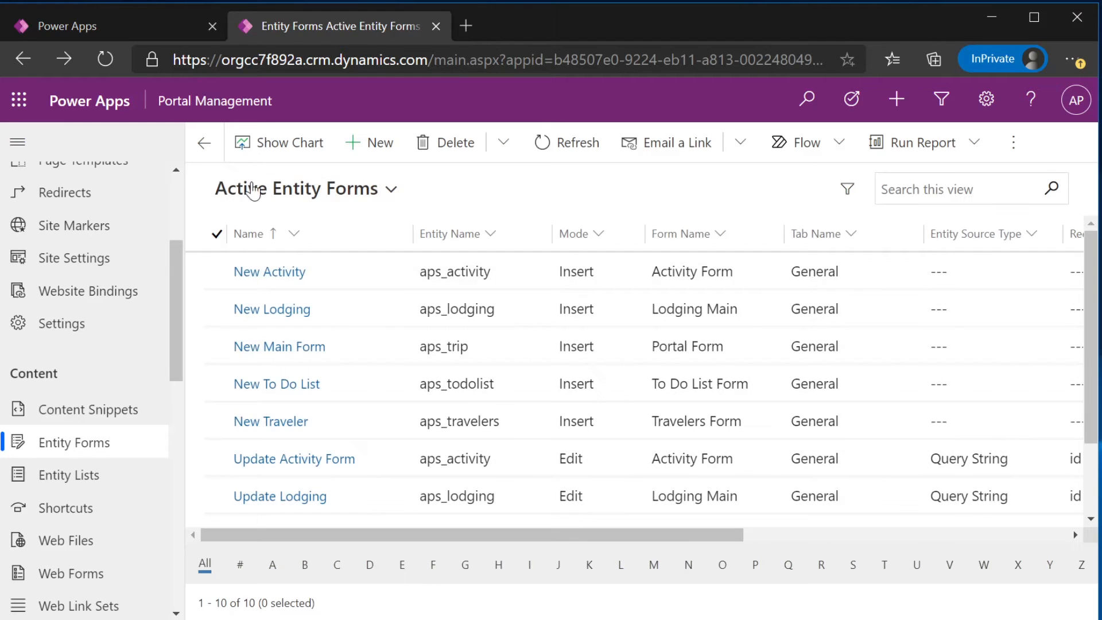
scroll(down, 3)
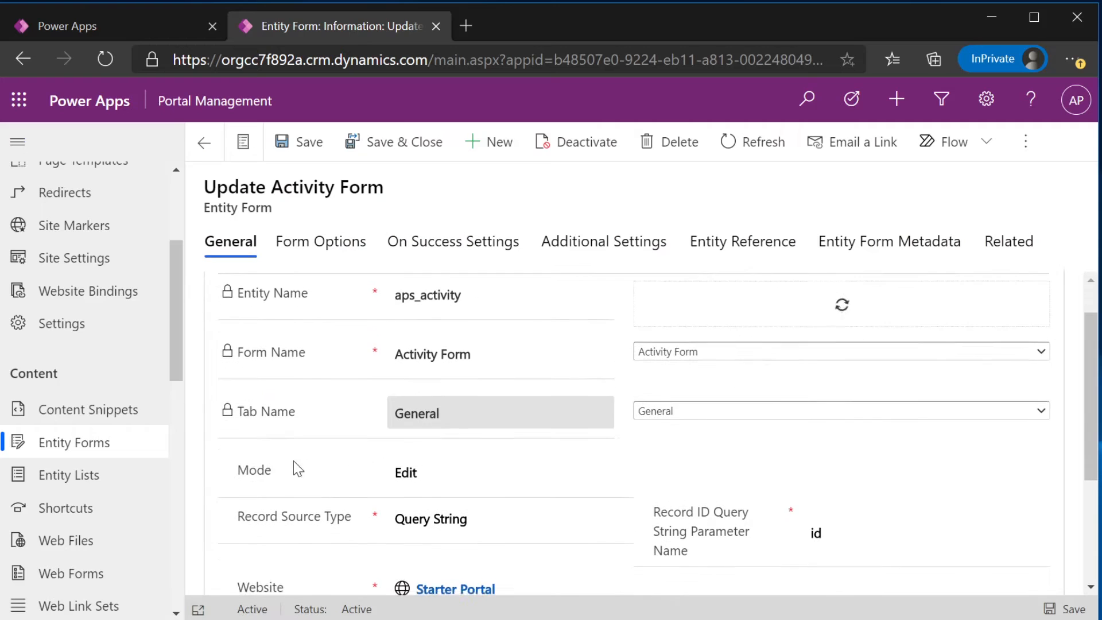
scroll(down, 3)
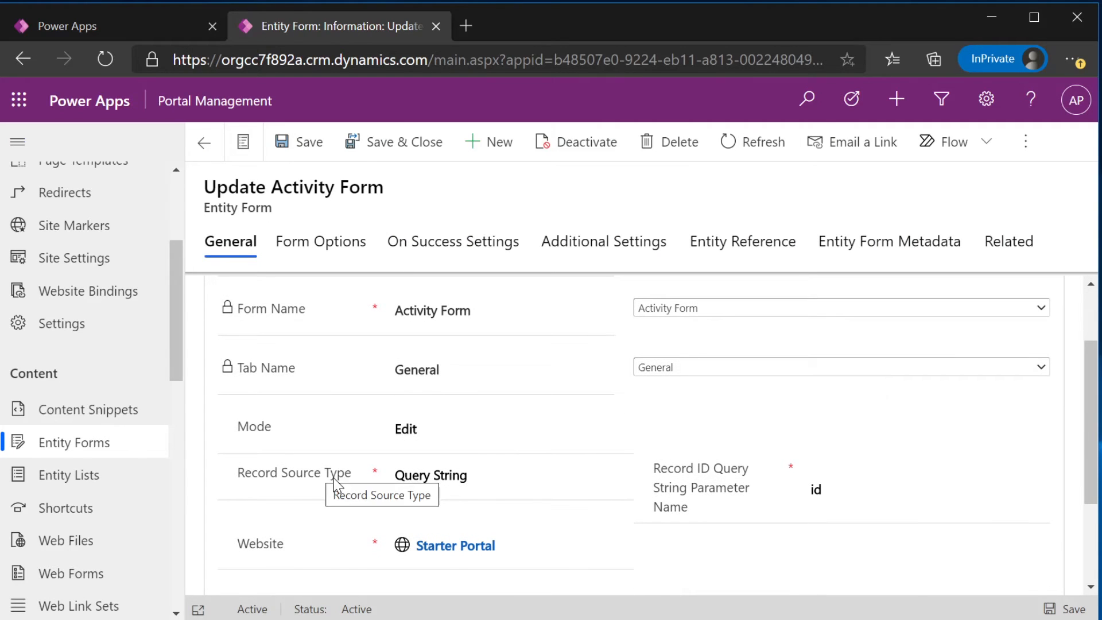
click(509, 474)
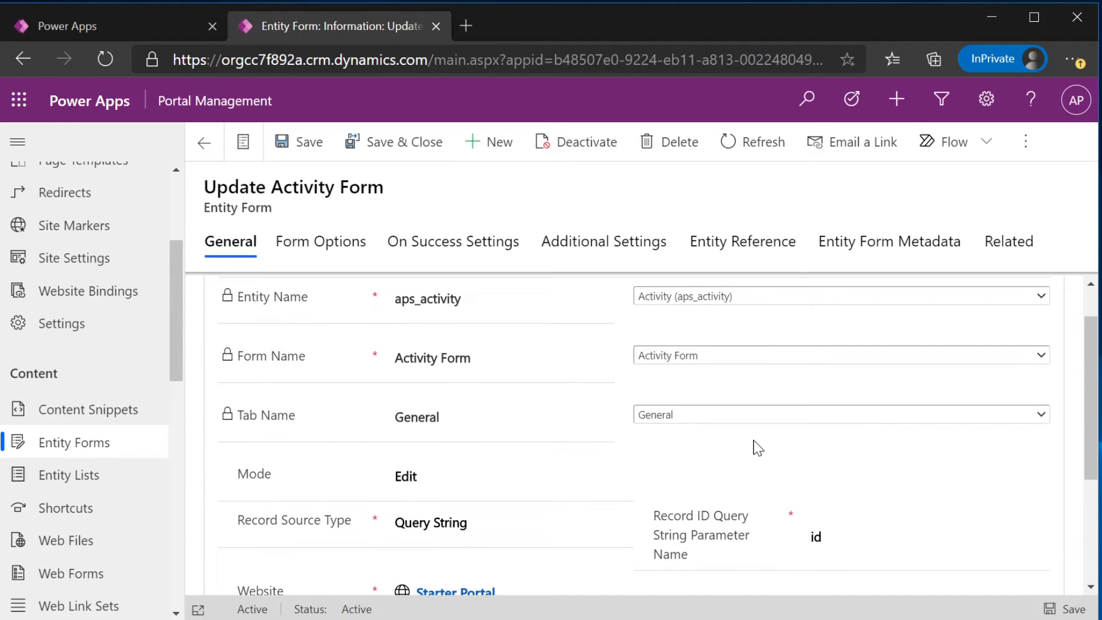
mouse_move(727, 444)
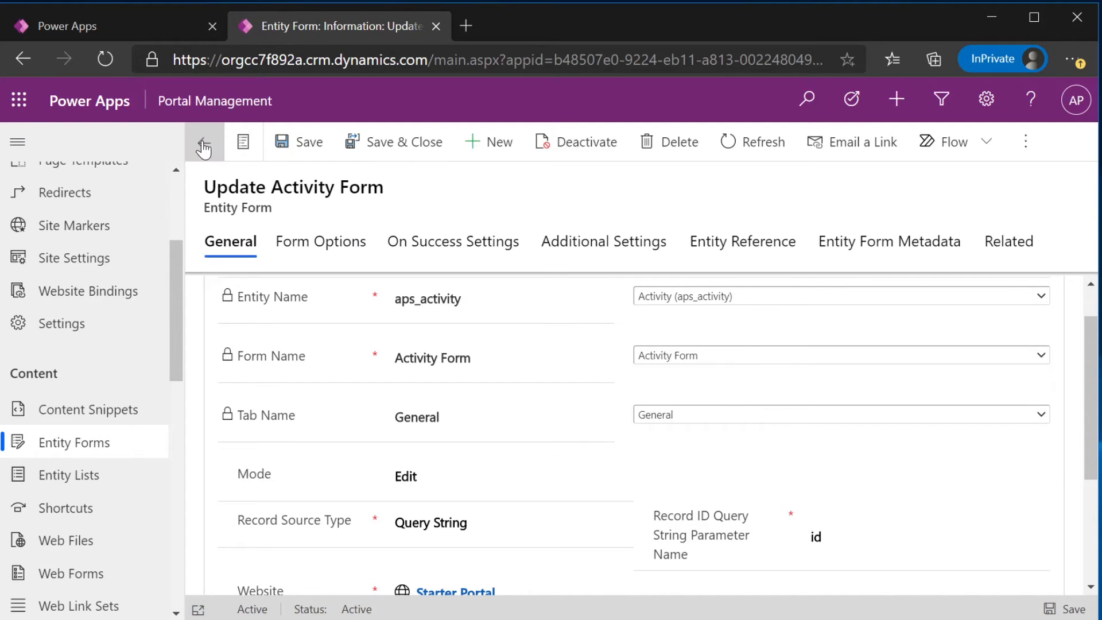
click(204, 141)
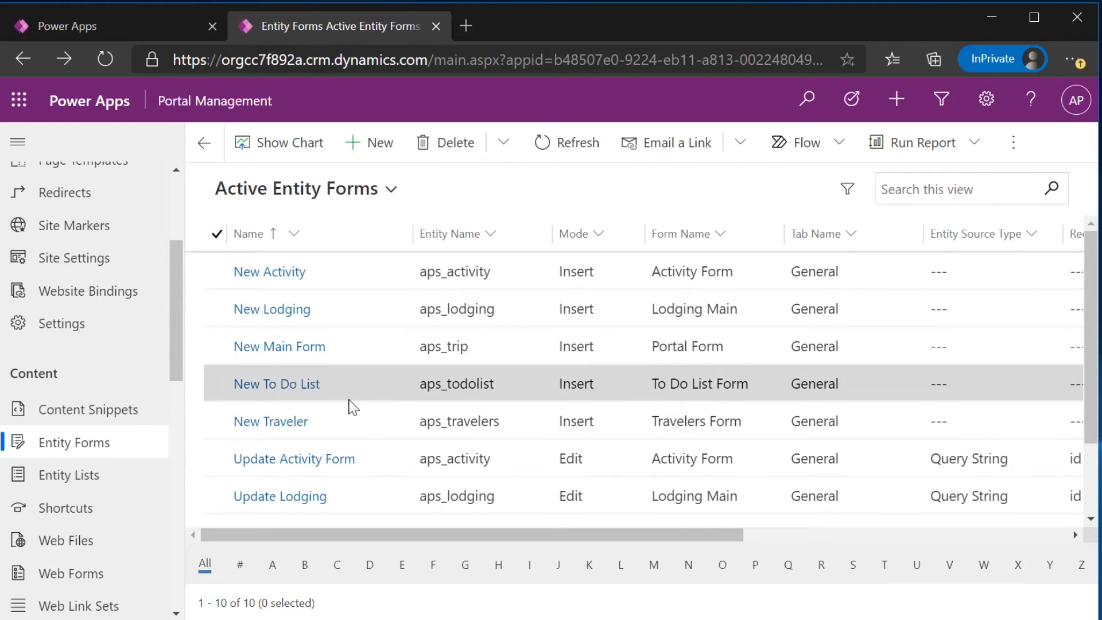
mouse_move(279, 345)
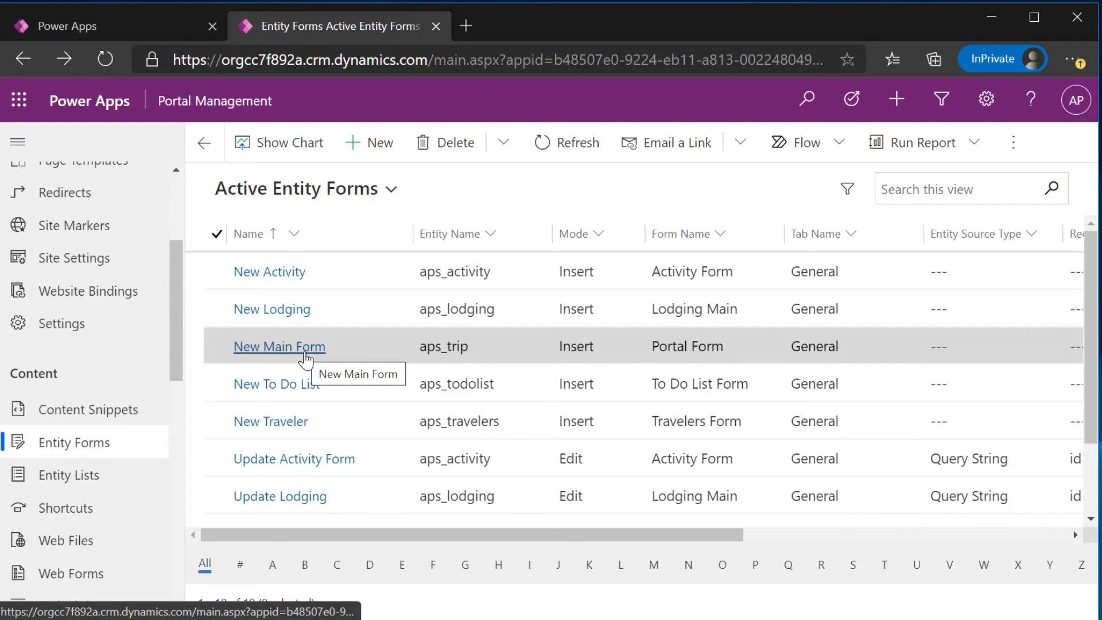
click(279, 345)
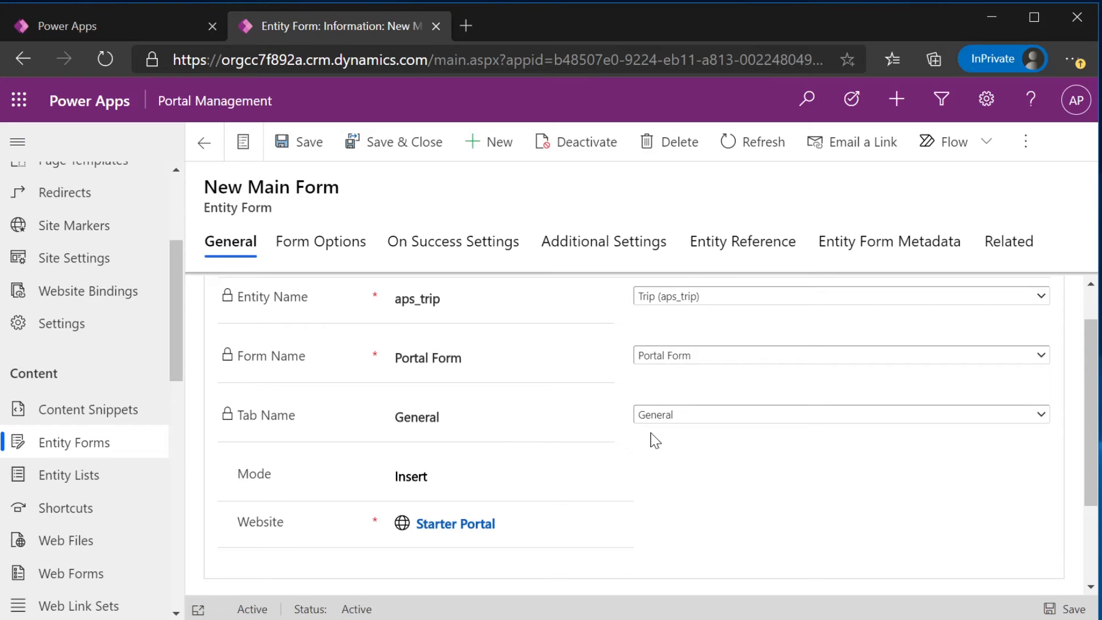
click(204, 142)
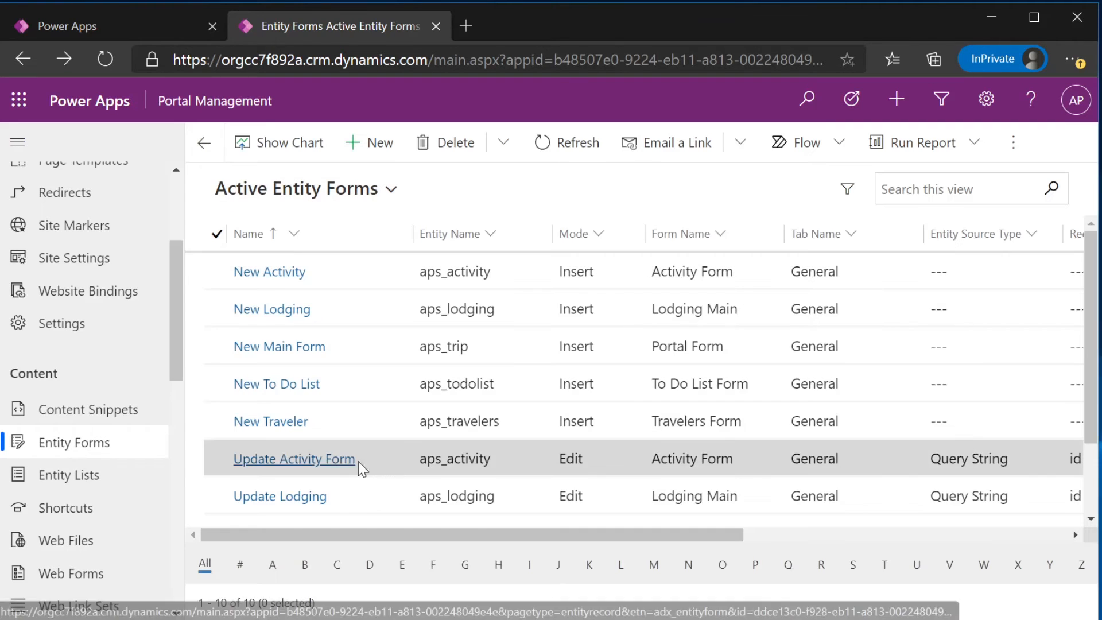
scroll(down, 3)
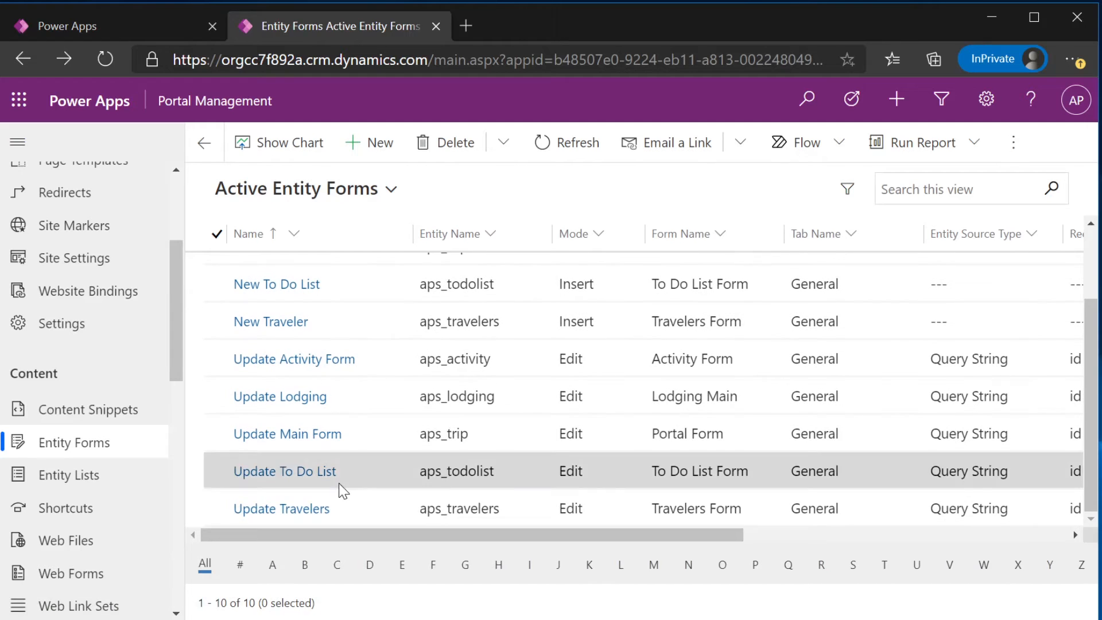
Open the Update Main Form record and view its Entity Form Metadata entries
click(287, 434)
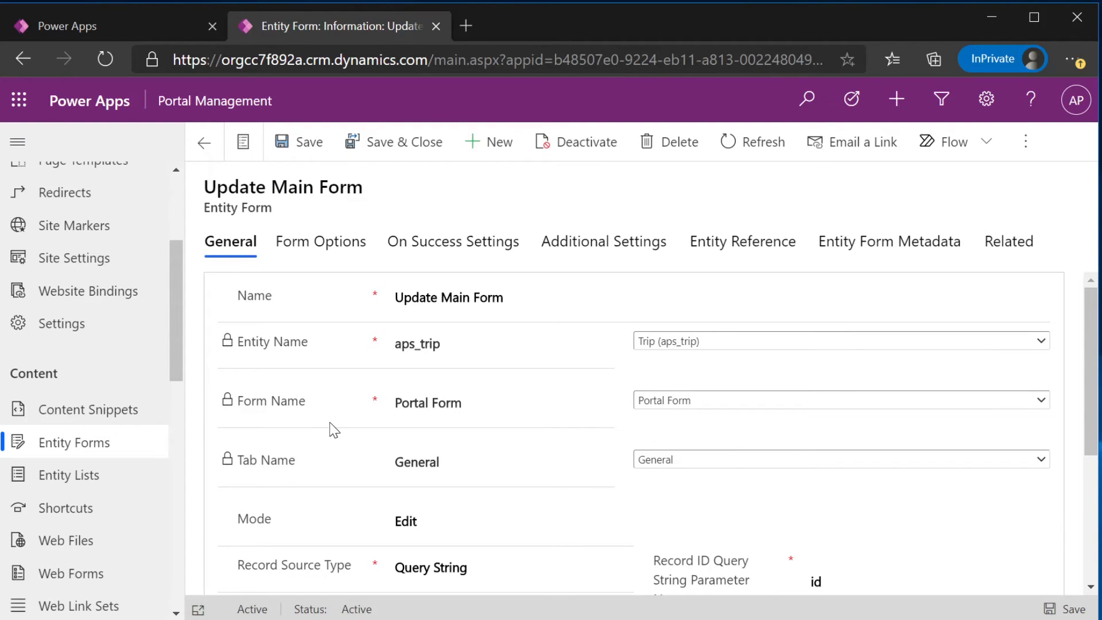
mouse_move(276, 302)
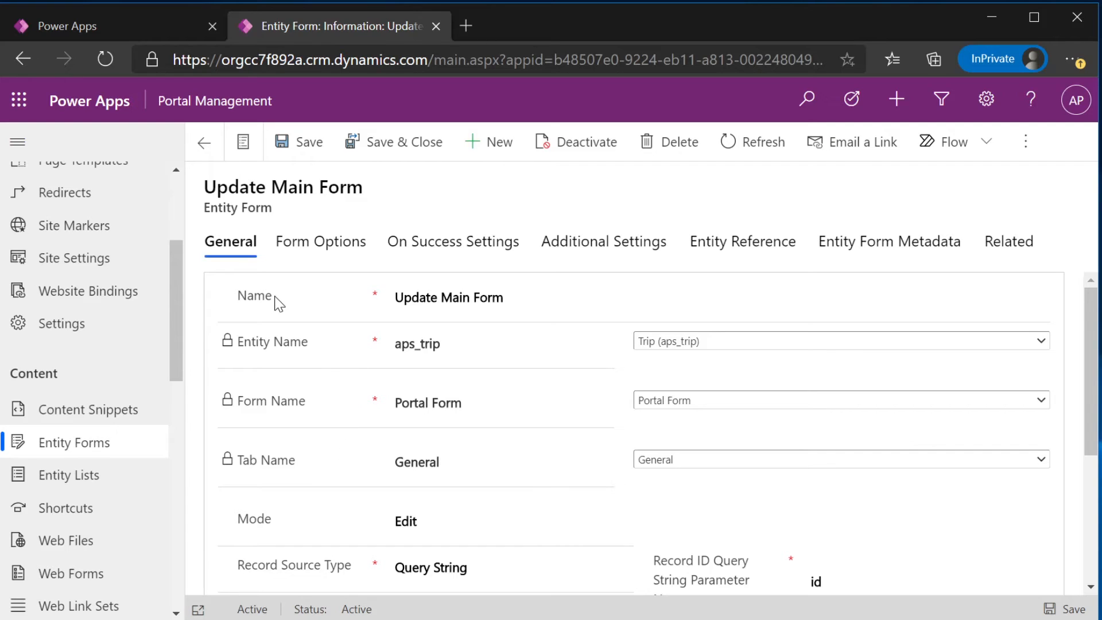
mouse_move(301, 370)
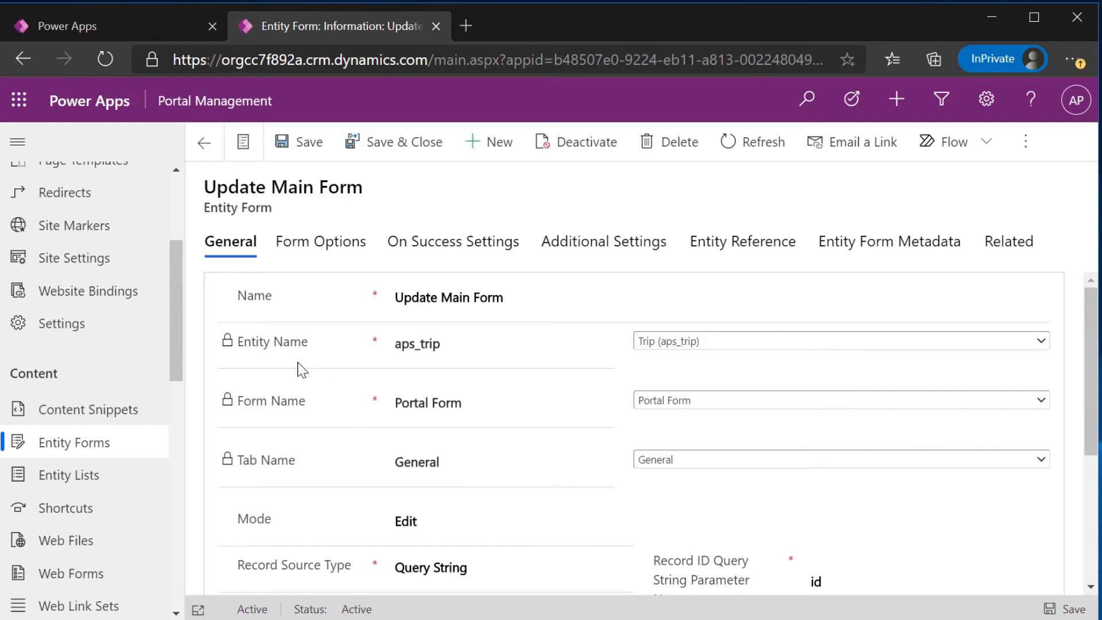
scroll(down, 3)
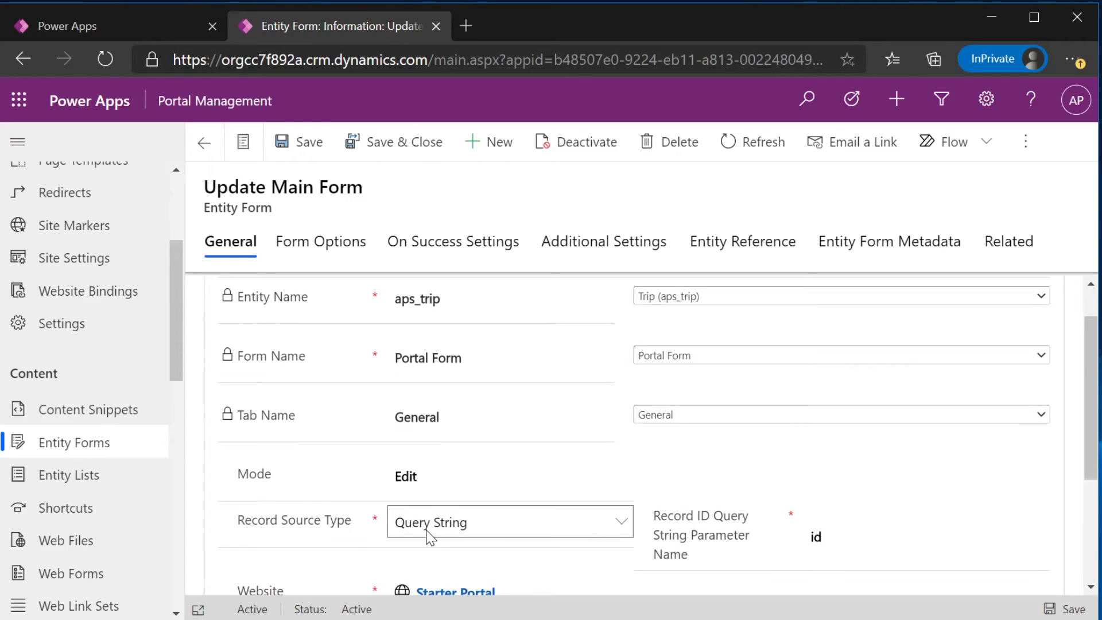
scroll(down, 3)
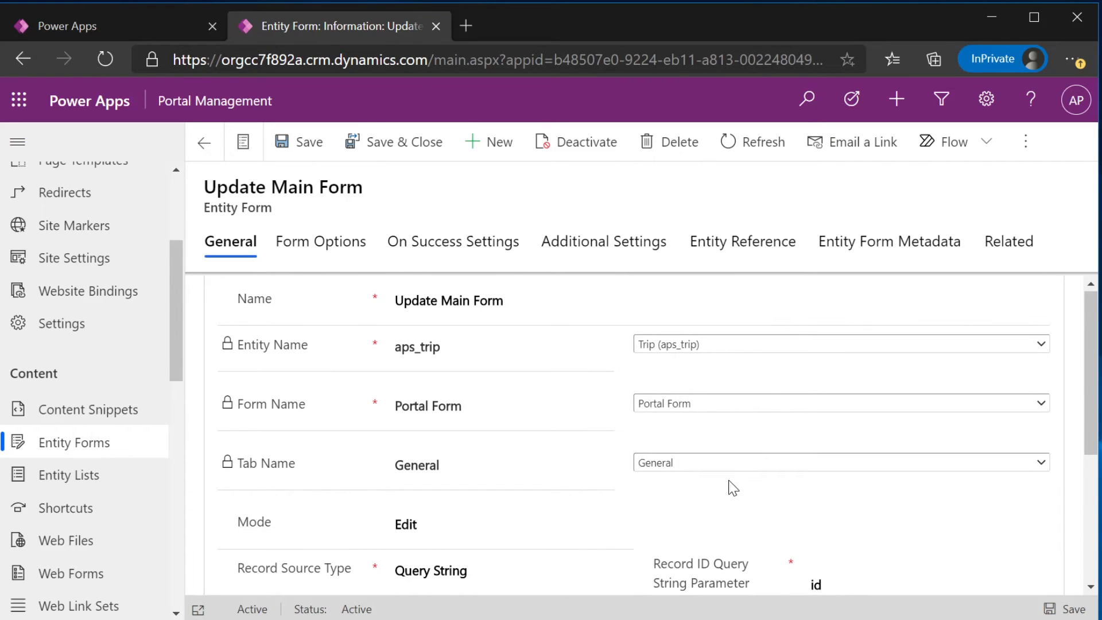
mouse_move(863, 254)
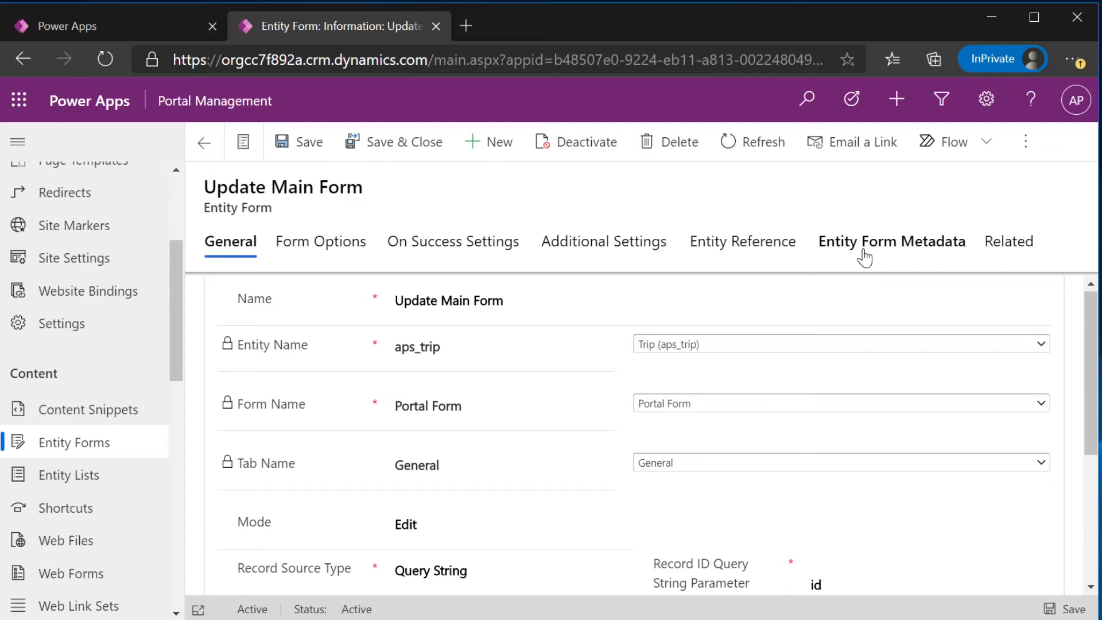
click(890, 241)
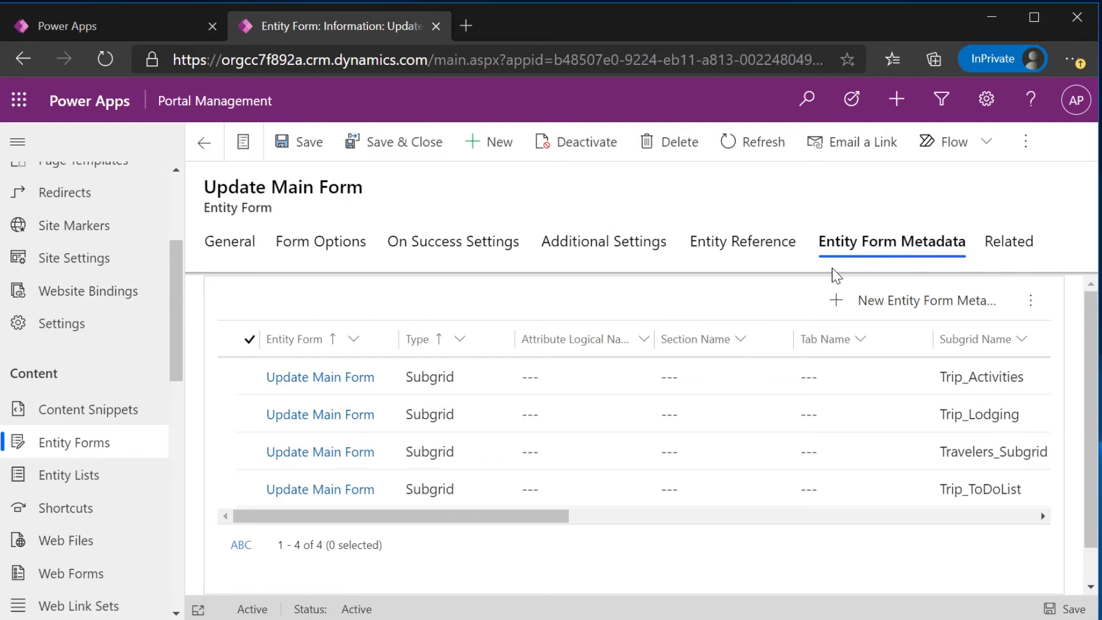
mouse_move(674, 554)
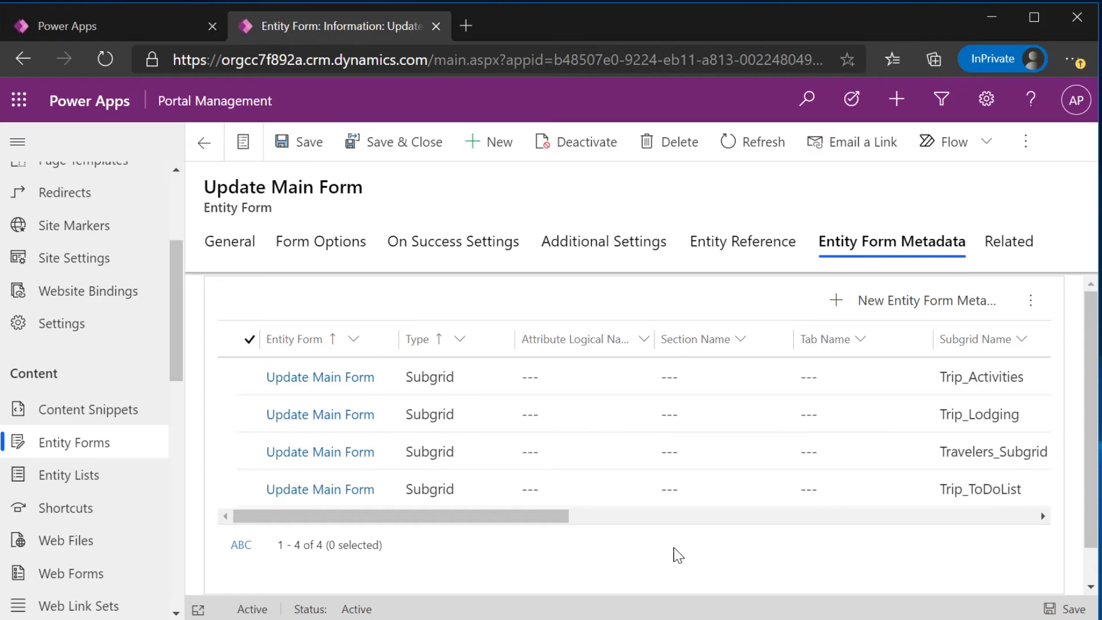
mouse_move(910, 316)
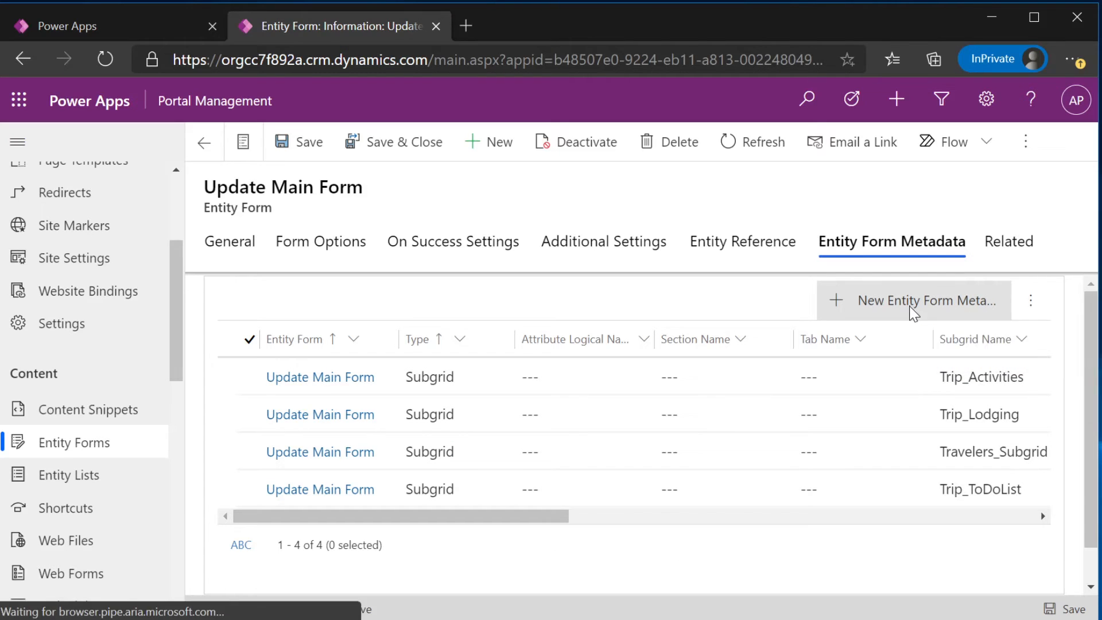
Create a new metadata entry of type Subgrid named Trip_Activities for Update Main Form
click(913, 300)
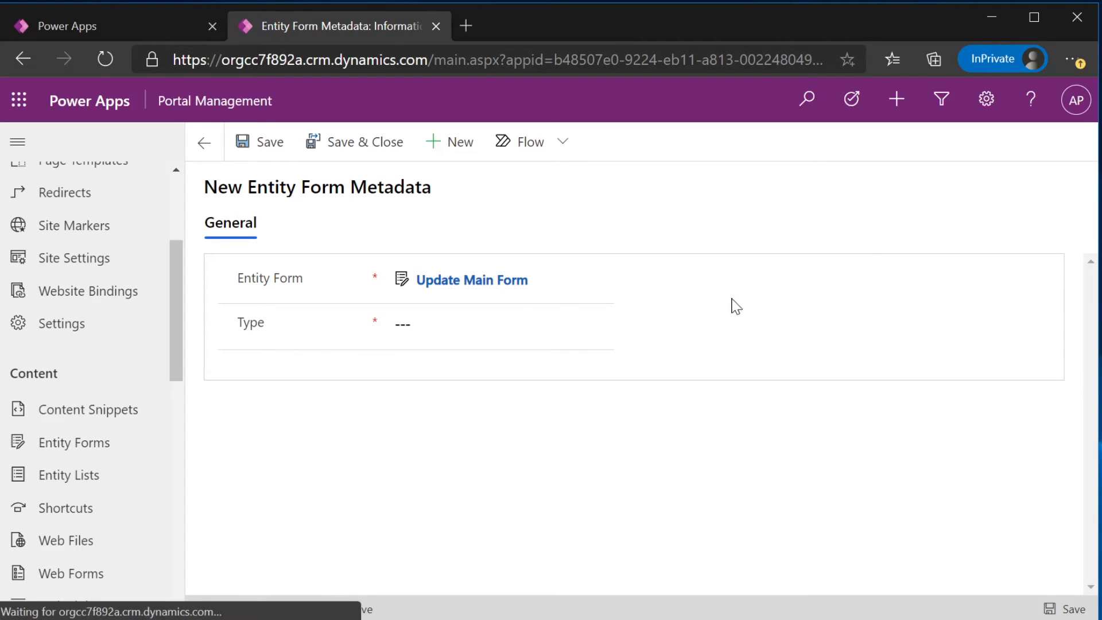
click(499, 322)
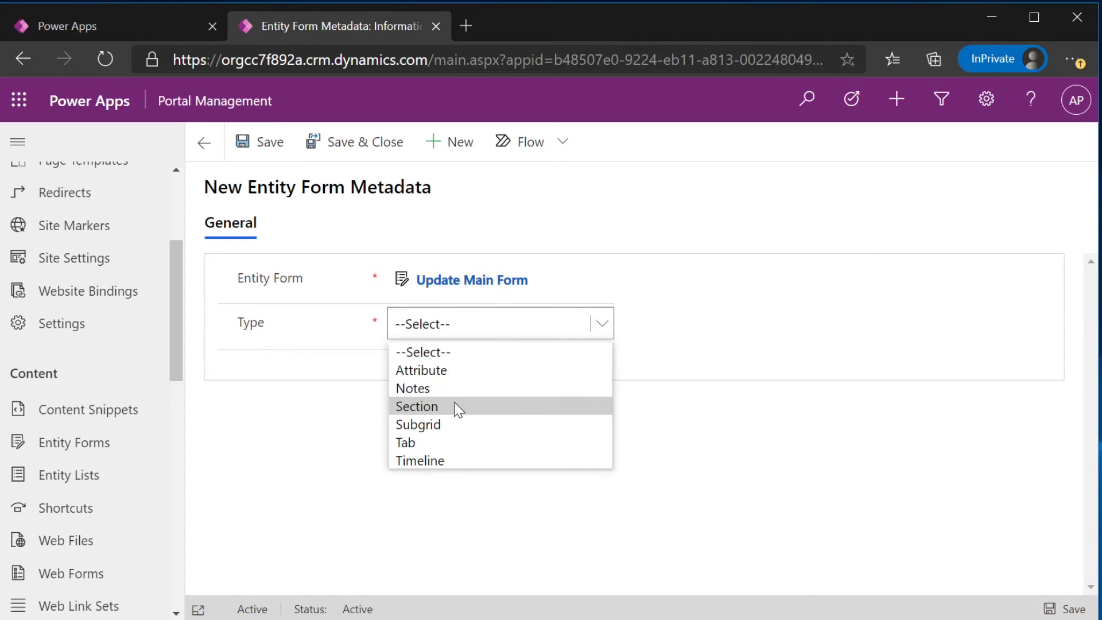
click(418, 424)
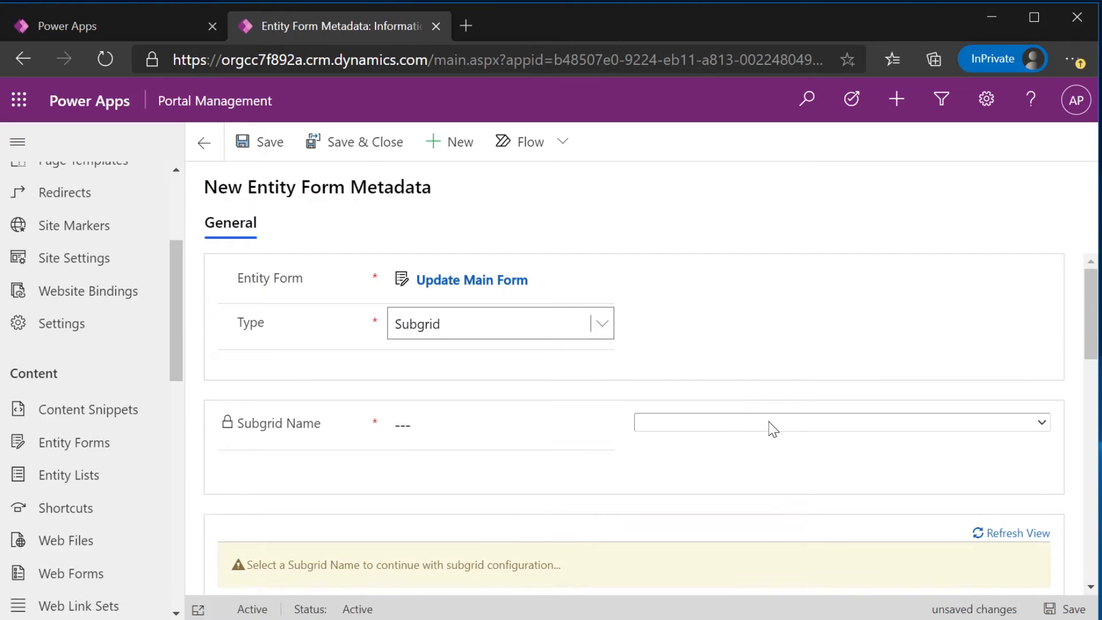
click(840, 423)
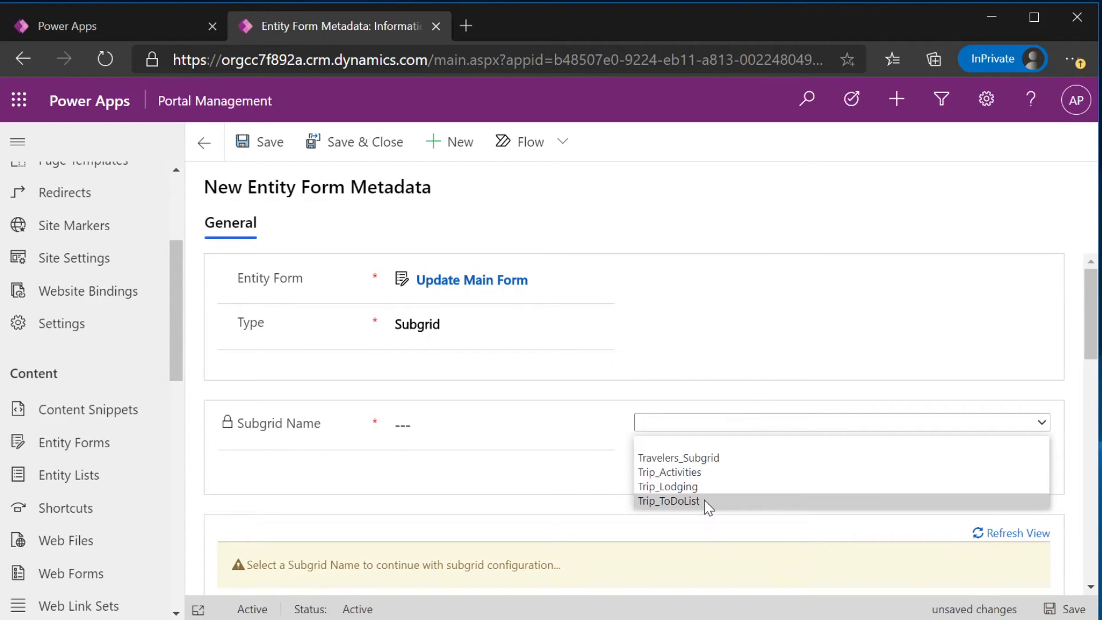
click(669, 472)
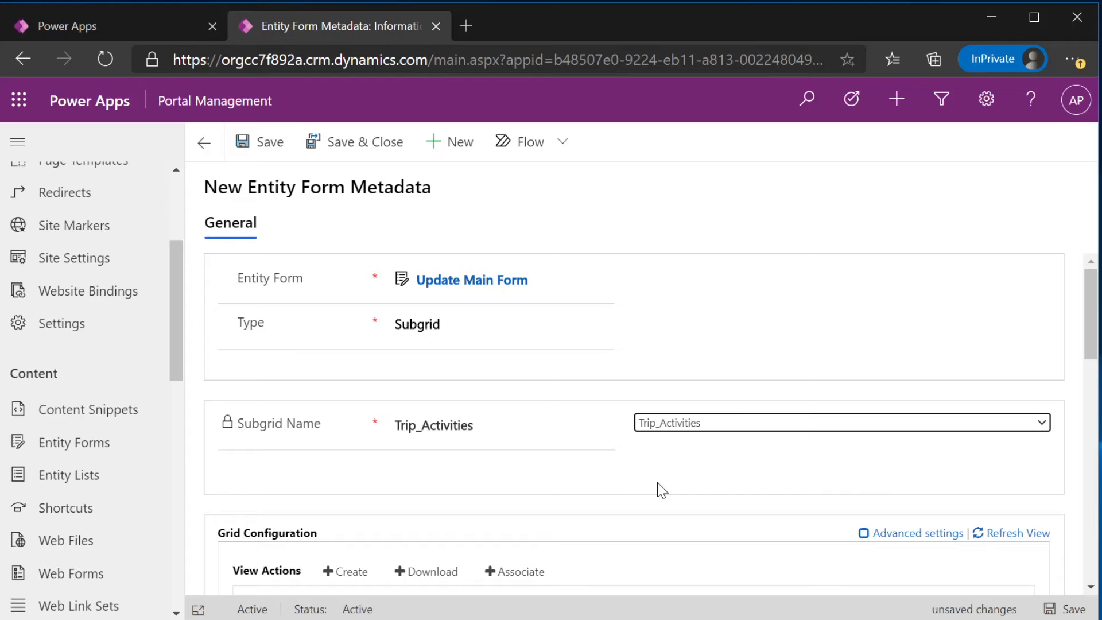
mouse_move(593, 392)
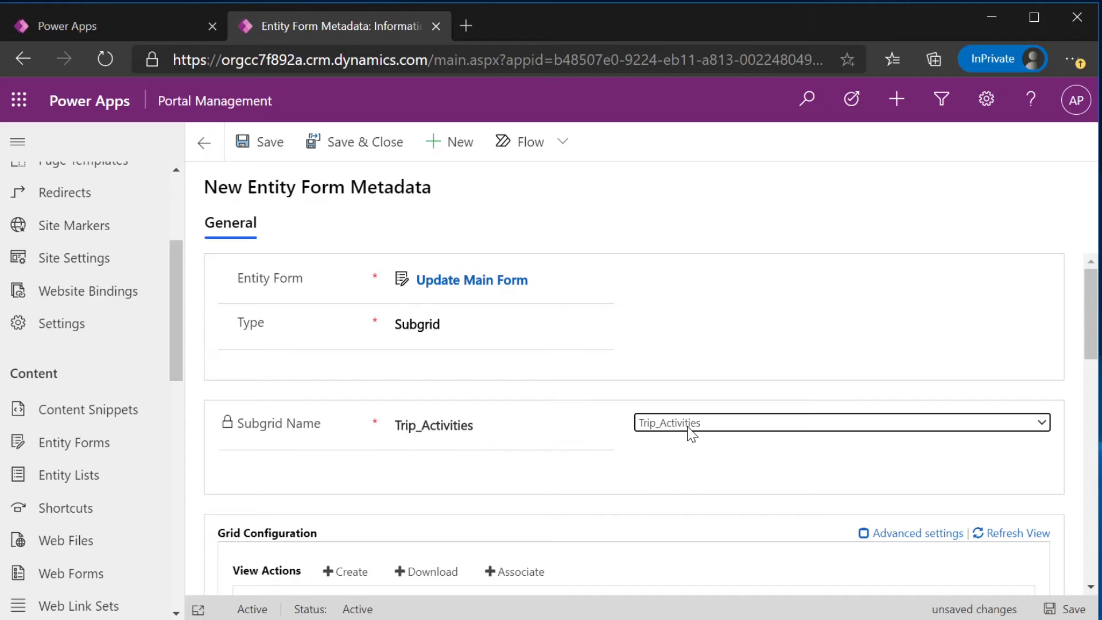
mouse_move(661, 474)
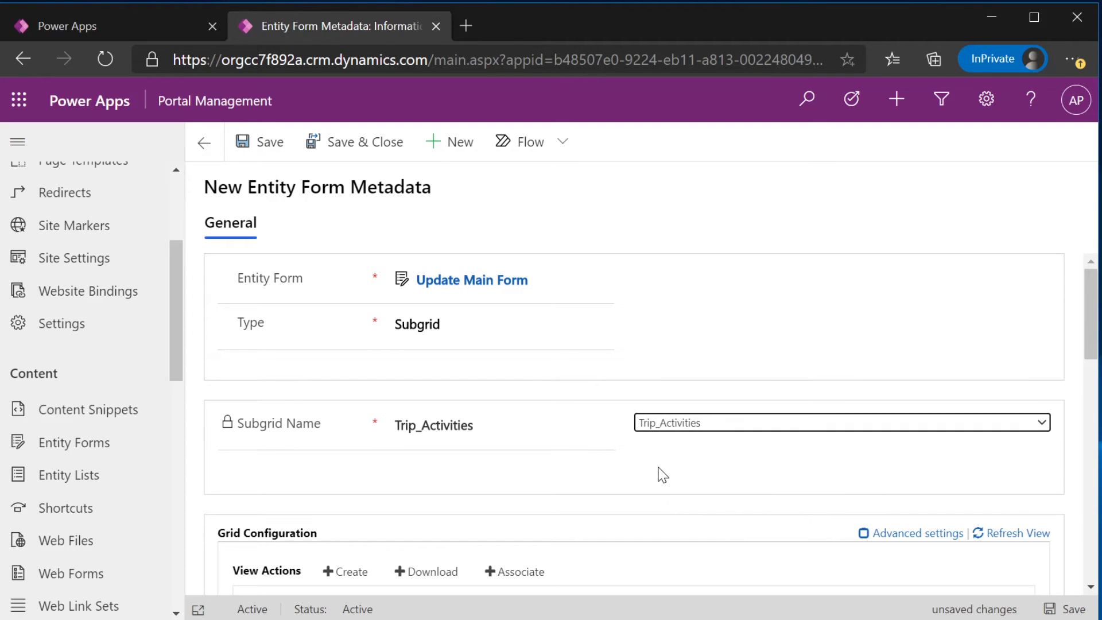
scroll(down, 3)
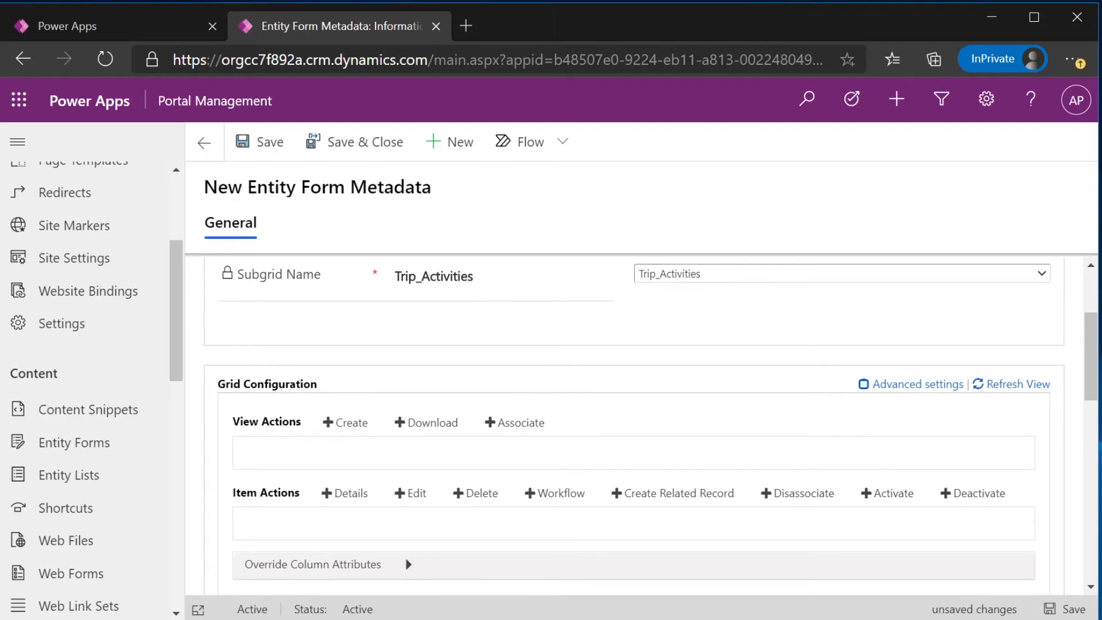
Add a Create view action that opens the New Activity form
click(349, 422)
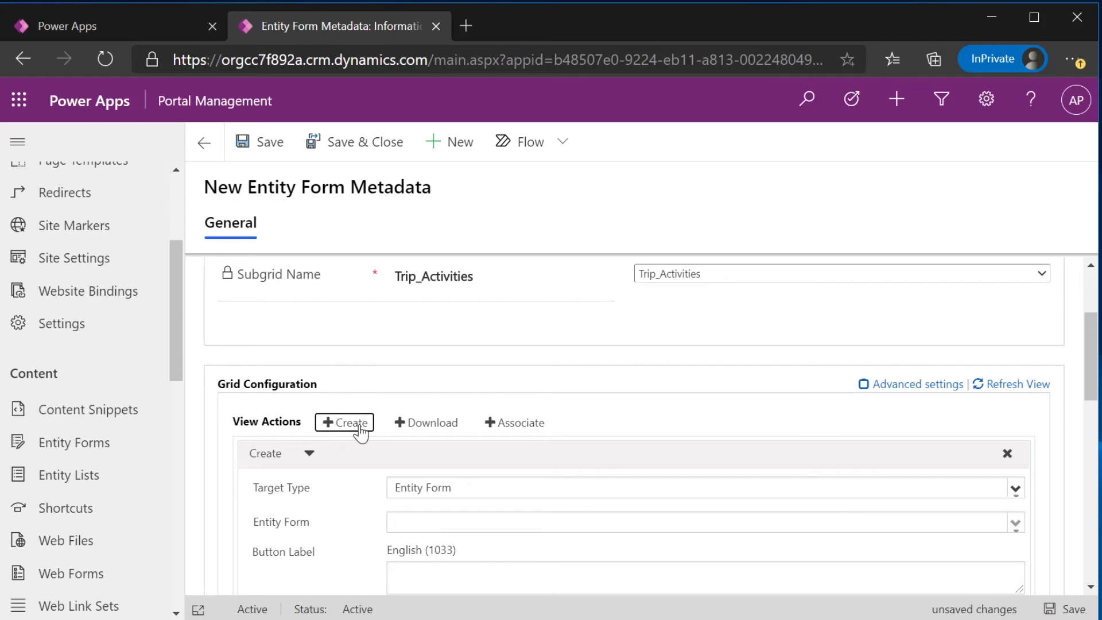
scroll(down, 3)
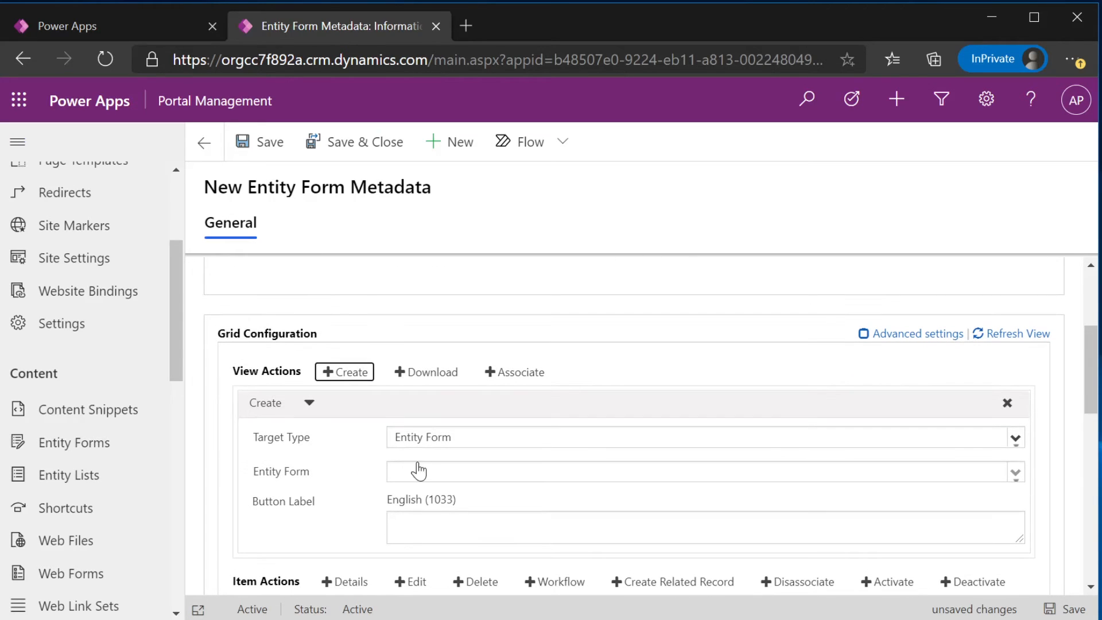
click(703, 470)
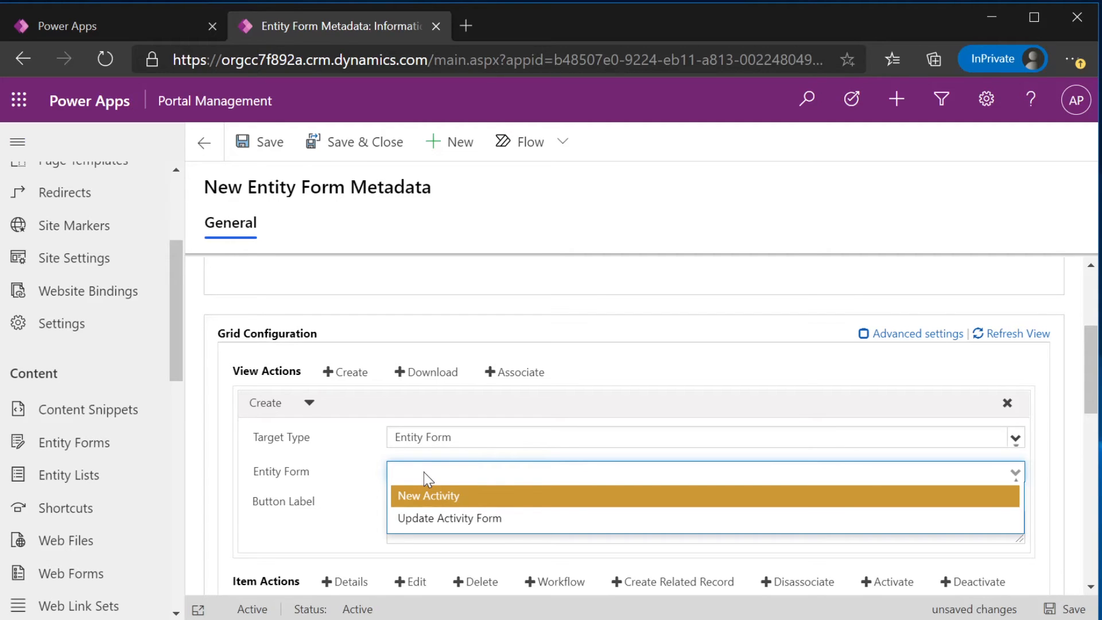
mouse_move(355, 380)
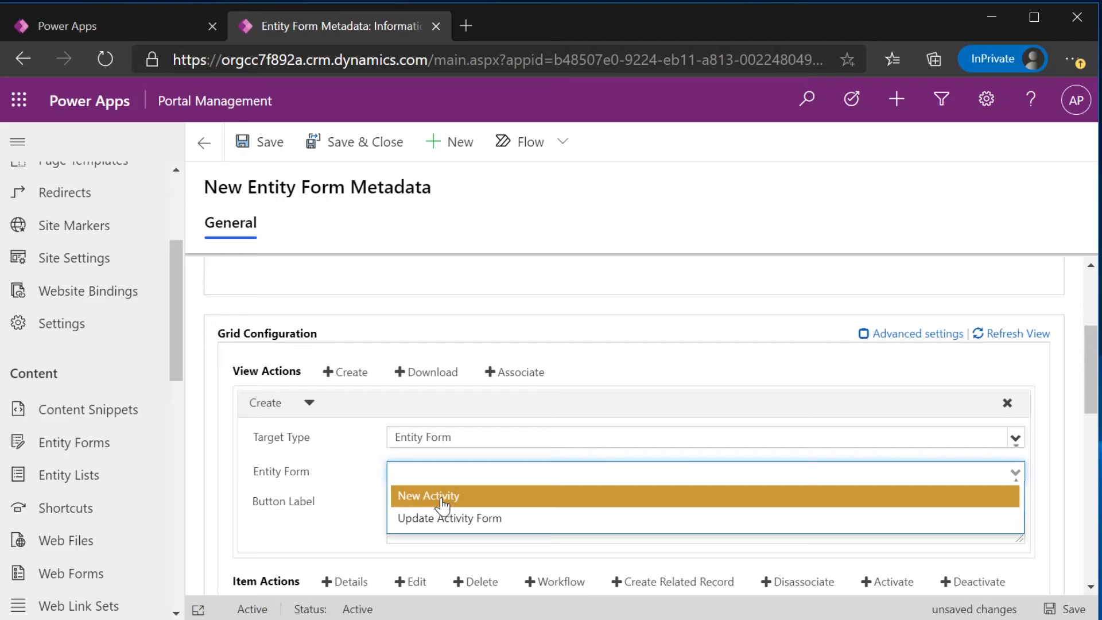
click(428, 496)
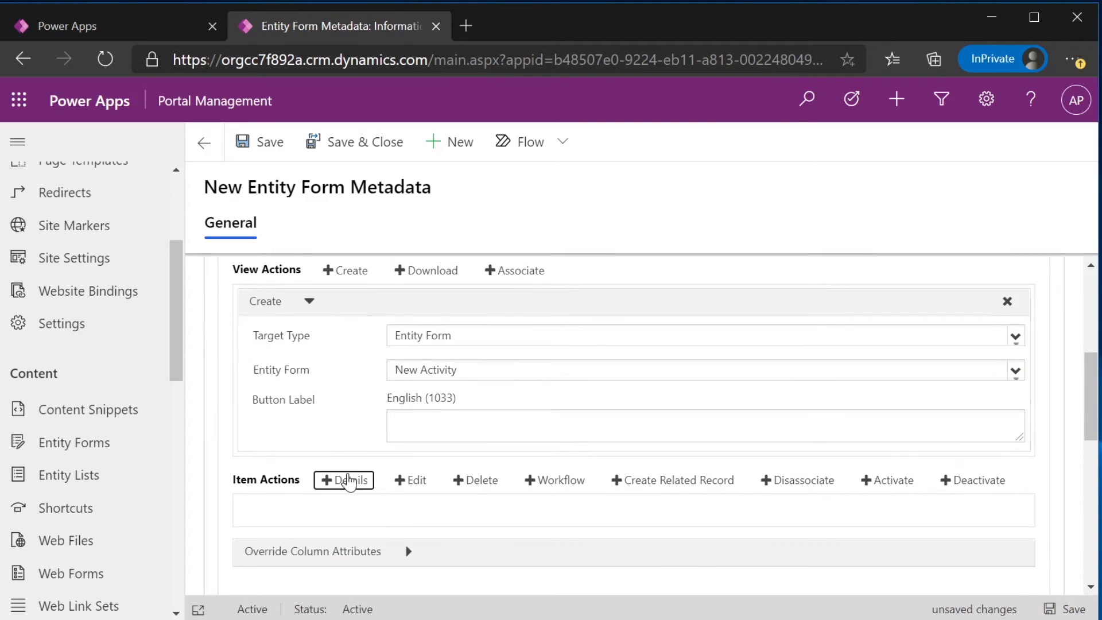
Add a Details item action that opens Update Activity Form
click(343, 479)
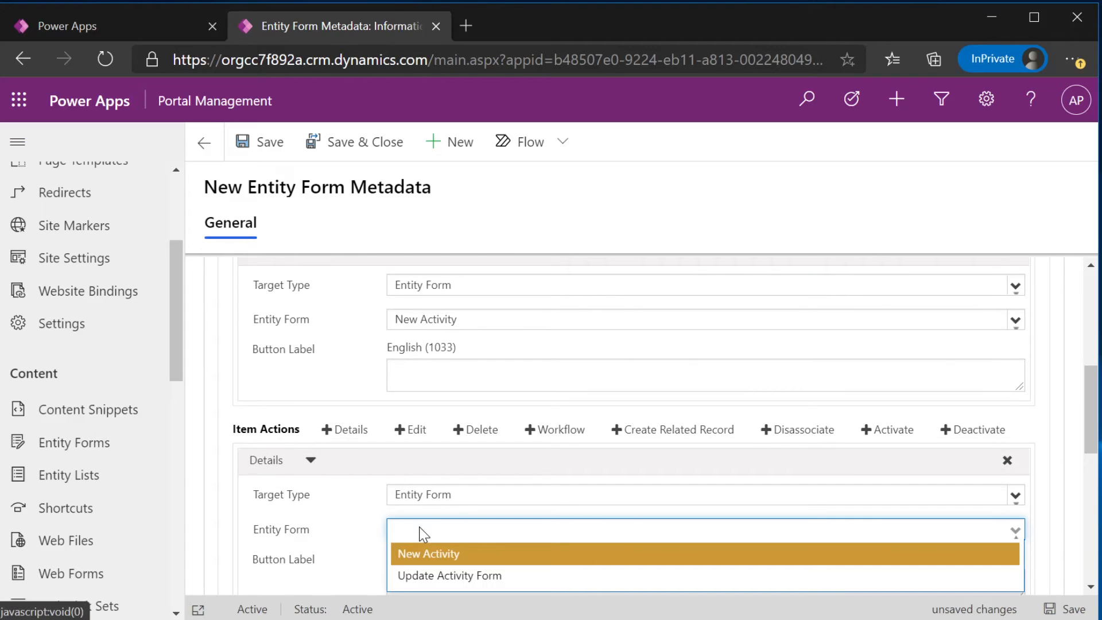
click(448, 575)
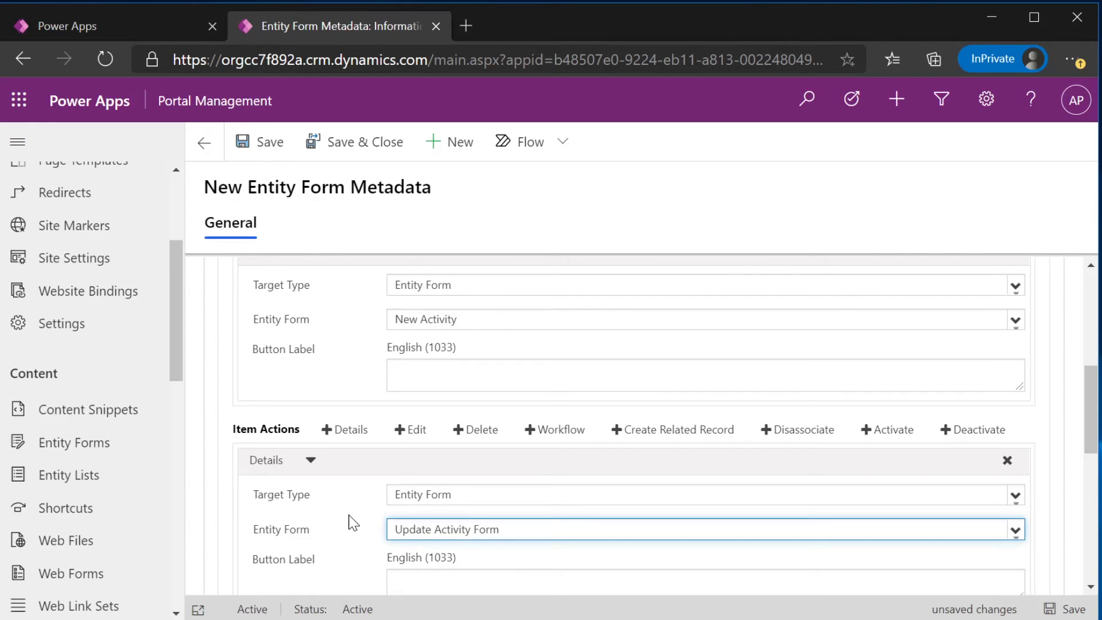
scroll(down, 3)
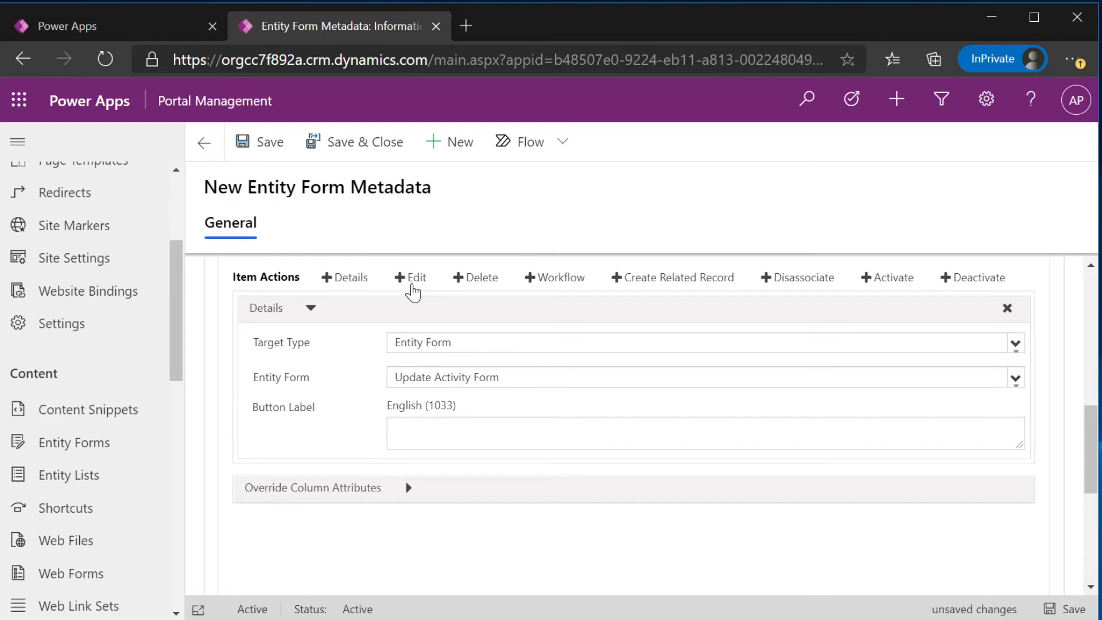
Add an Edit item action and label the Delete action 'Delete Activity'
click(411, 277)
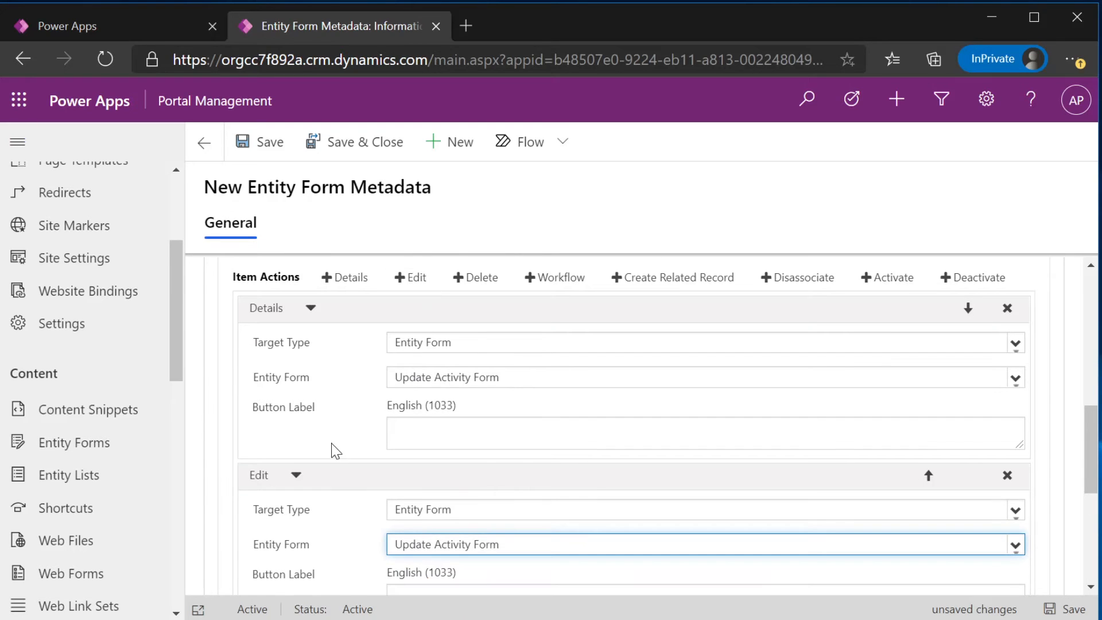
scroll(down, 3)
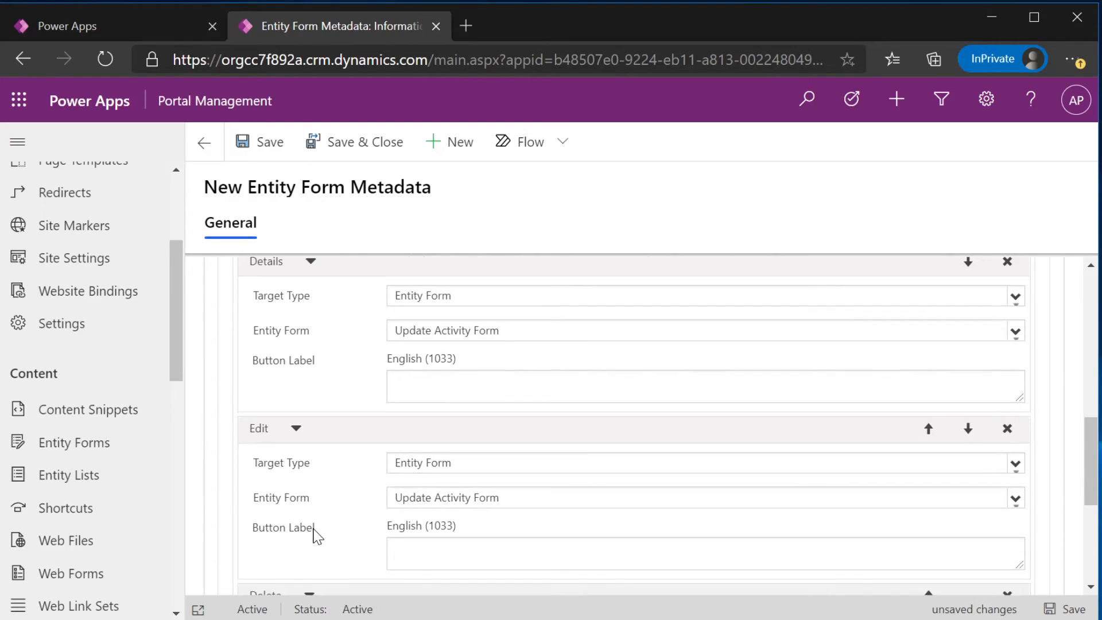
scroll(down, 3)
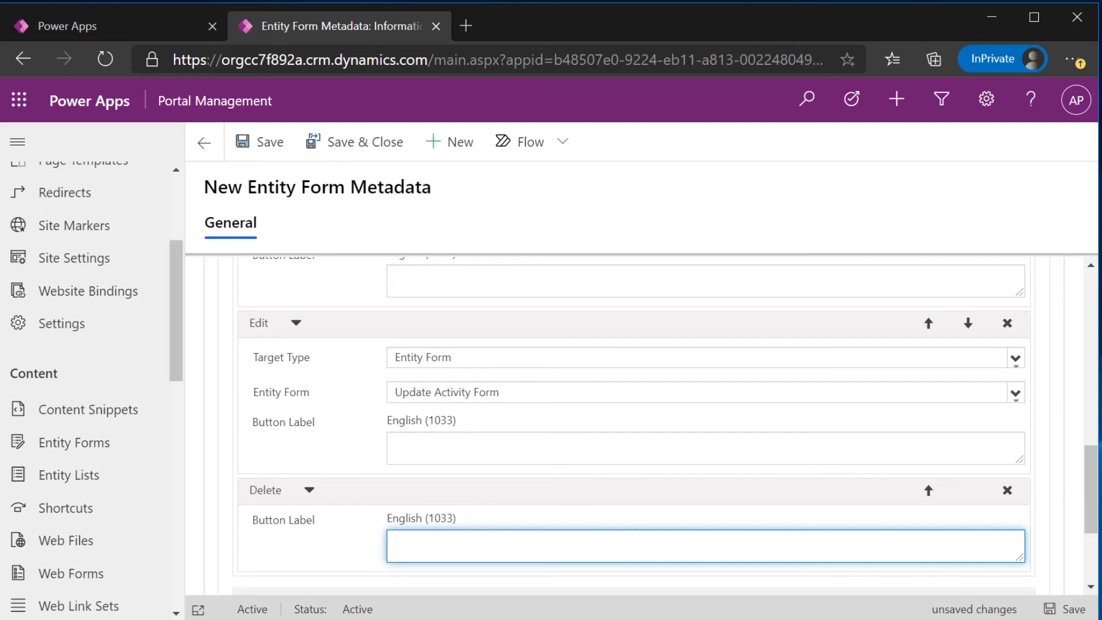
text(Delete)
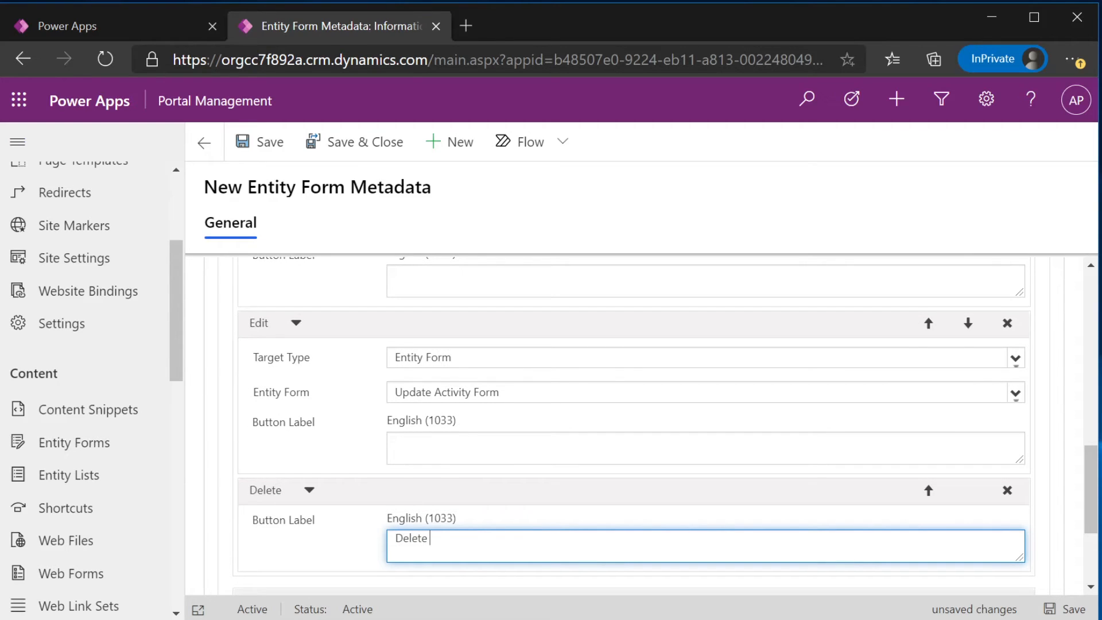
text(Activity)
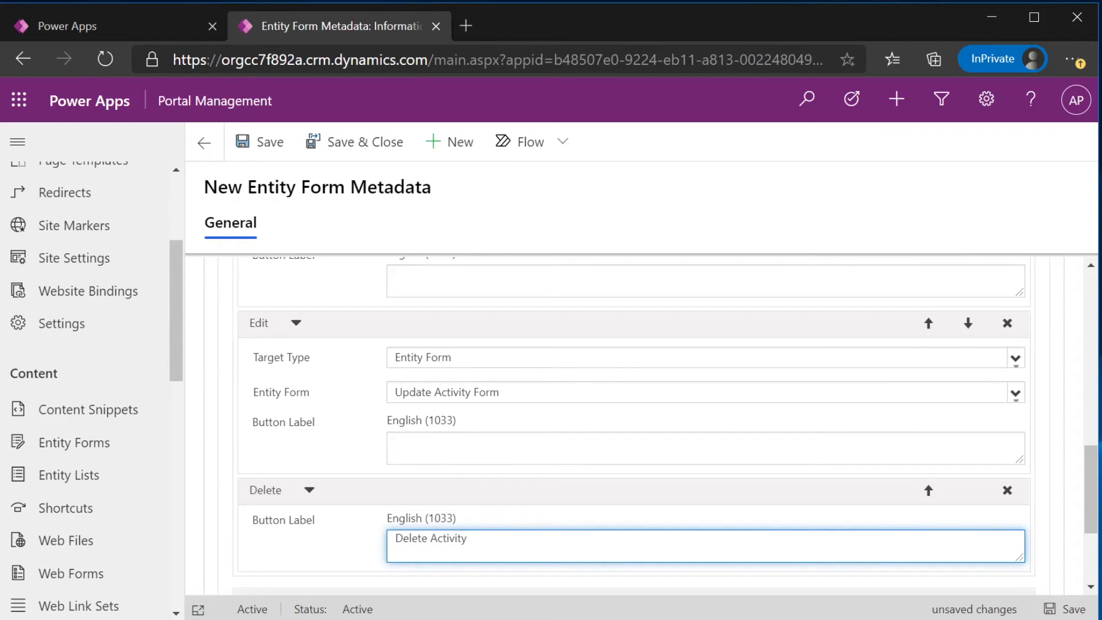
Label the Edit action 'Edit Activity'
click(705, 449)
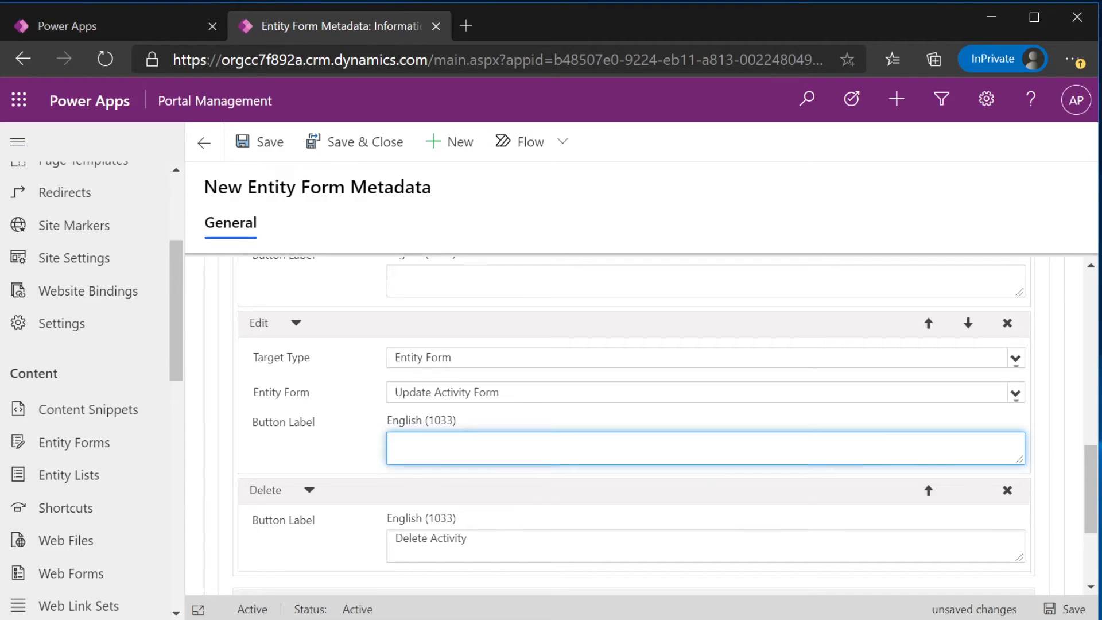
text(E)
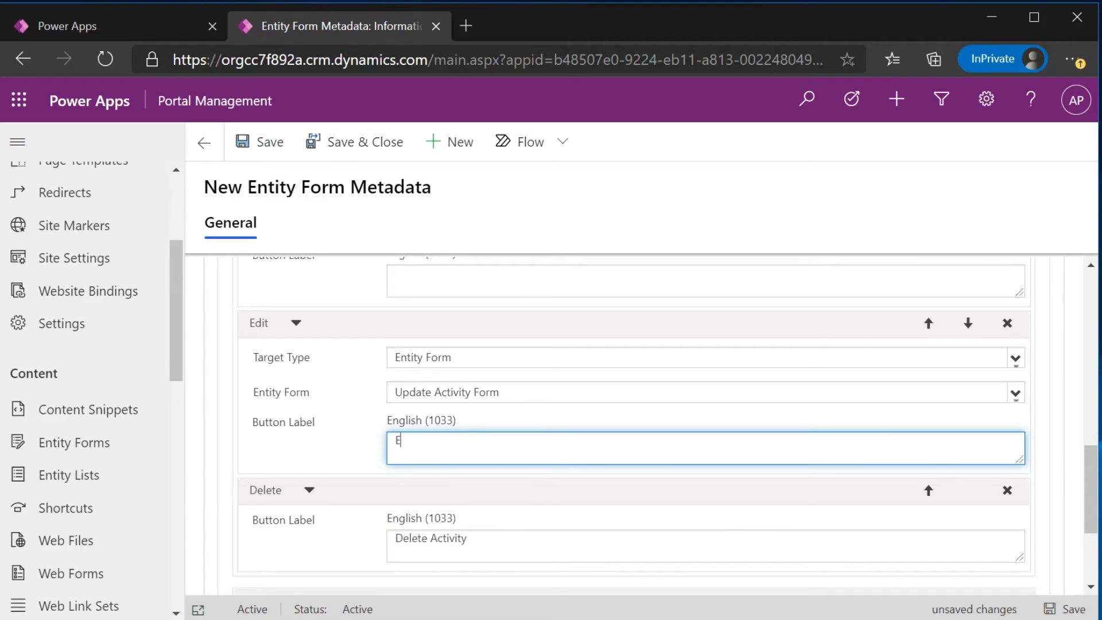
text(dit Activity)
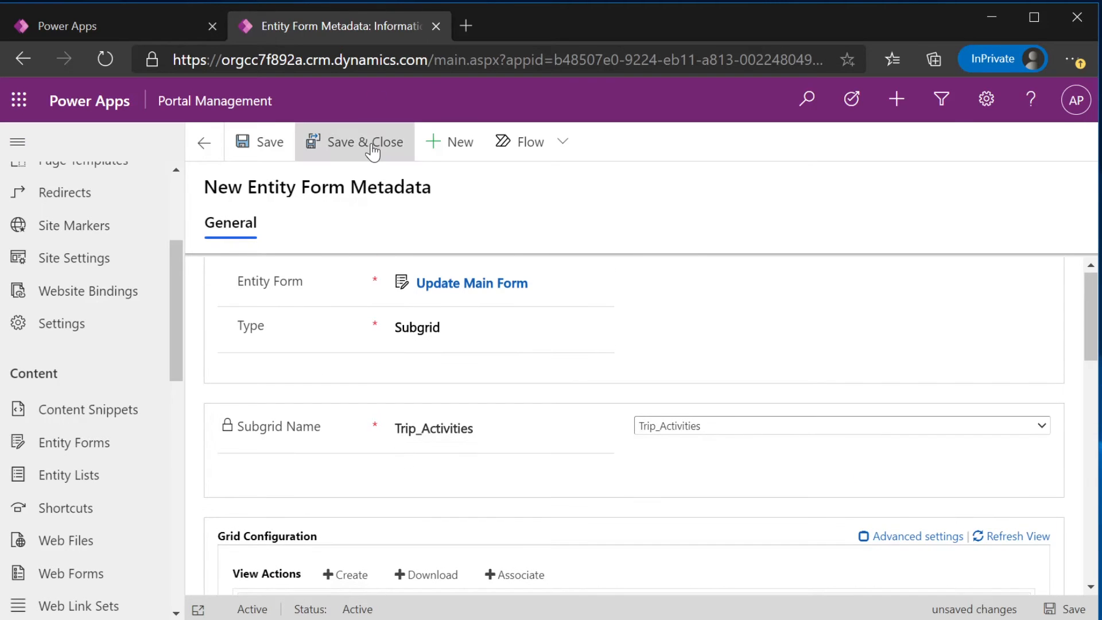
Save and close the Trip_Activities subgrid metadata on Update Main Form and return to Active Entity Forms
click(363, 141)
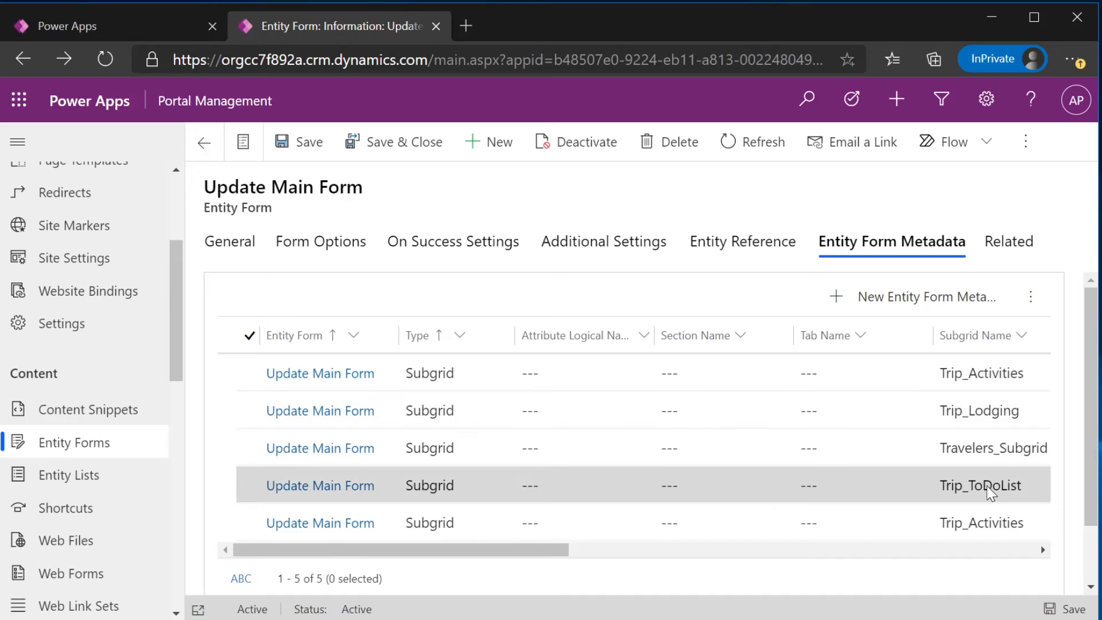
mouse_move(844, 390)
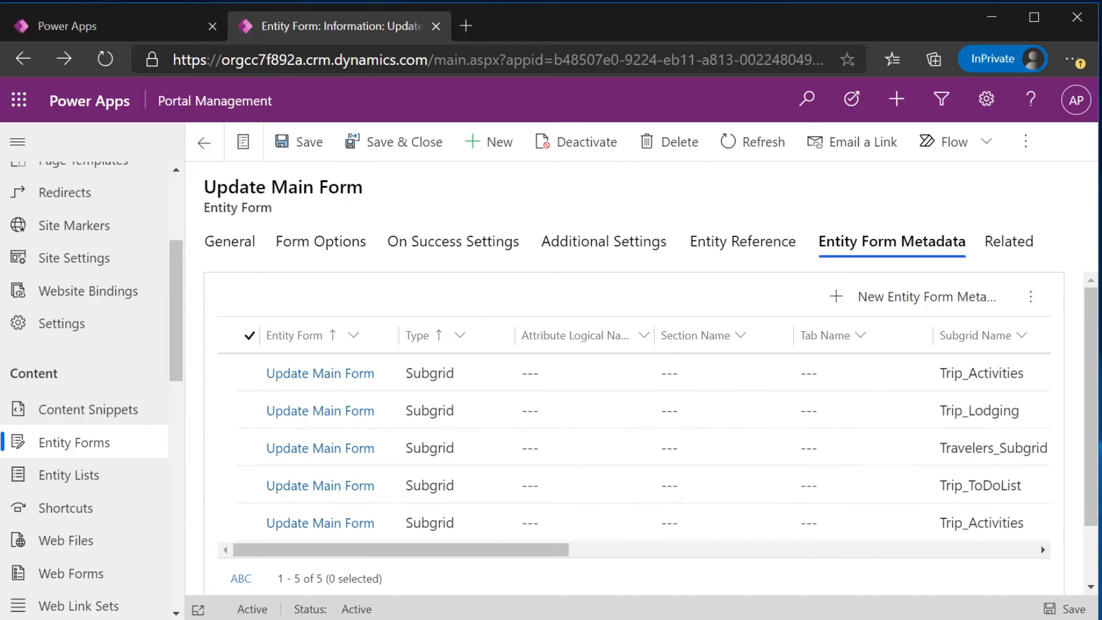
click(204, 142)
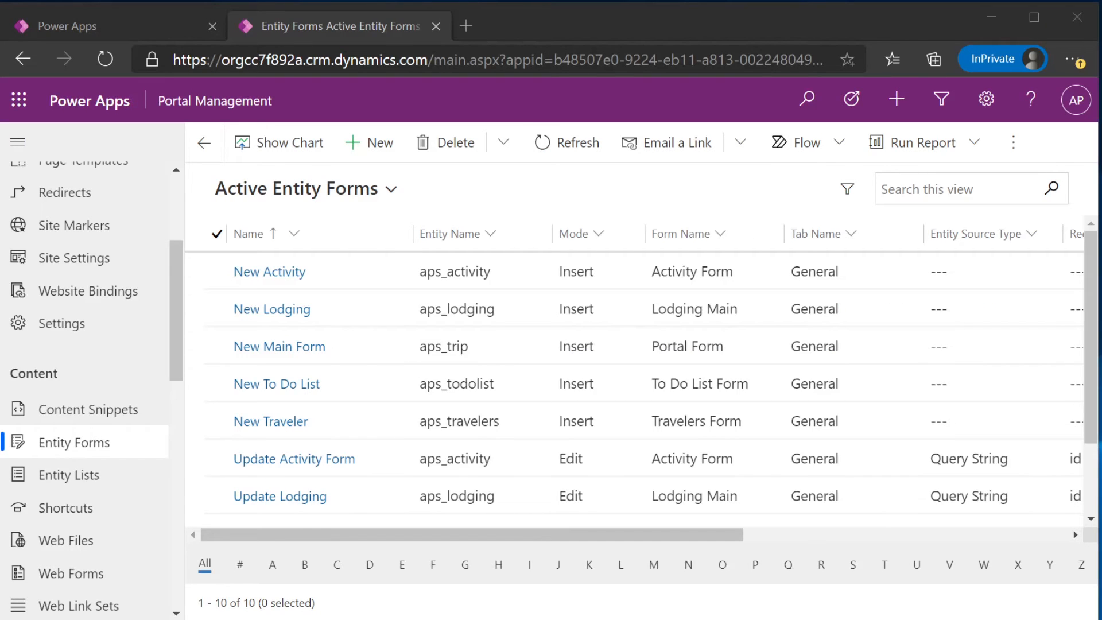
mouse_move(279, 345)
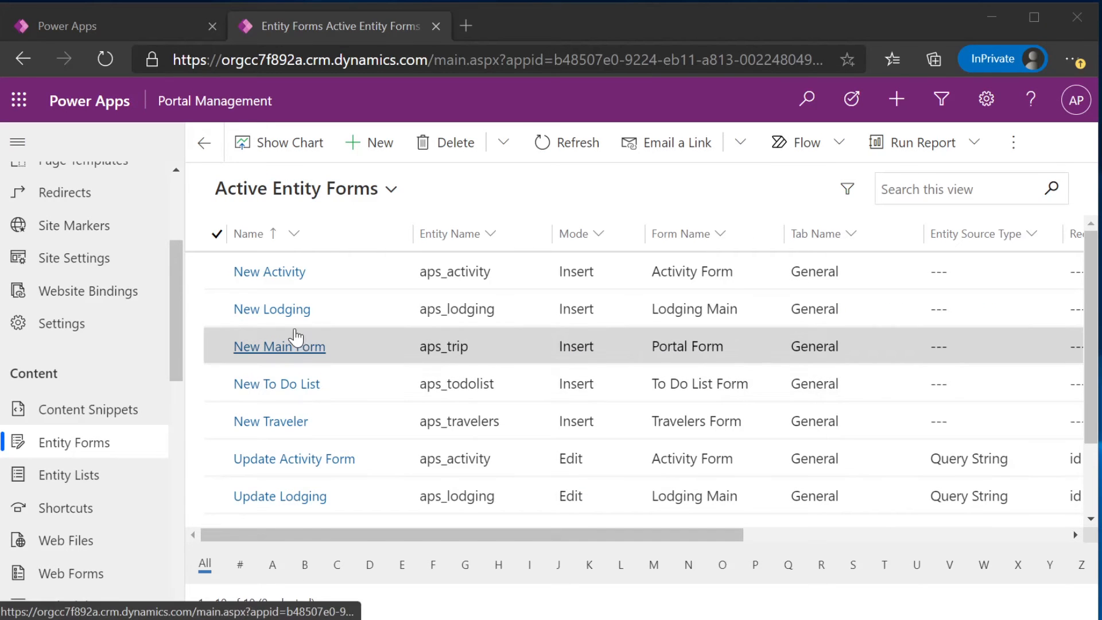
scroll(down, 3)
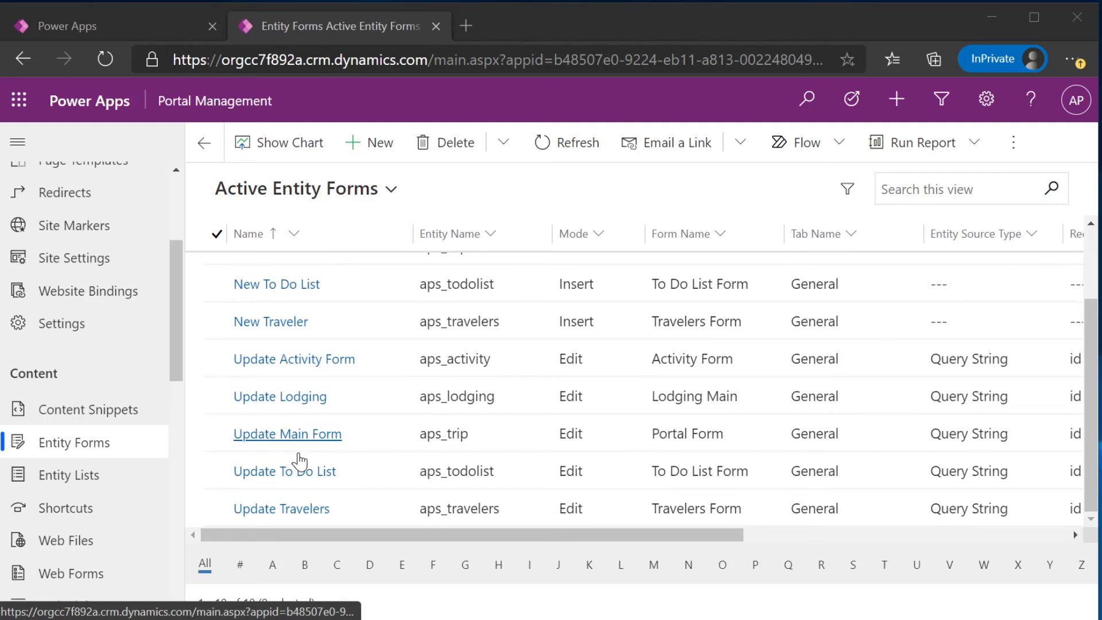
click(287, 434)
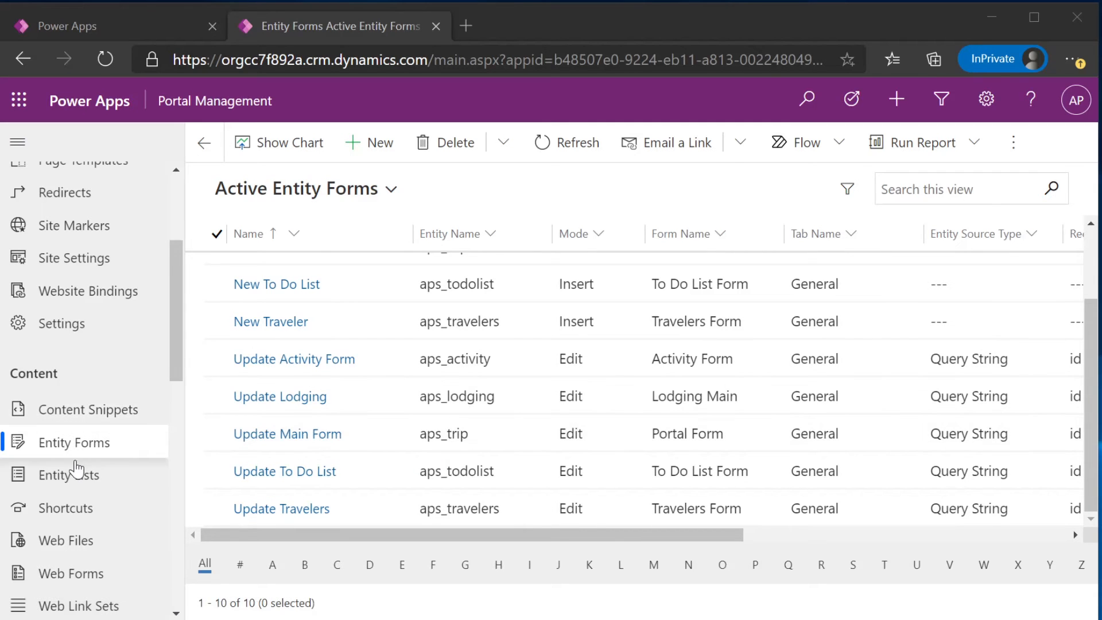
Open the Main List entity list, confirming entity Trip (aps_trip) and the Active Trips view
click(68, 474)
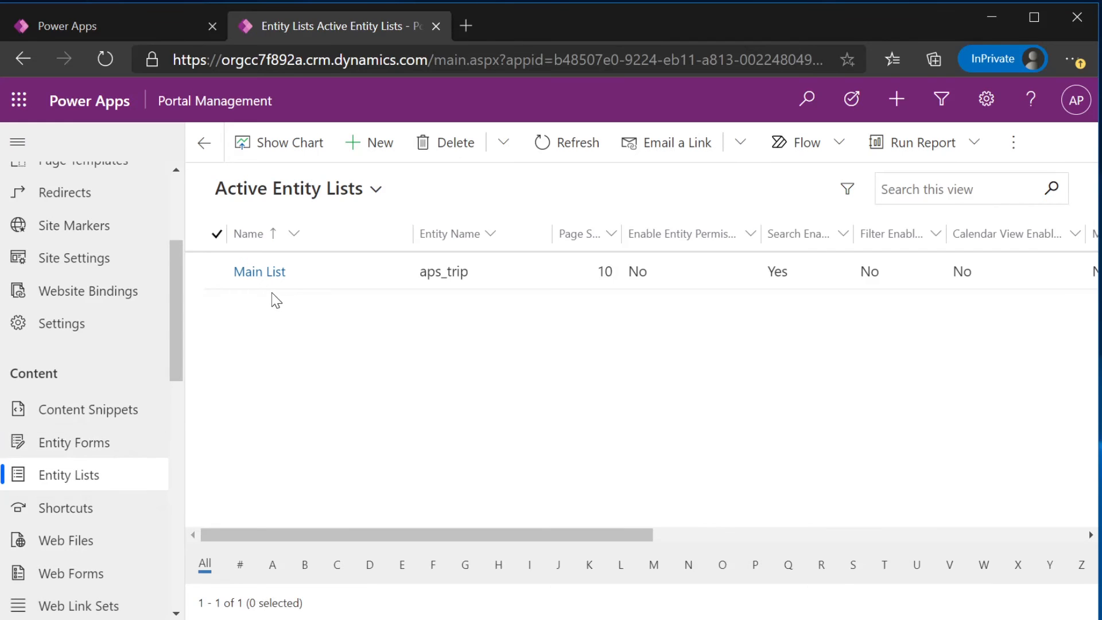
mouse_move(312, 261)
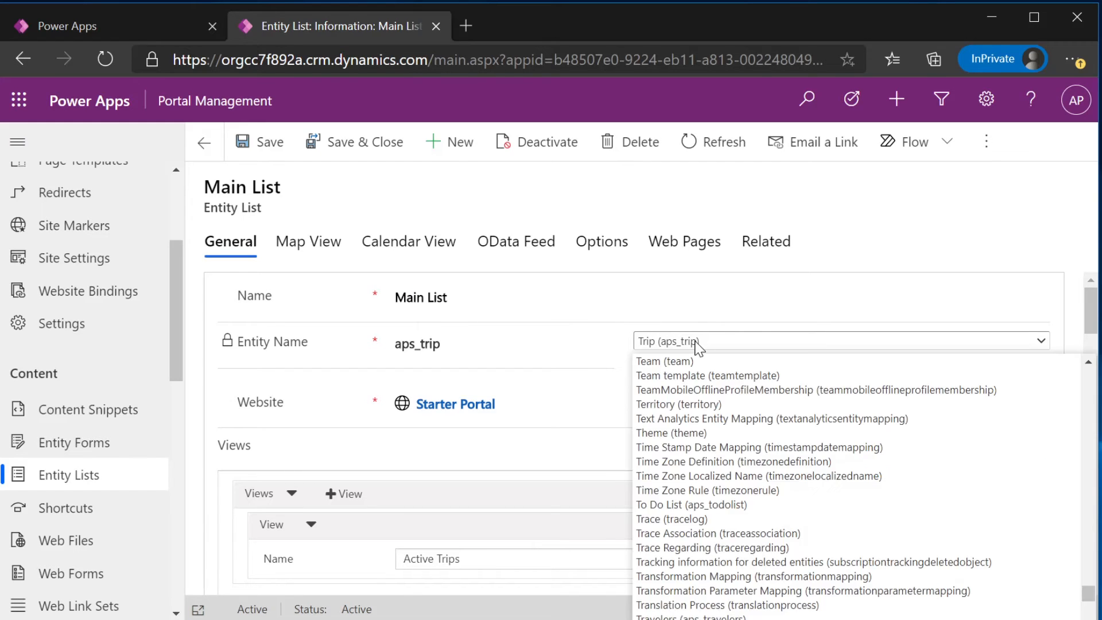
click(467, 403)
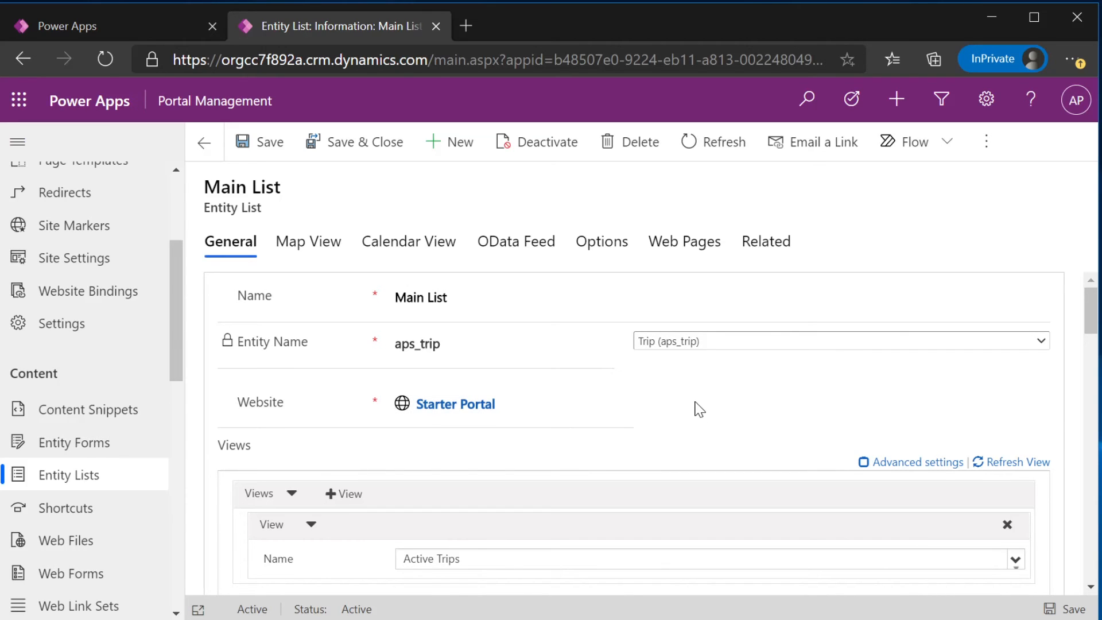
scroll(down, 3)
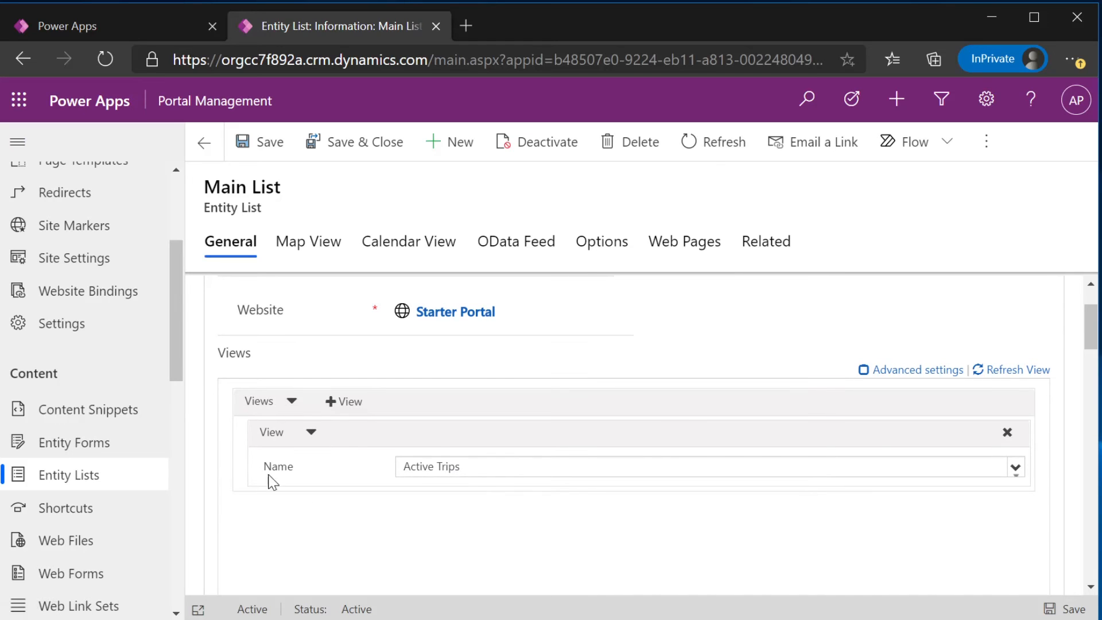
mouse_move(600, 241)
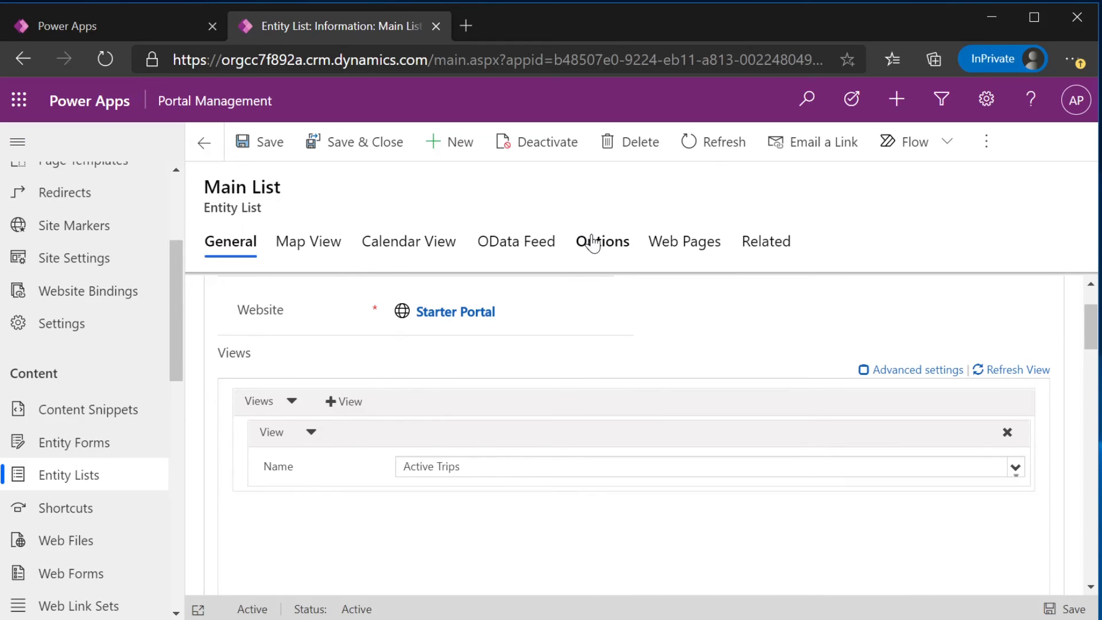
Review Main List's Options (grid view, item actions) and return to Active Entity Lists
click(601, 241)
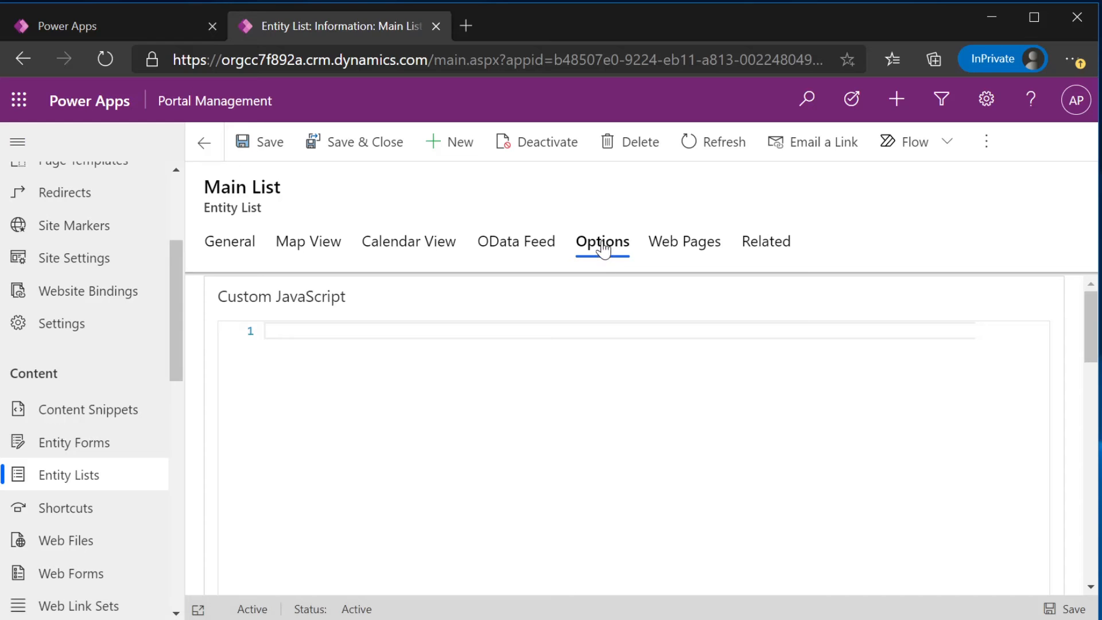
scroll(down, 3)
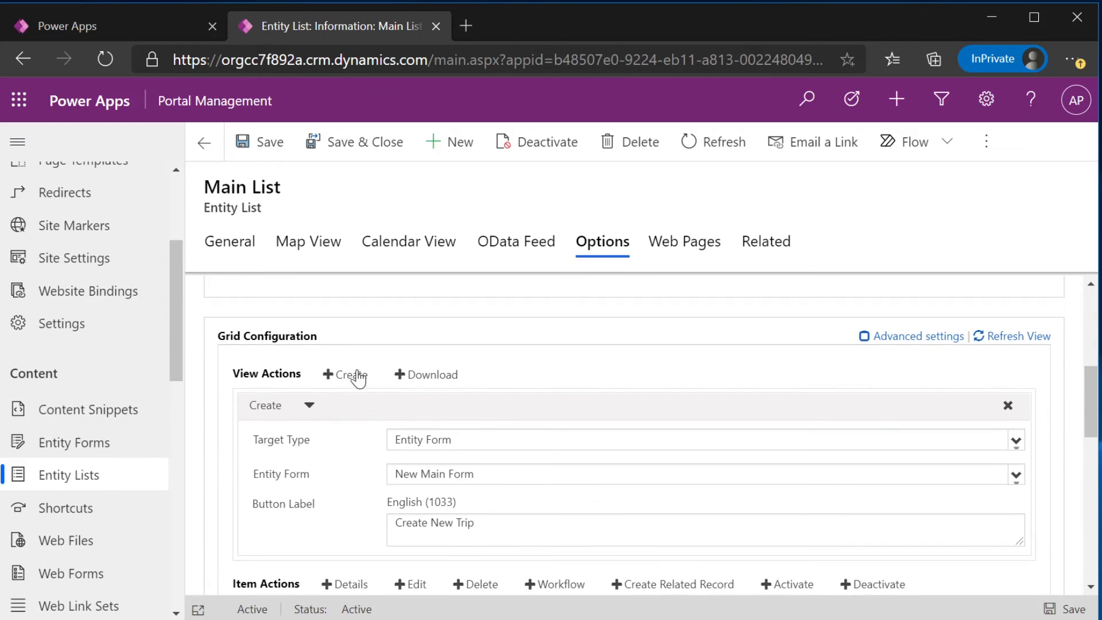
mouse_move(372, 364)
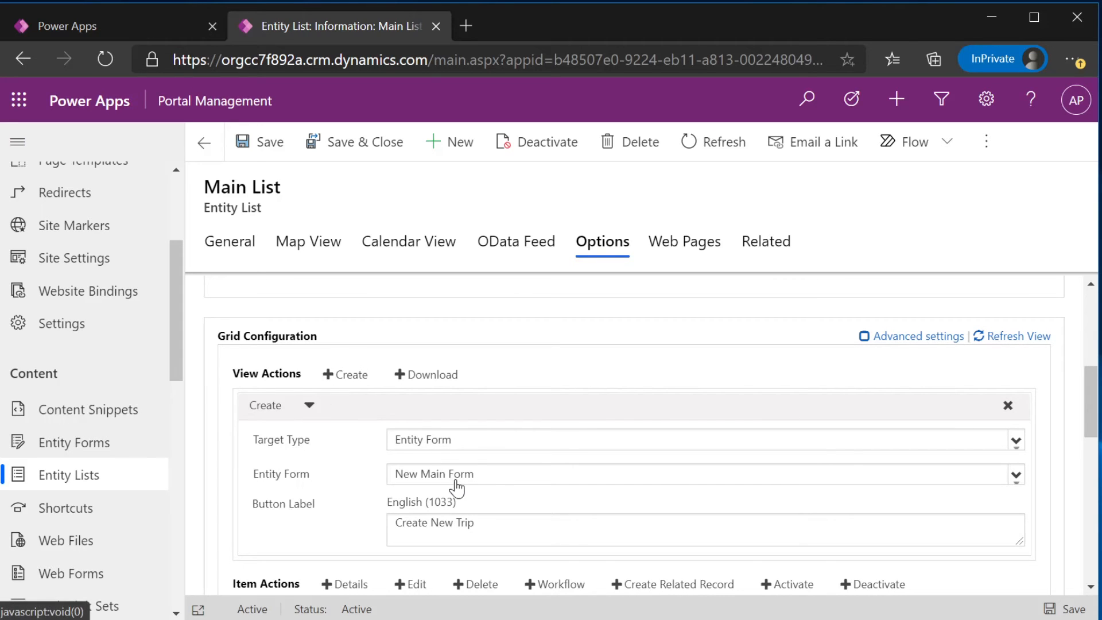
mouse_move(436, 481)
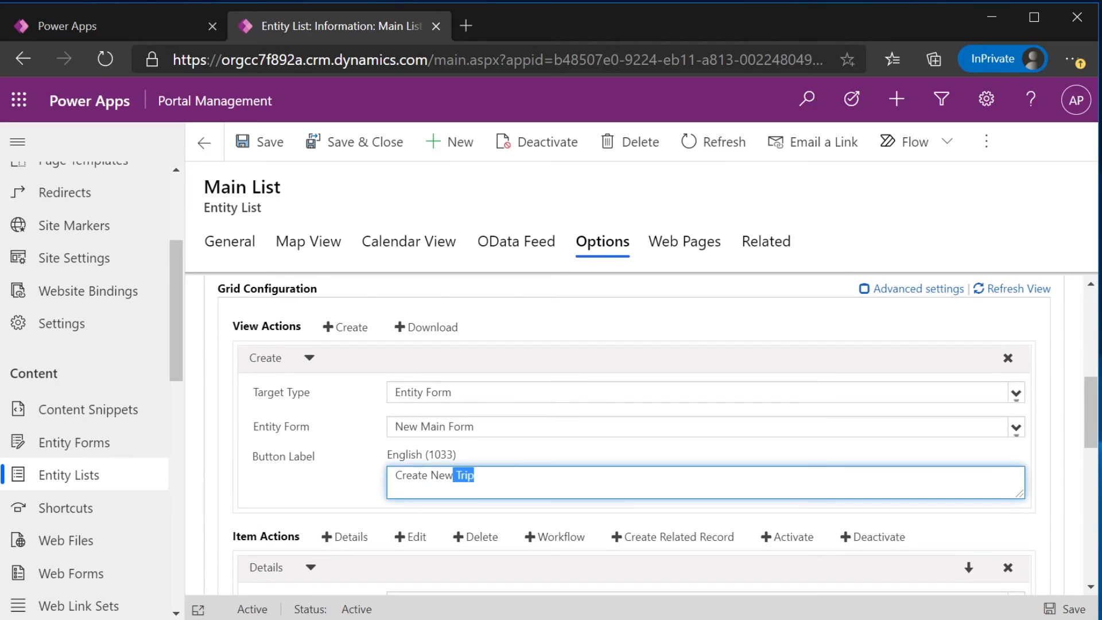
scroll(down, 3)
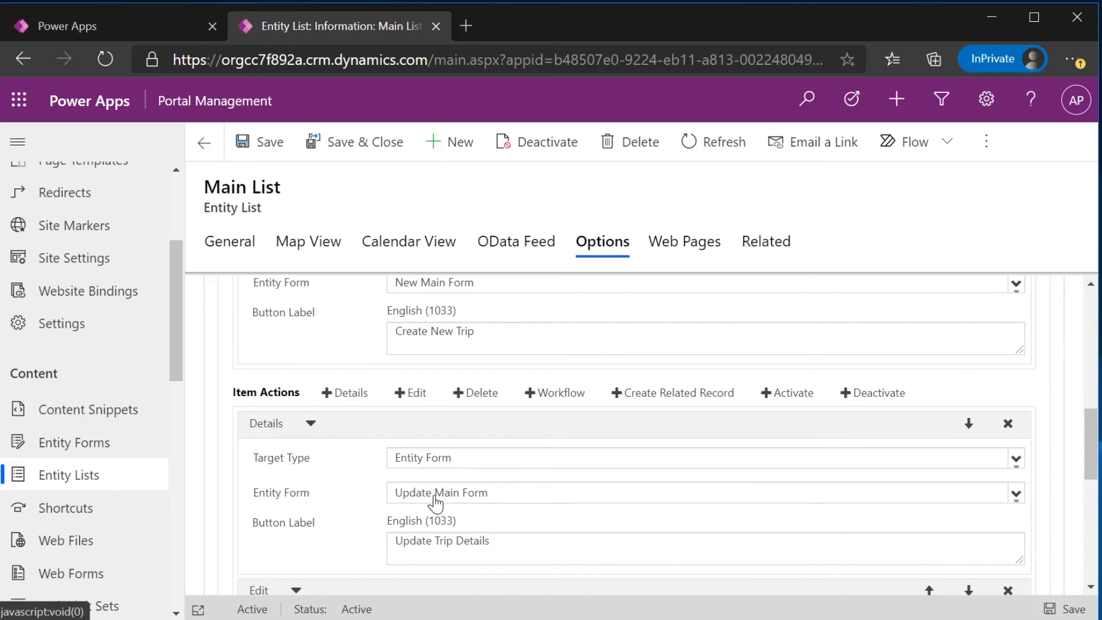
scroll(down, 3)
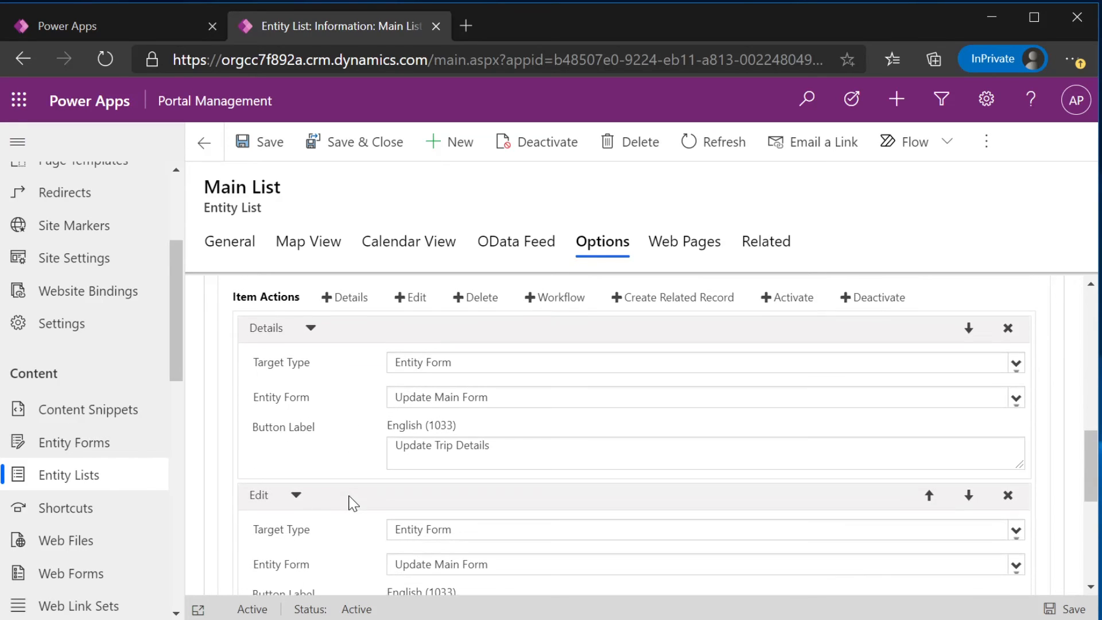
scroll(down, 3)
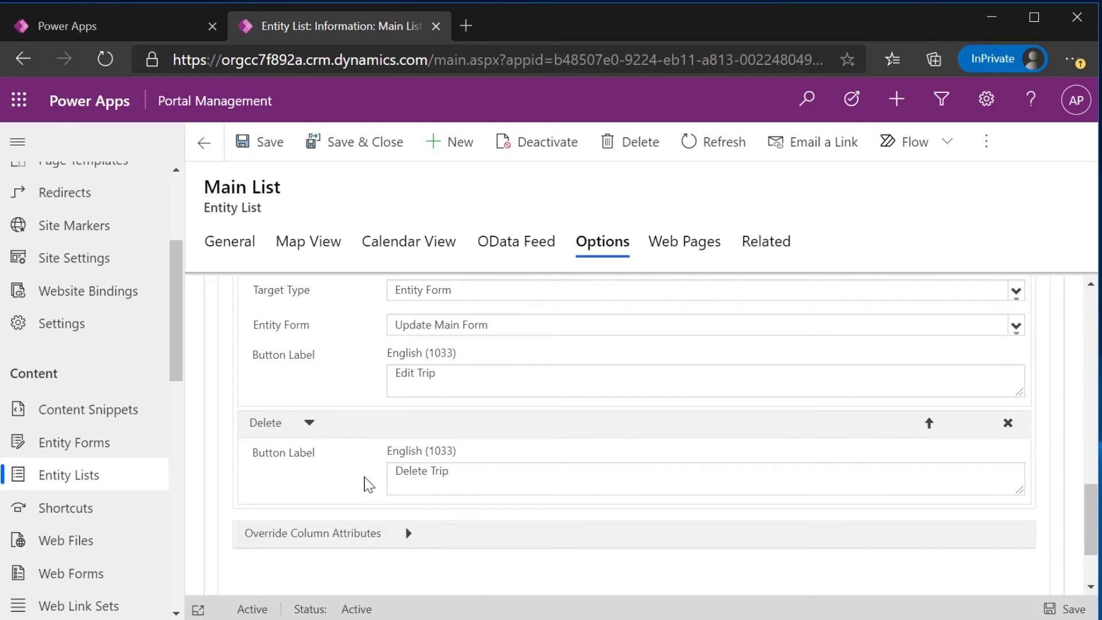
mouse_move(358, 488)
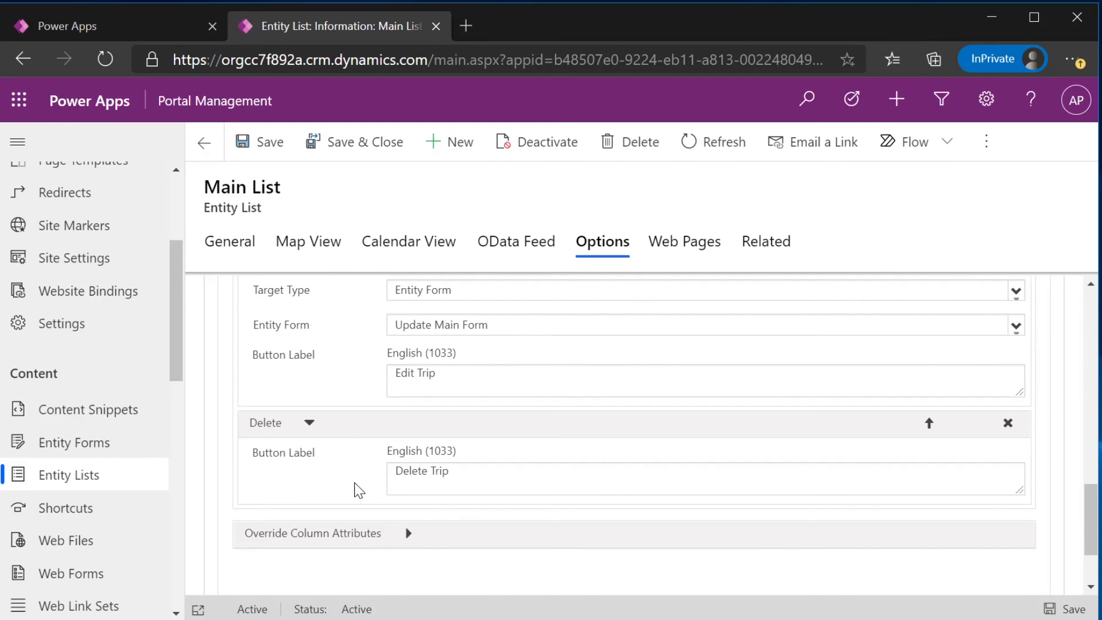
scroll(down, 3)
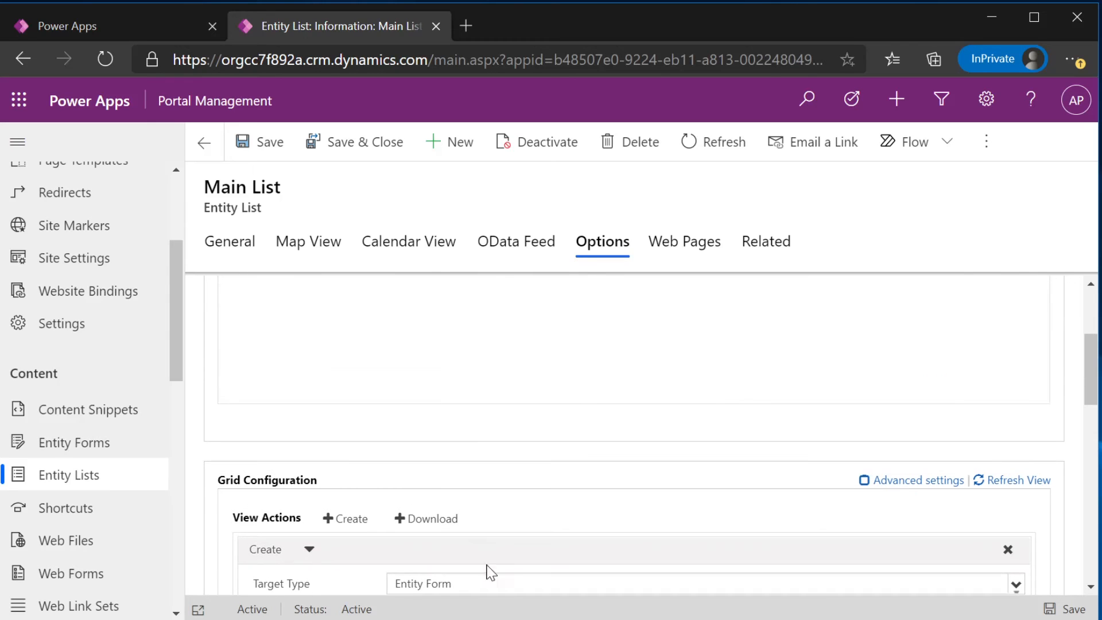
click(205, 142)
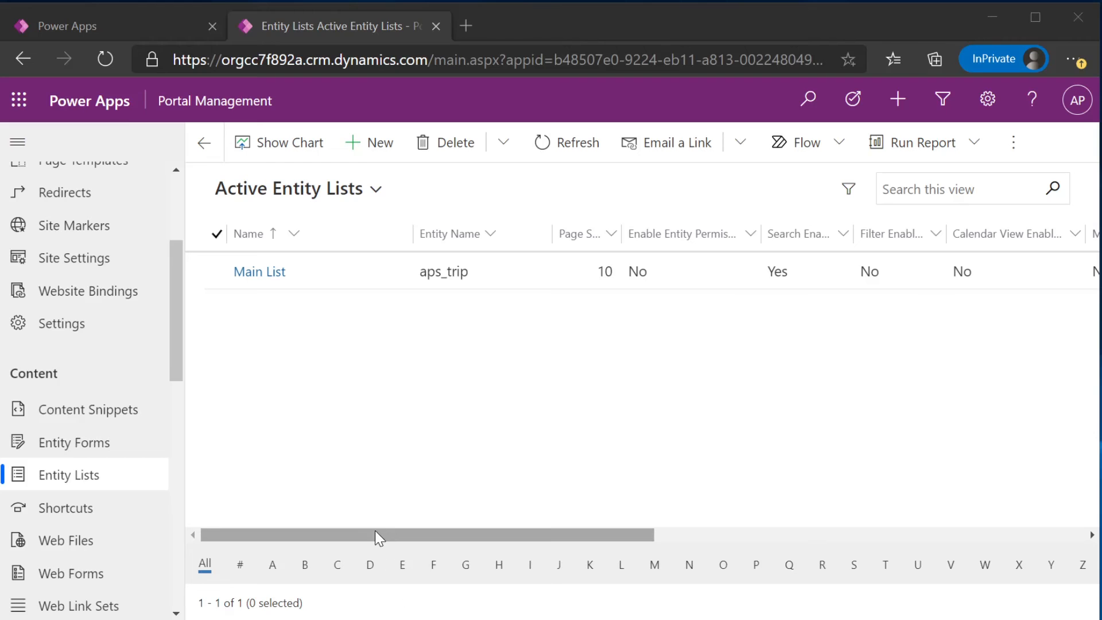
mouse_move(404, 434)
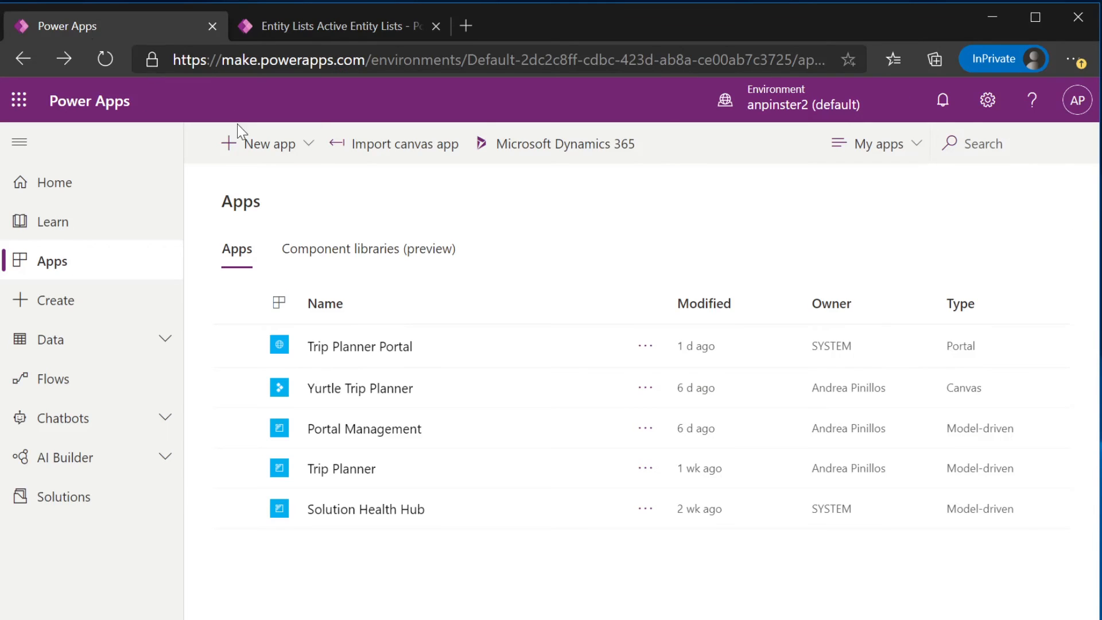
mouse_move(99, 273)
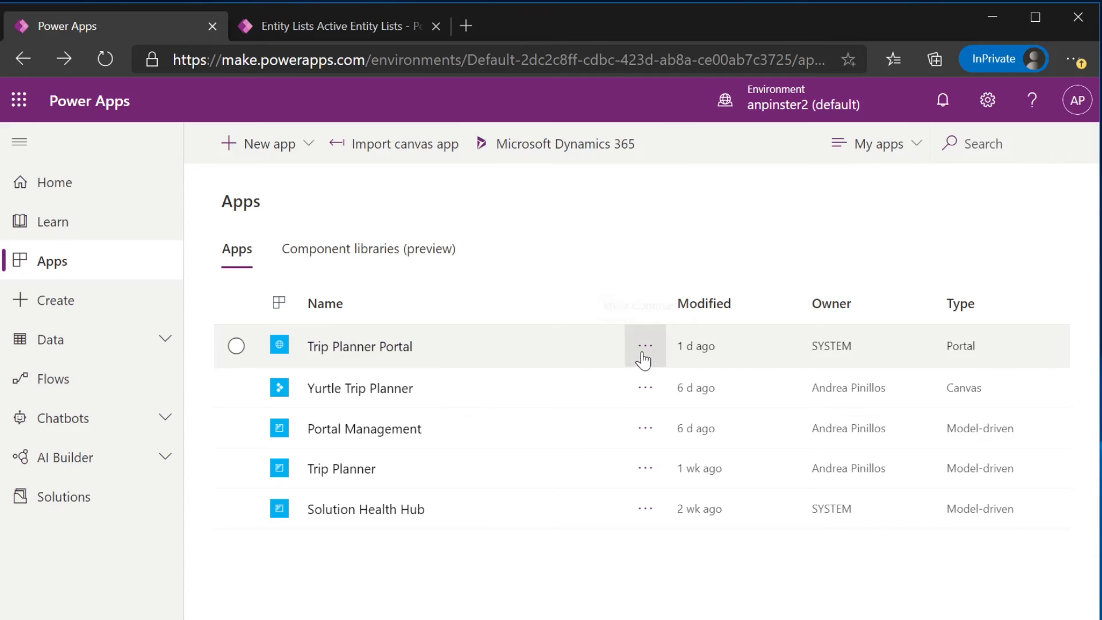
Open Trip Planner Portal for editing from the apps list's ellipsis menu
click(643, 346)
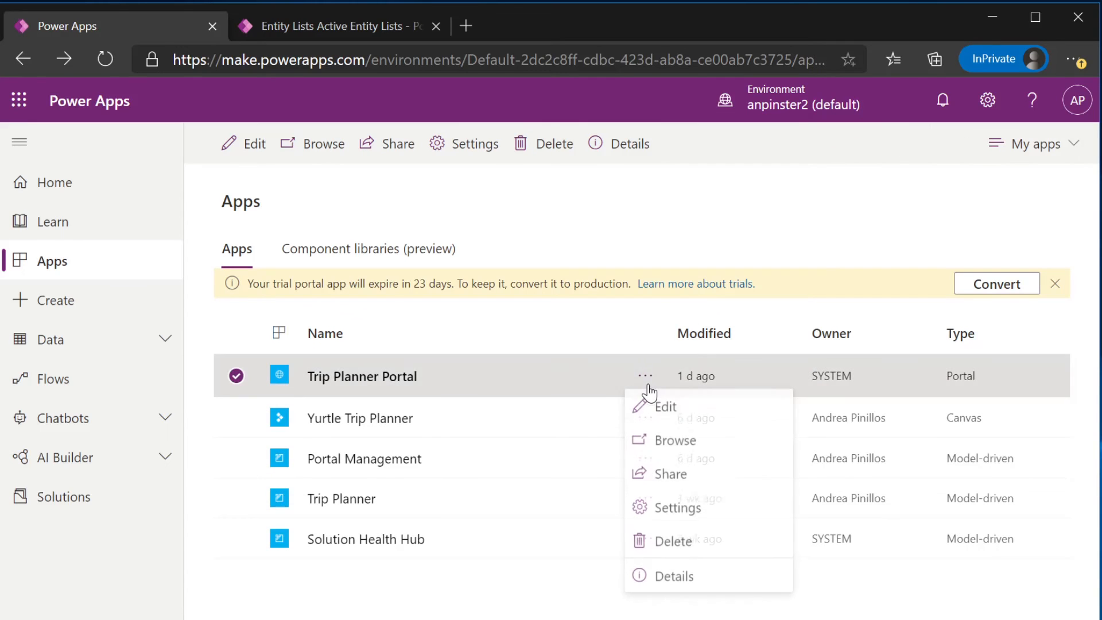
click(665, 409)
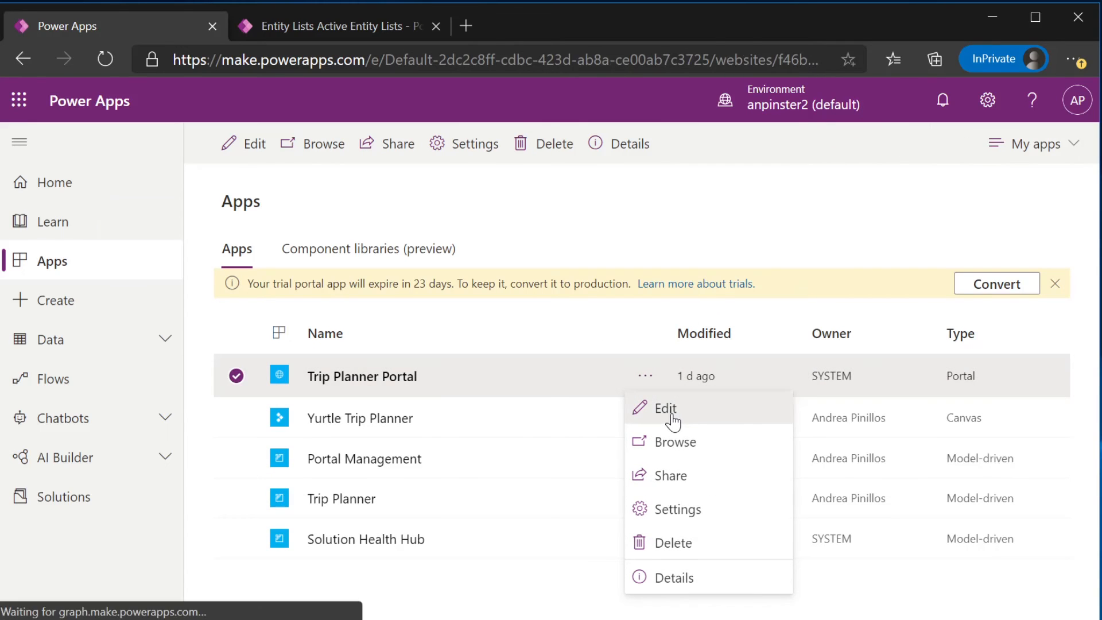
Add a one-column section to the Home page in portal studio and select its column
click(664, 409)
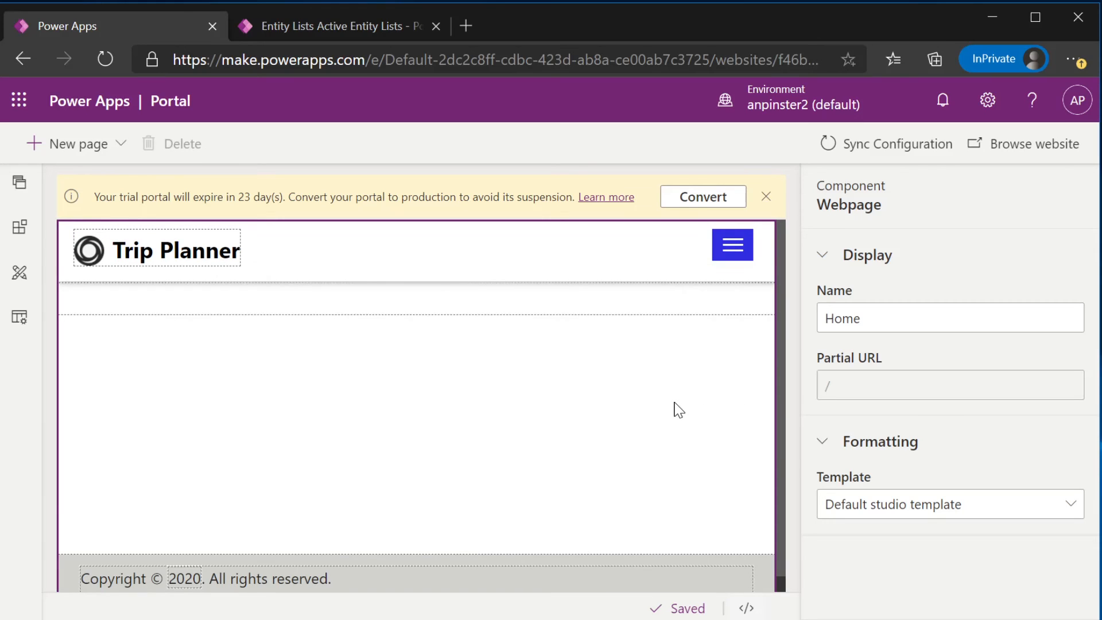
click(177, 248)
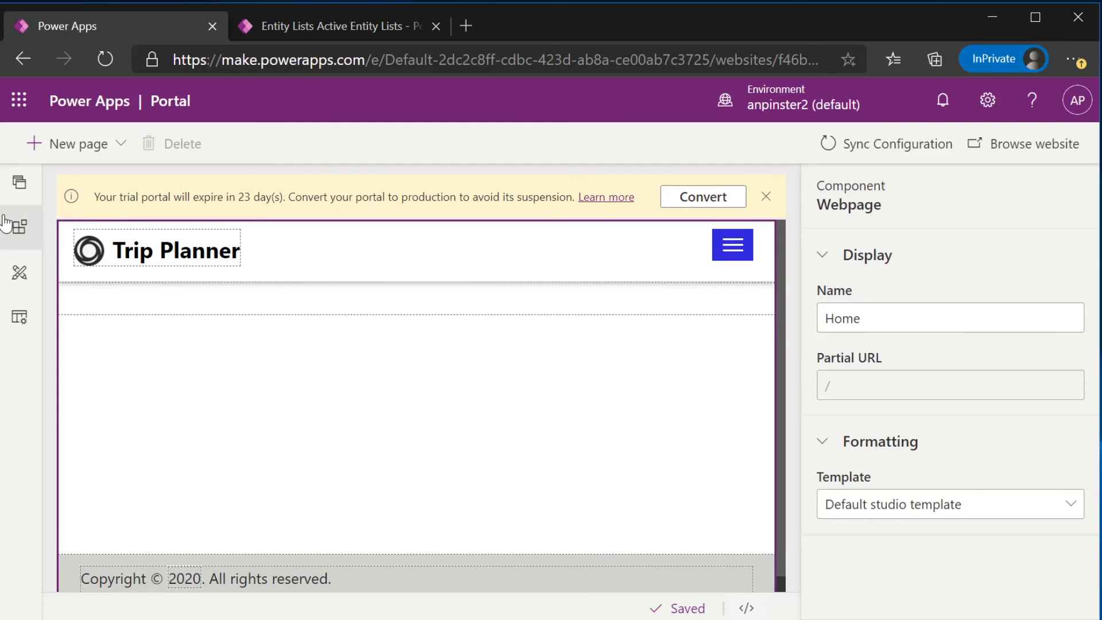
click(20, 227)
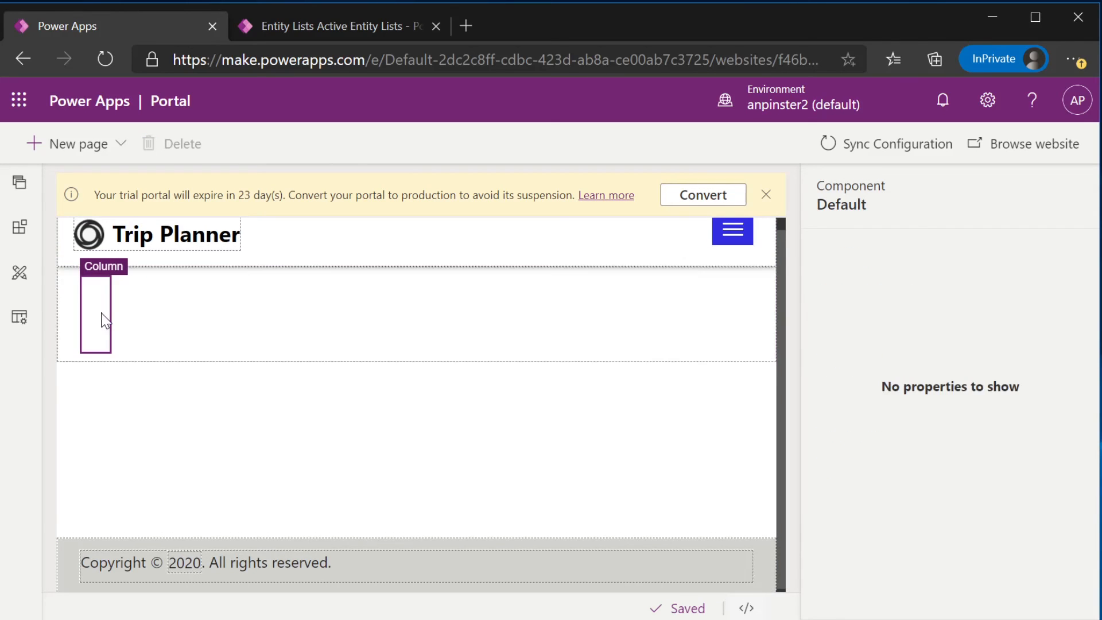
Fill the column with a List component using the existing Main List, actions enabled
click(20, 228)
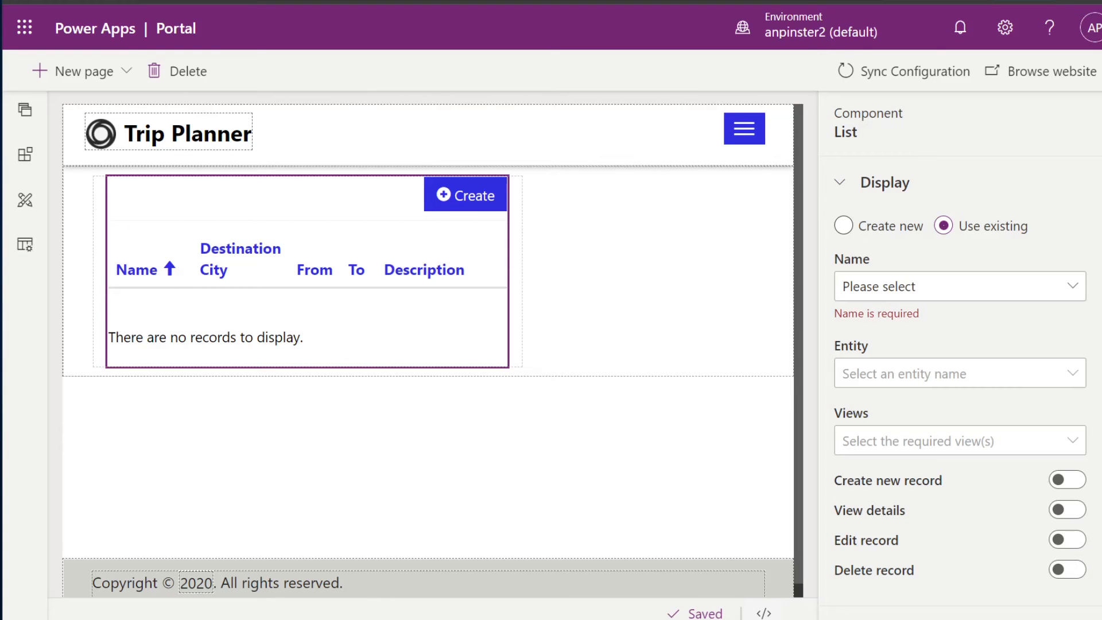
mouse_move(972, 242)
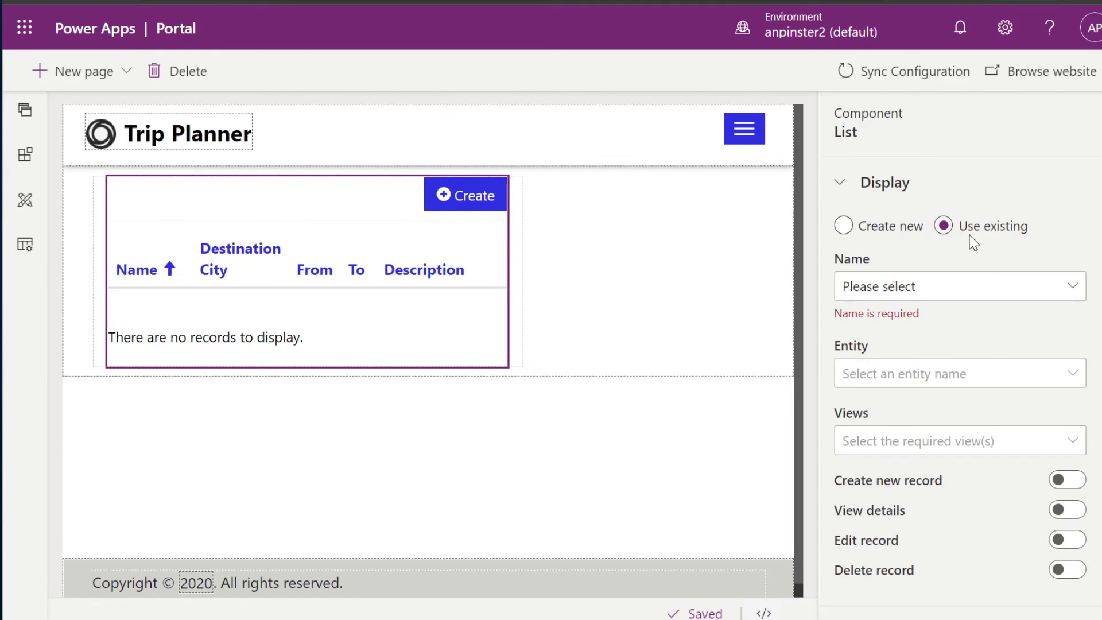
click(957, 285)
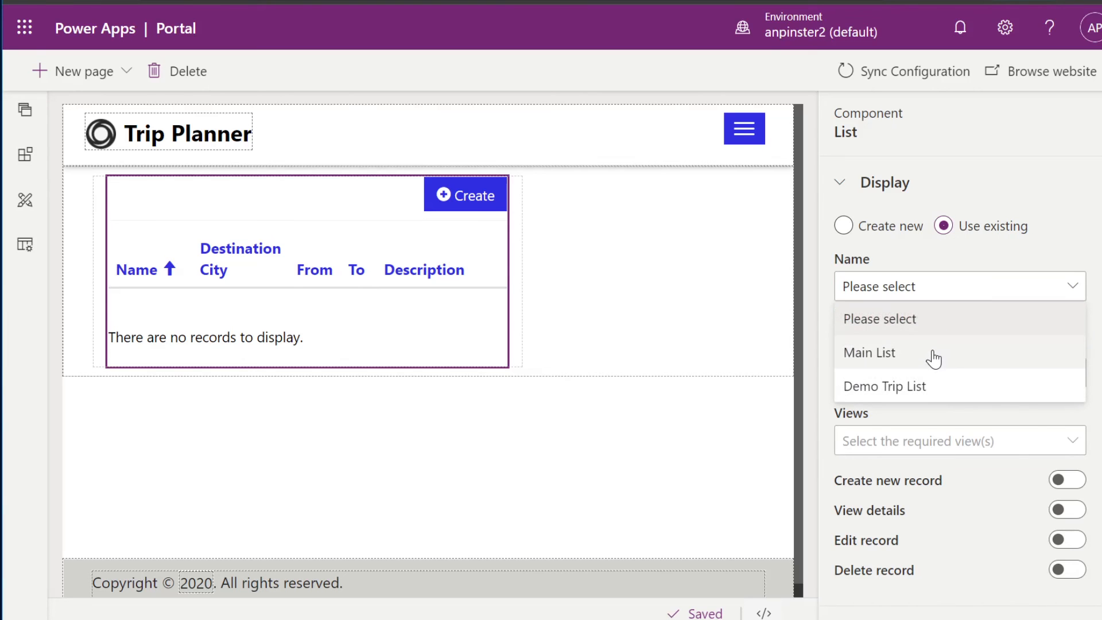
click(868, 352)
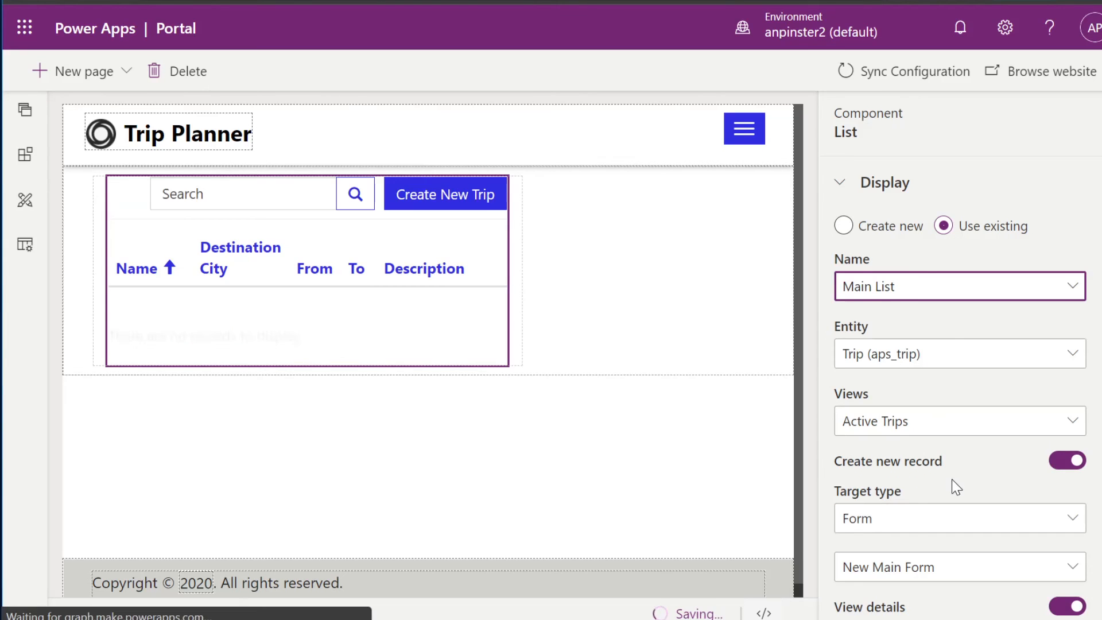
scroll(down, 3)
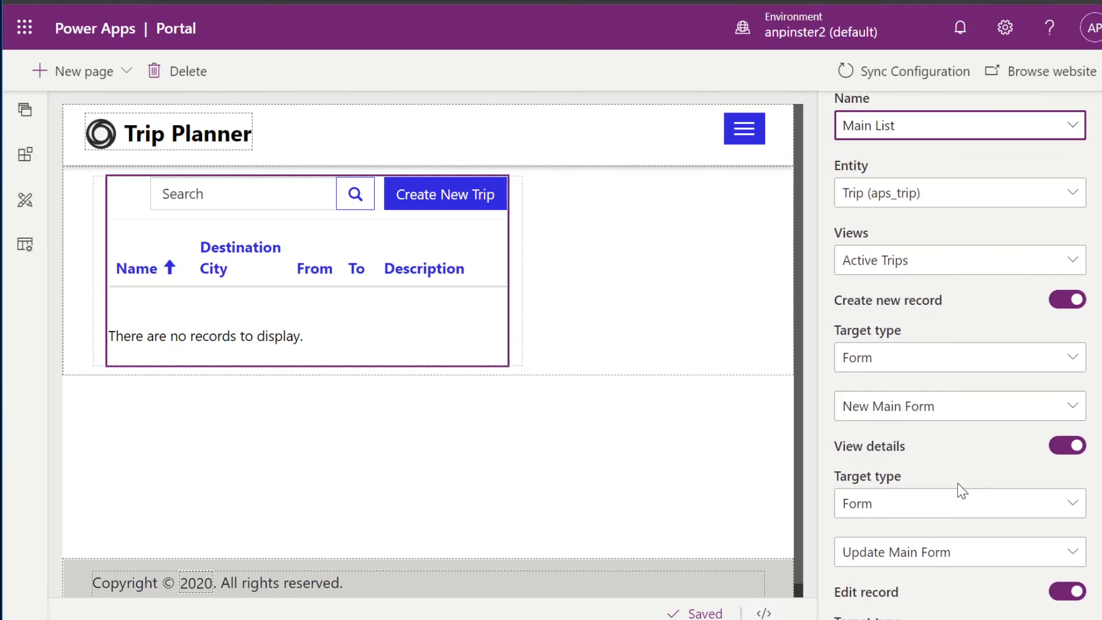
scroll(down, 3)
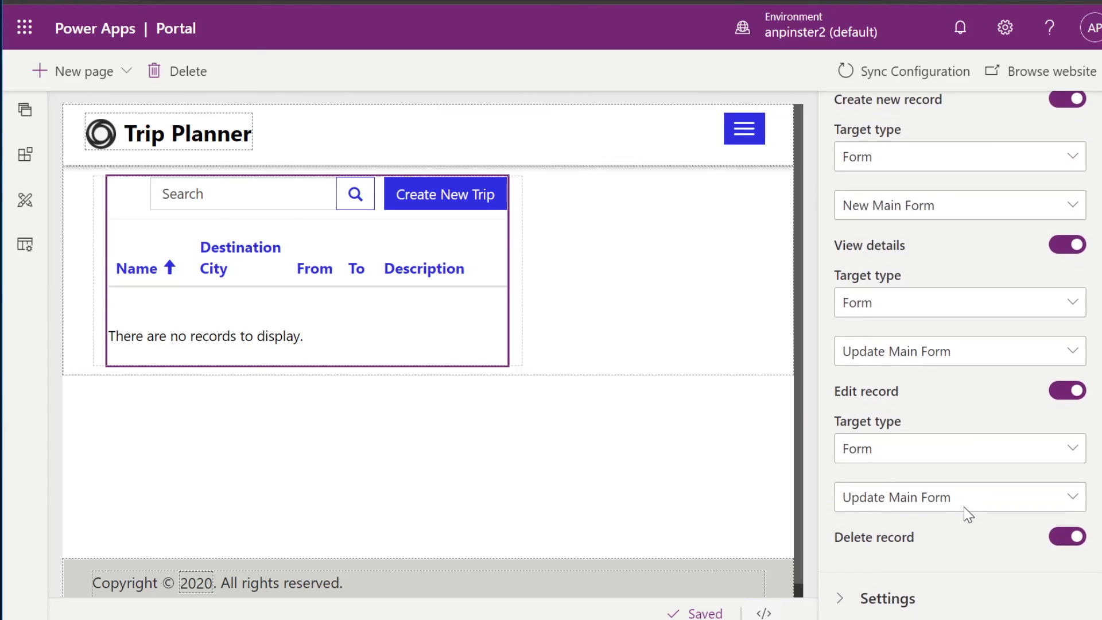
click(912, 71)
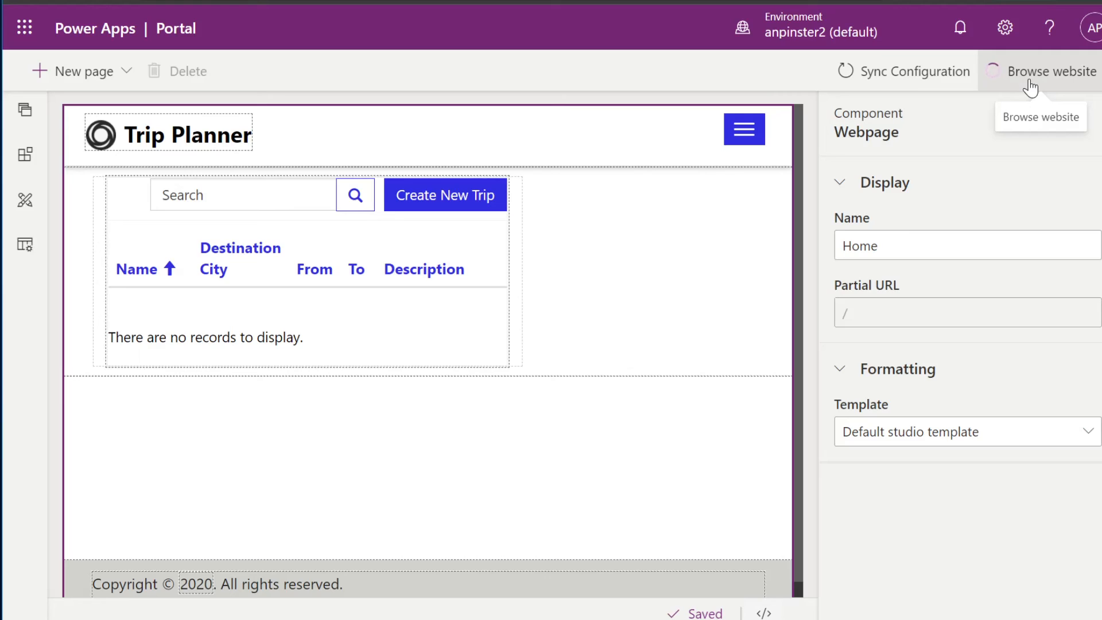
On the live portal, create a Personal trip named Beach to Panama City, 2/17–2/24/2021
click(1052, 71)
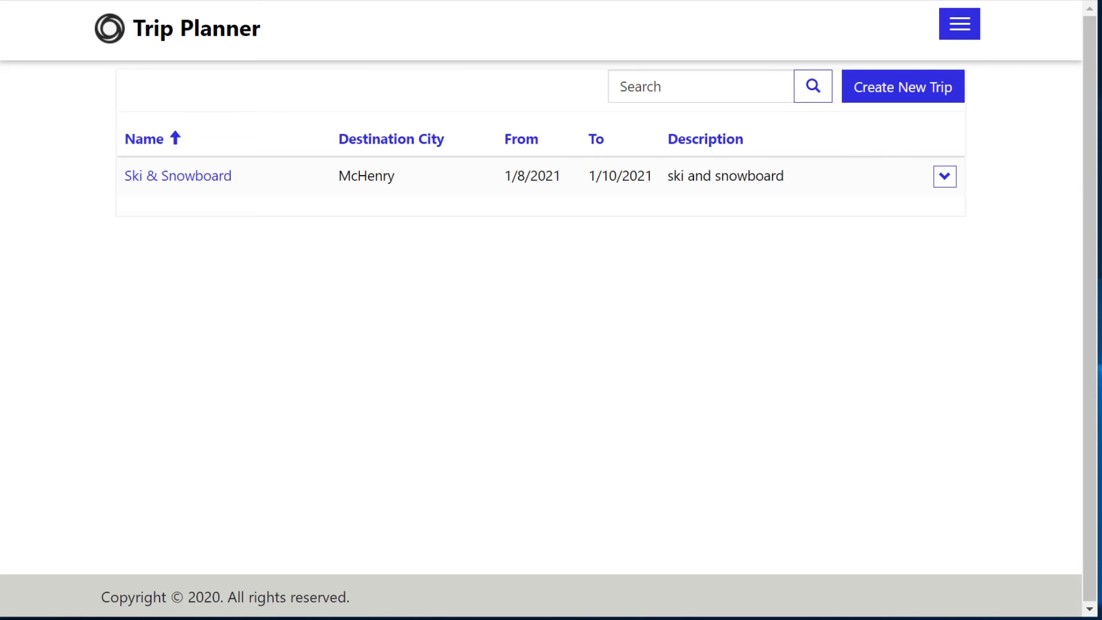
mouse_move(734, 336)
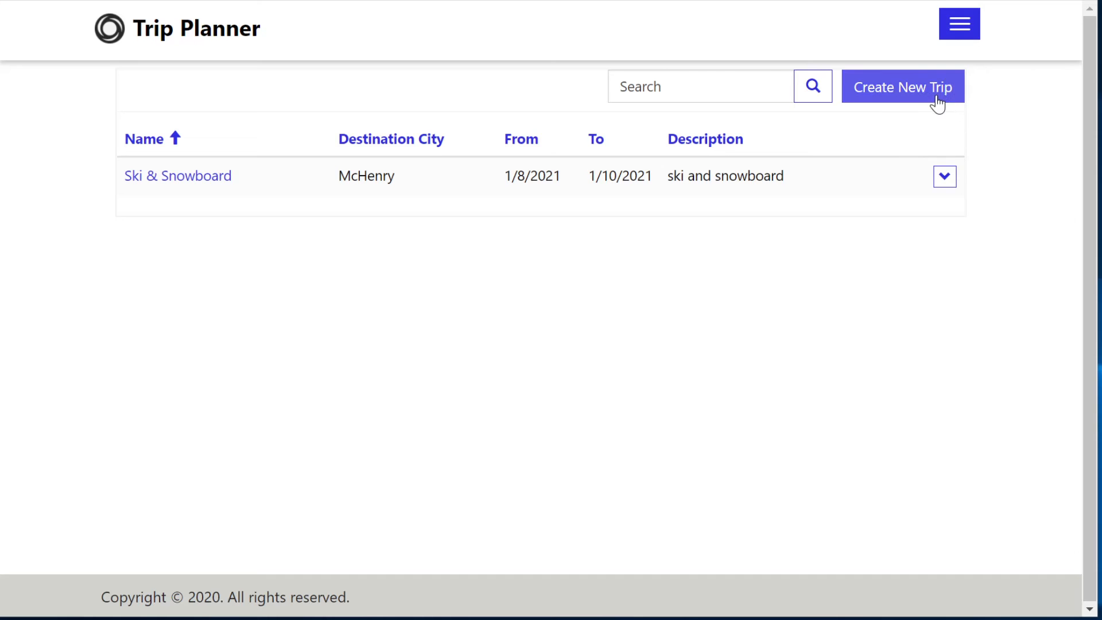
click(902, 87)
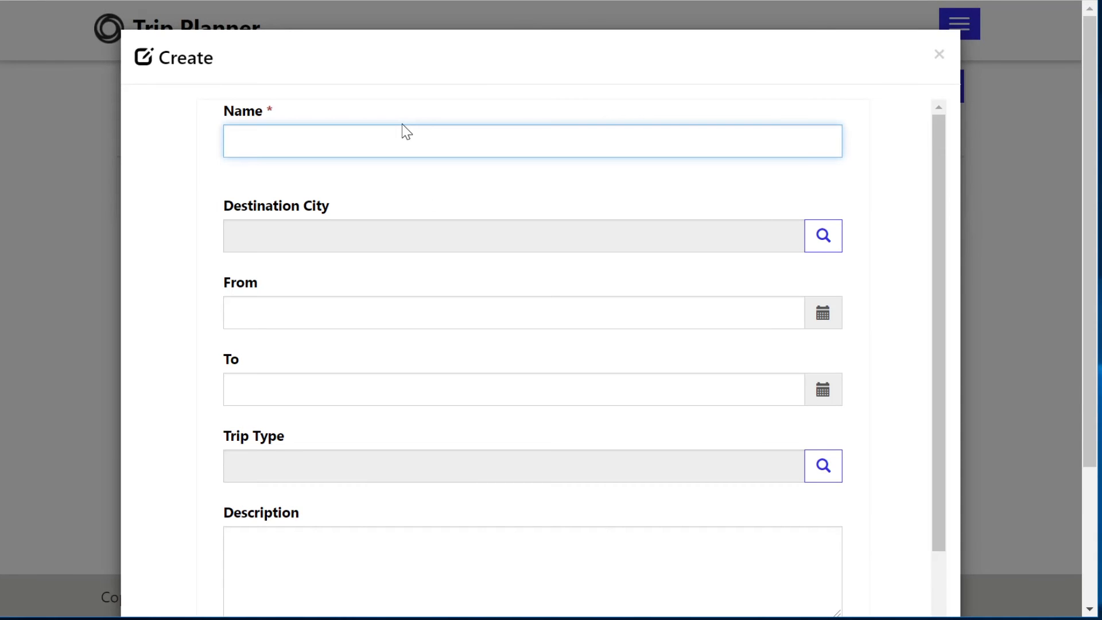
text(Beach)
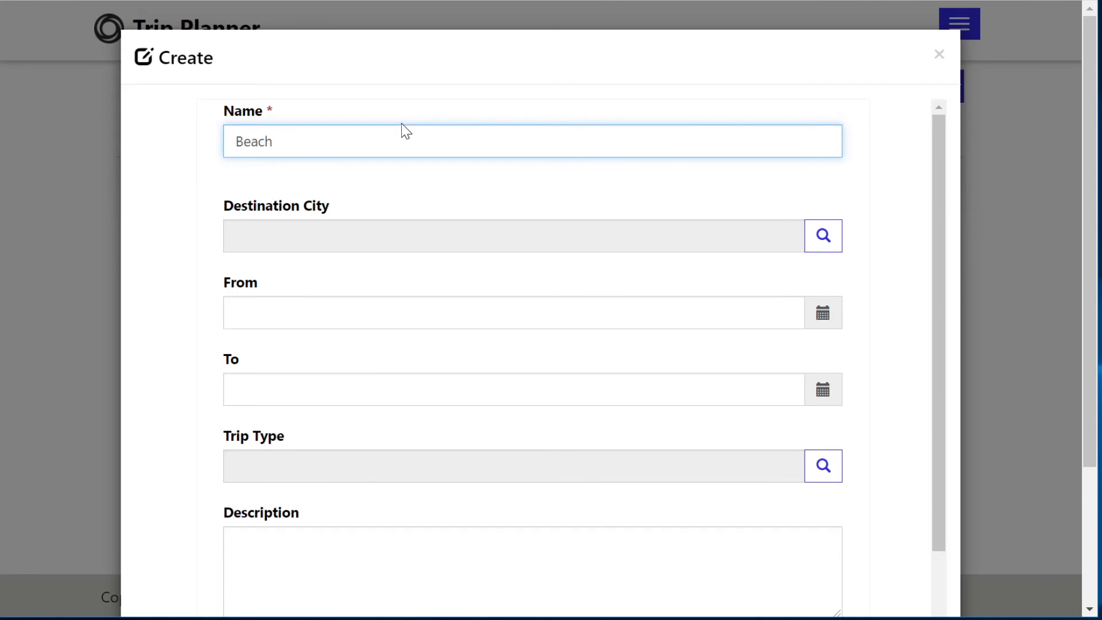
click(822, 235)
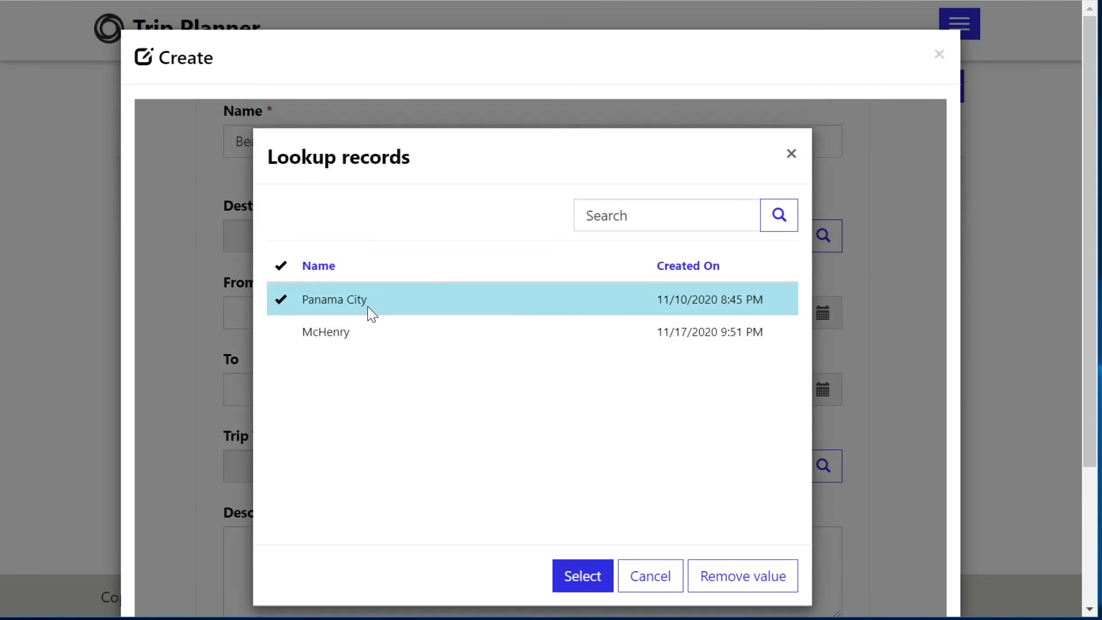
click(582, 575)
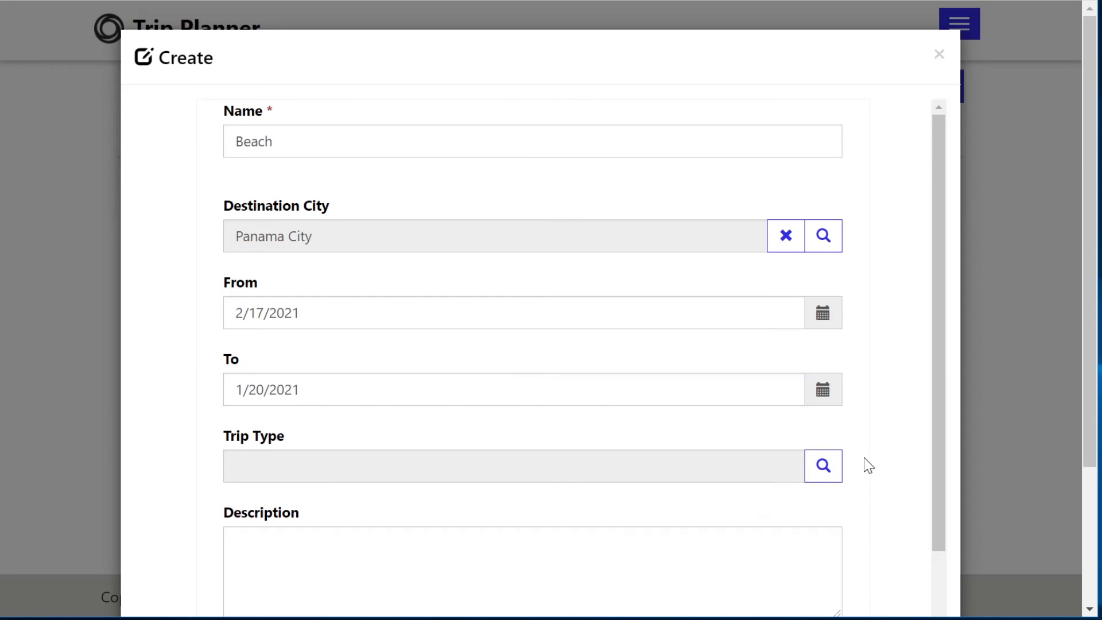
click(821, 389)
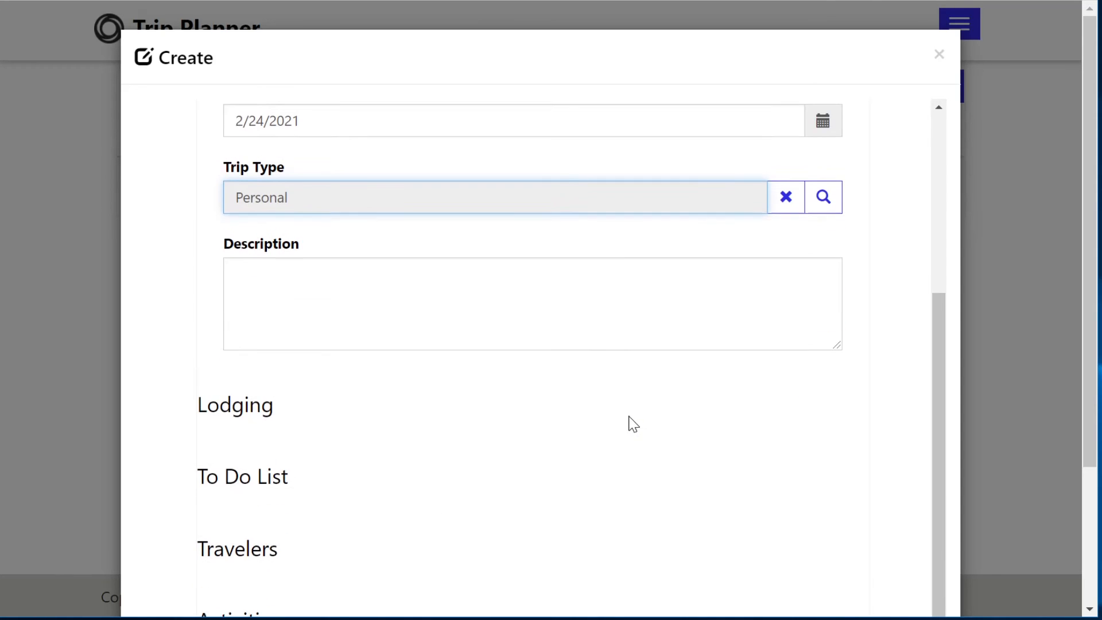
click(247, 534)
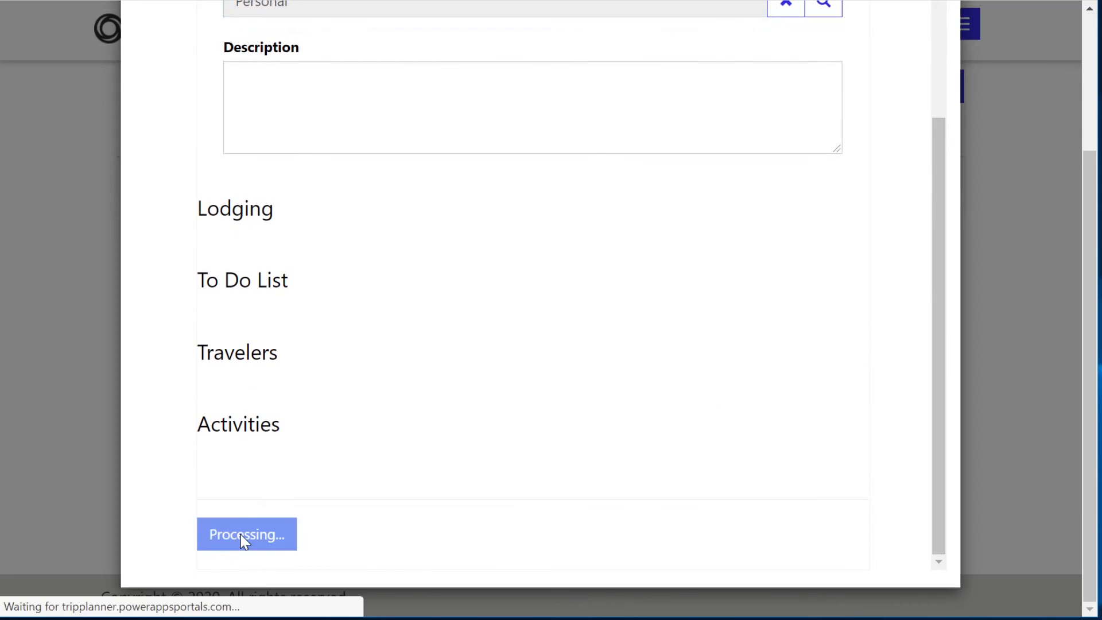
click(247, 534)
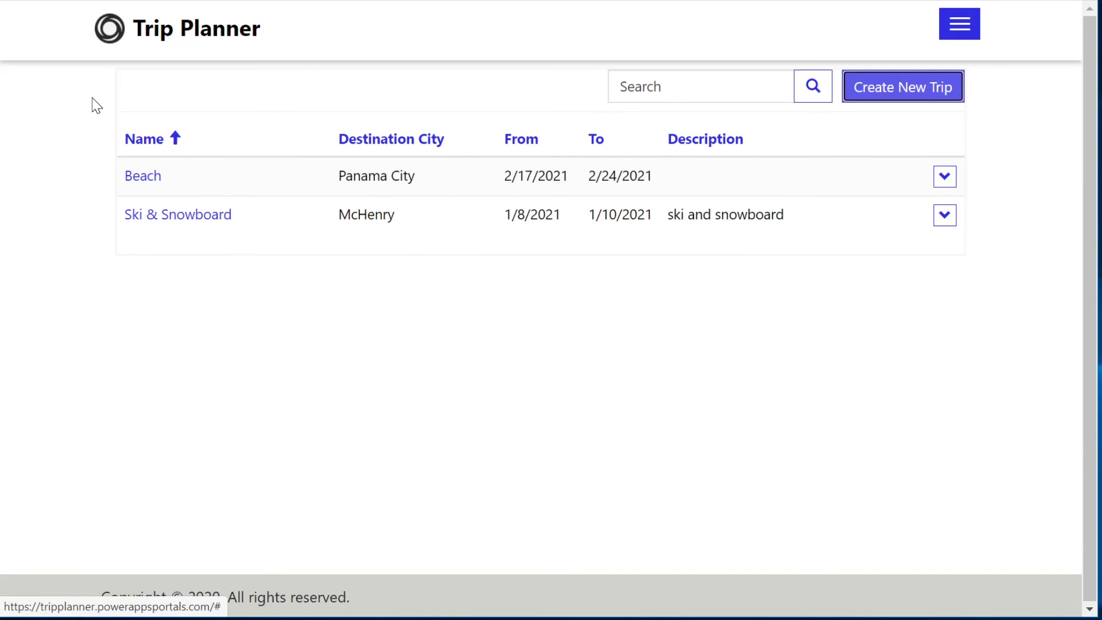
mouse_move(505, 193)
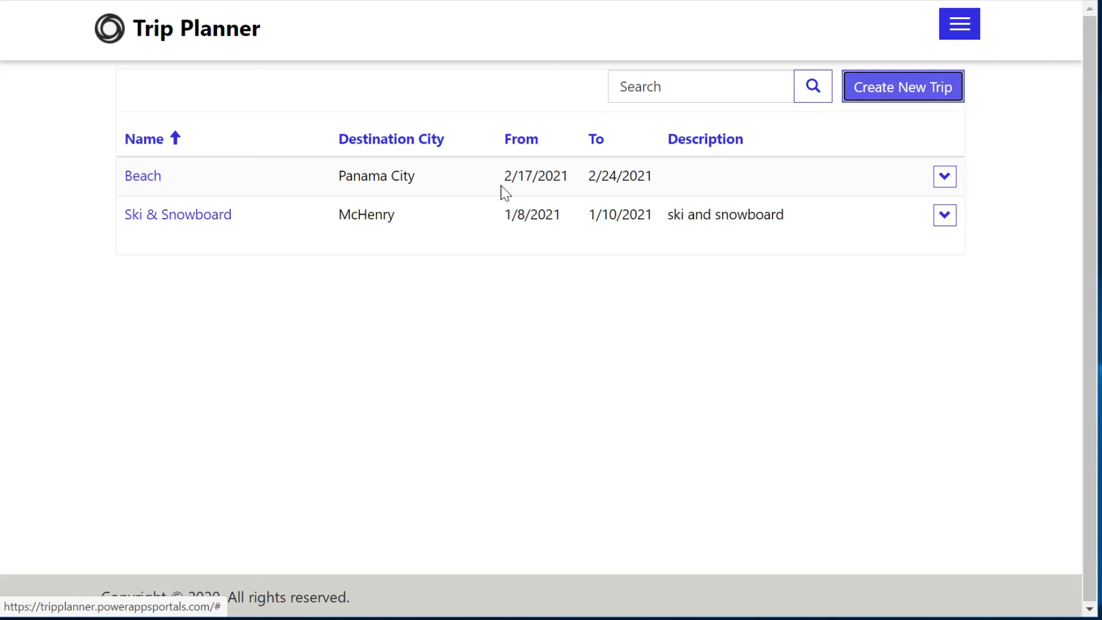
mouse_move(175, 184)
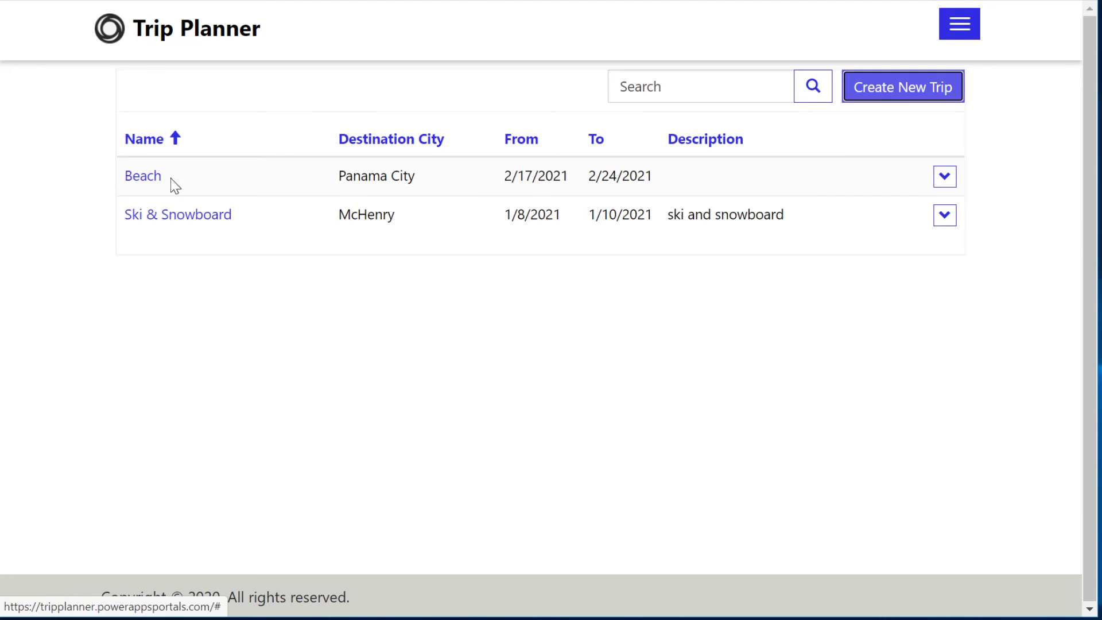
Open the Beach trip via Update Trip Details and review its empty Lodging, To Do, Travelers, Activities sections
click(944, 177)
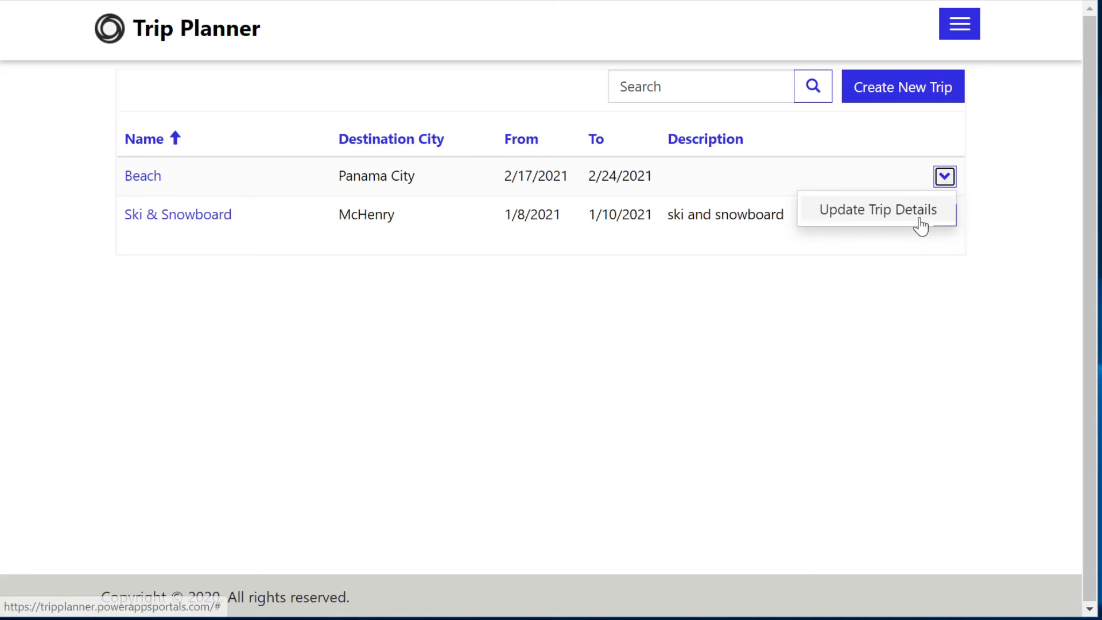
click(876, 208)
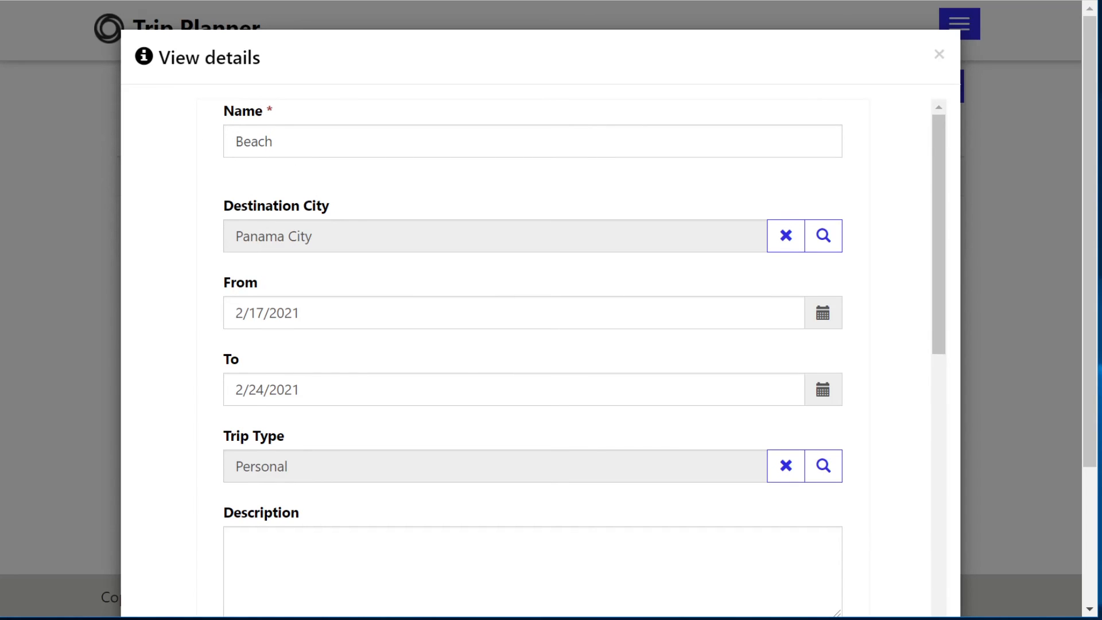
scroll(down, 3)
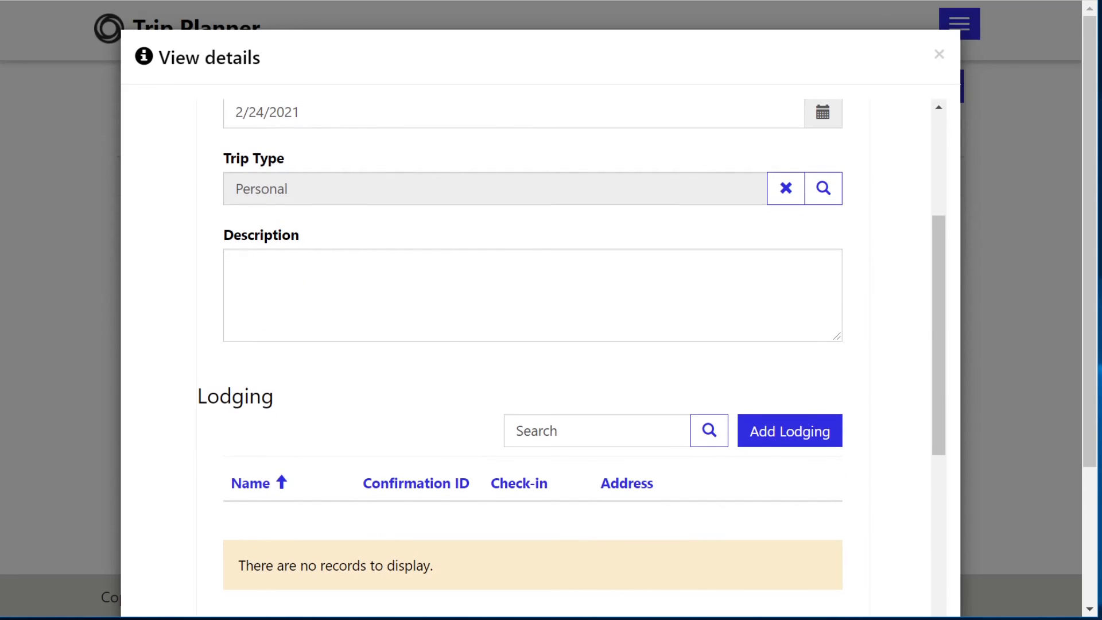
scroll(down, 3)
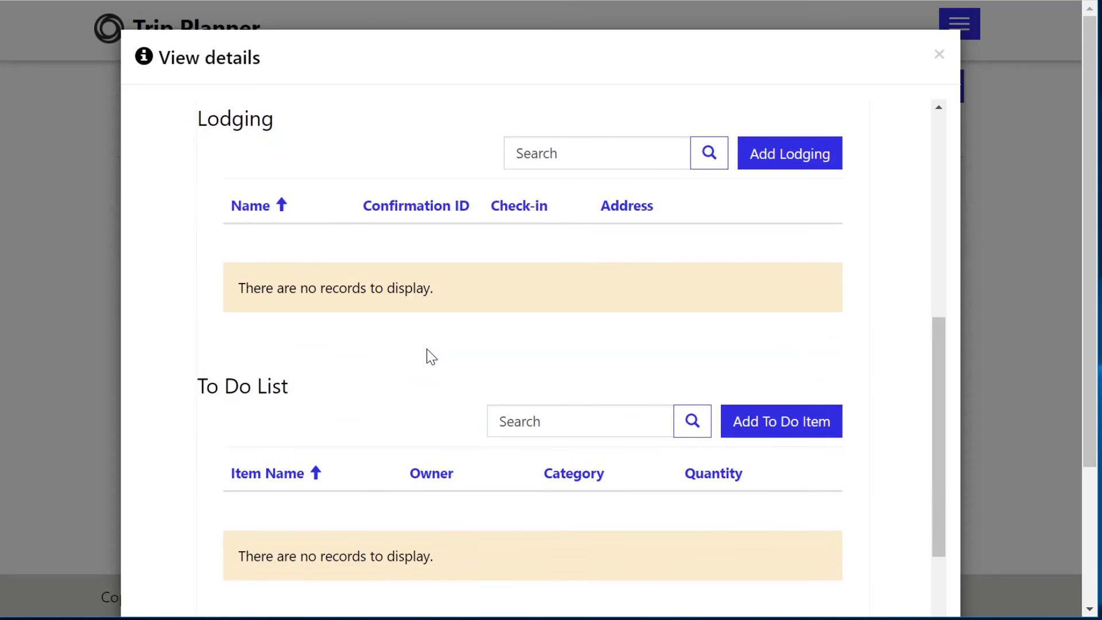
scroll(down, 3)
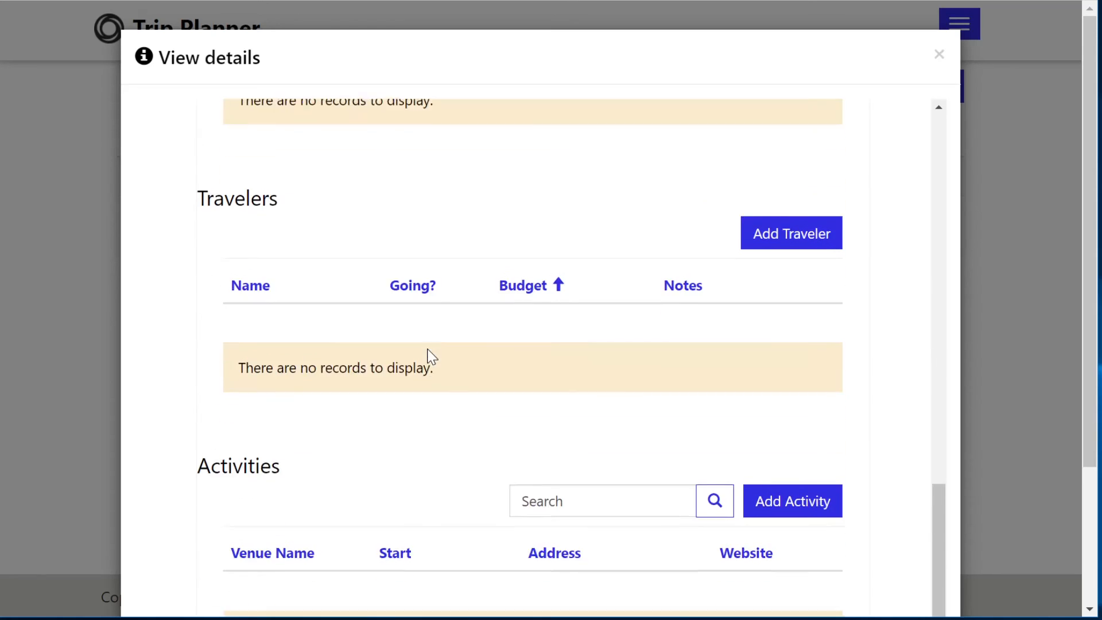
scroll(down, 3)
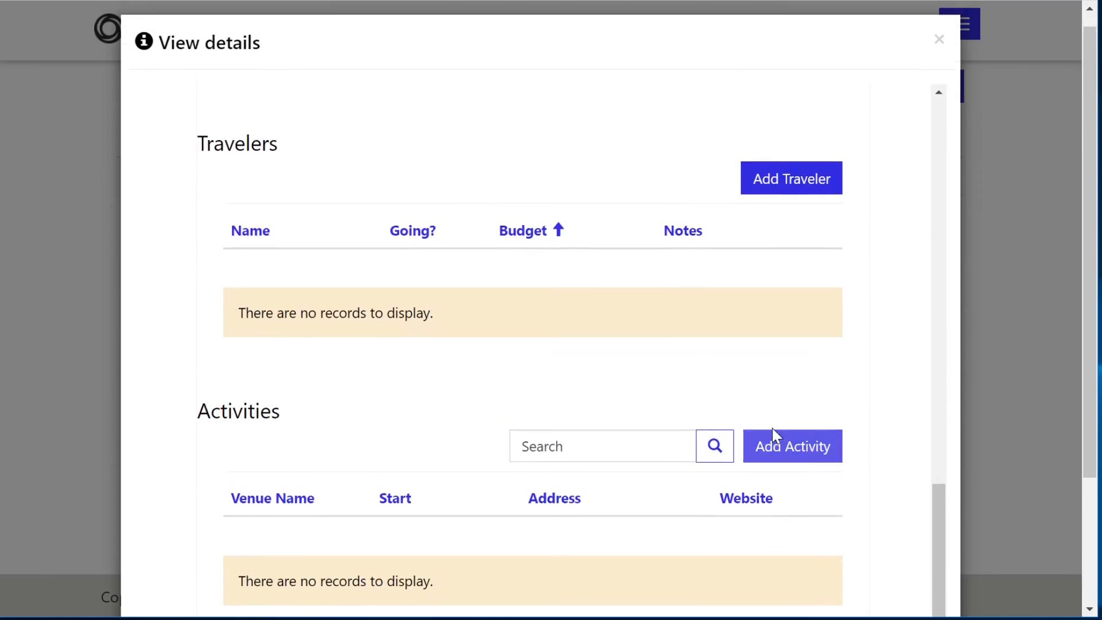
scroll(down, 3)
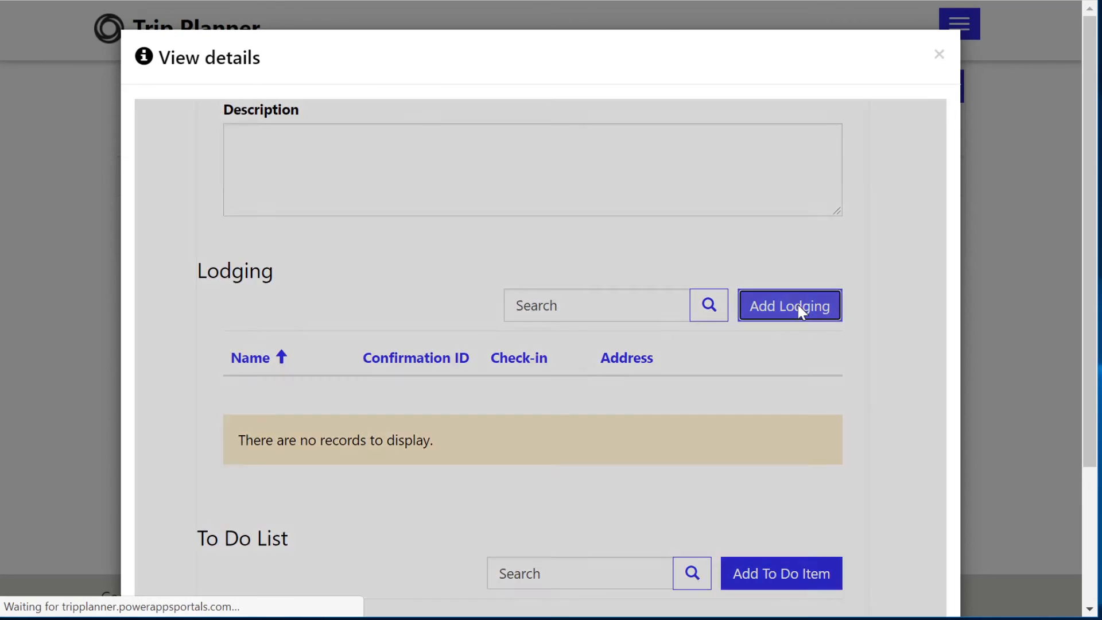
click(789, 305)
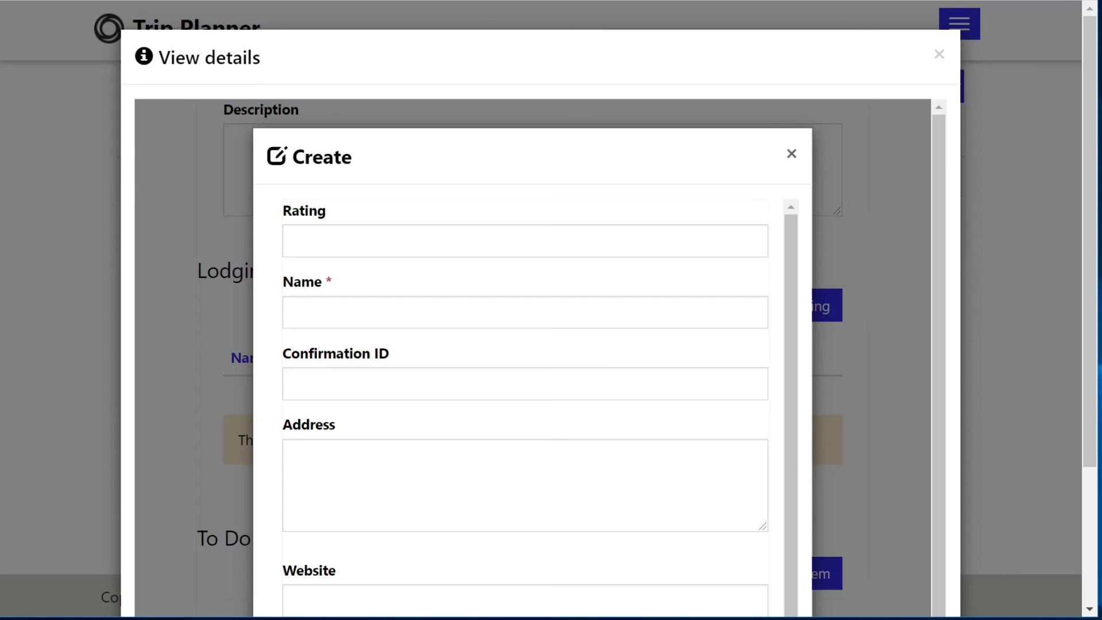
scroll(down, 3)
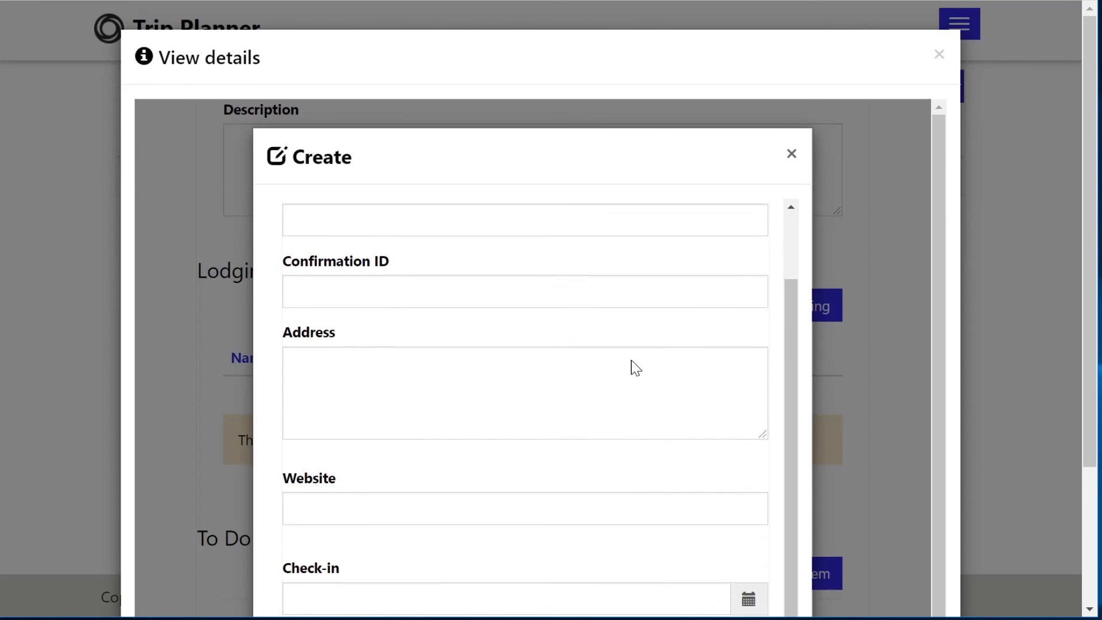
scroll(down, 3)
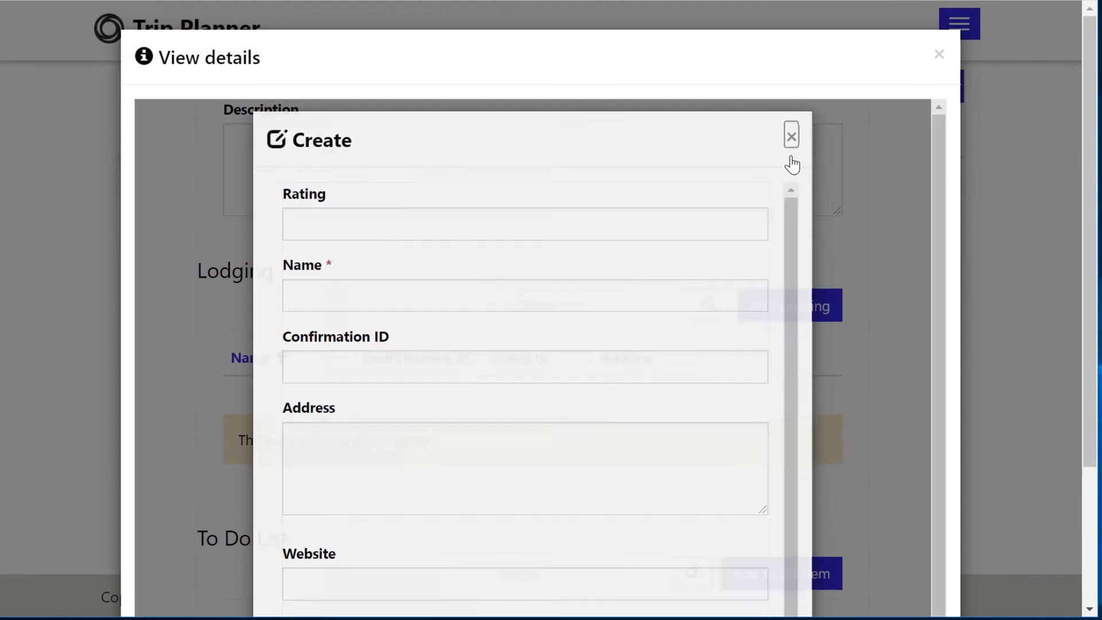
click(791, 135)
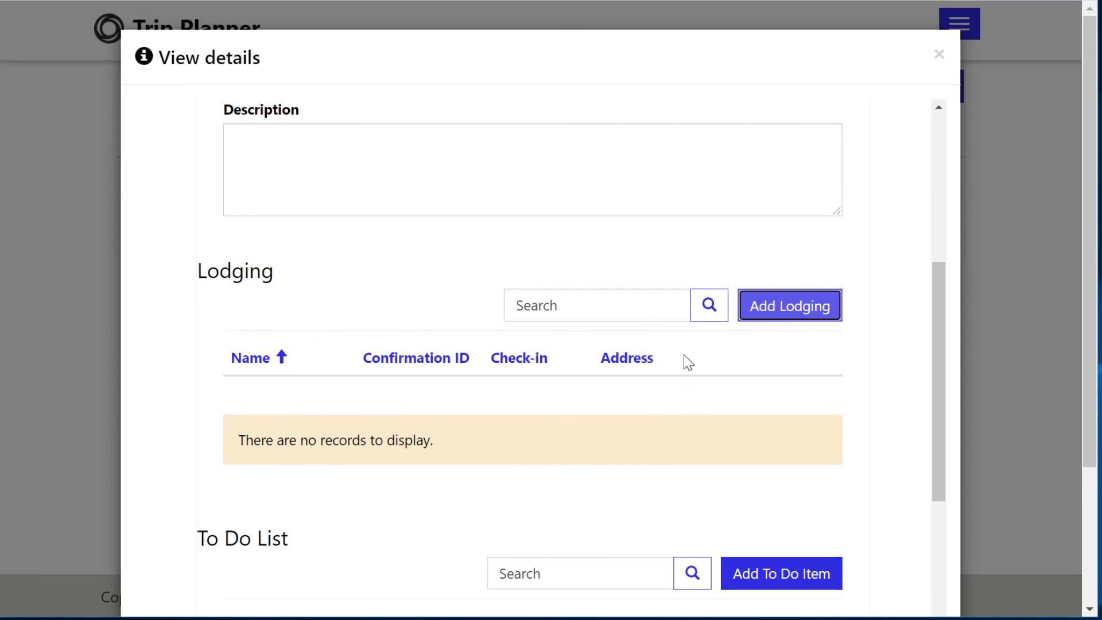
Start a to-do item named Lunch with owner Andrea and category Lunch on the Beach trip
scroll(down, 3)
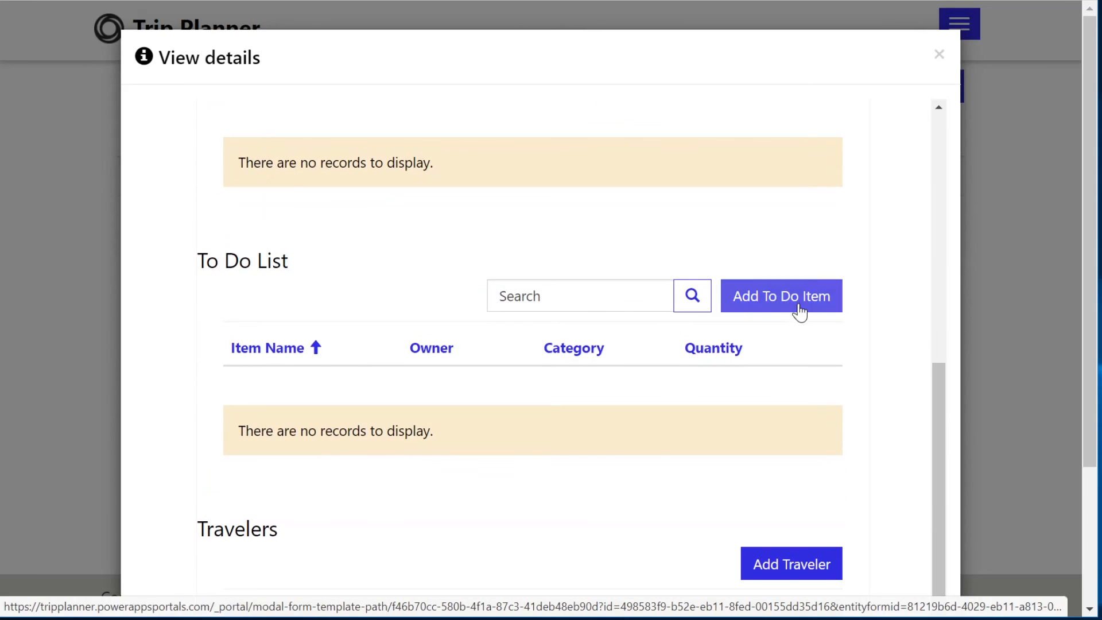
click(781, 296)
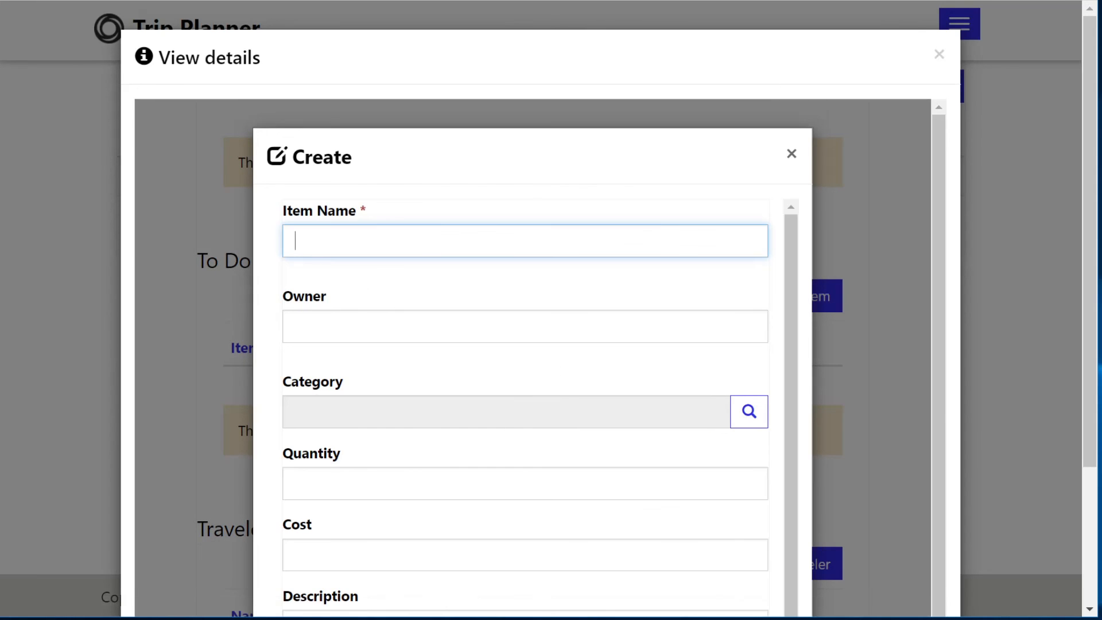
text(Lunch)
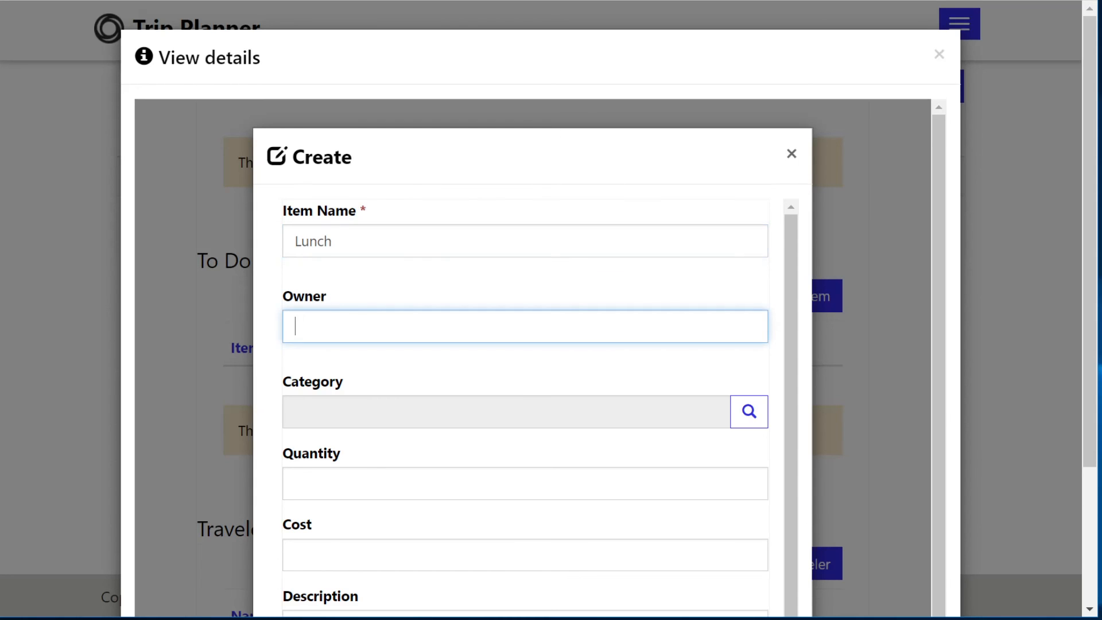
text(Andrea)
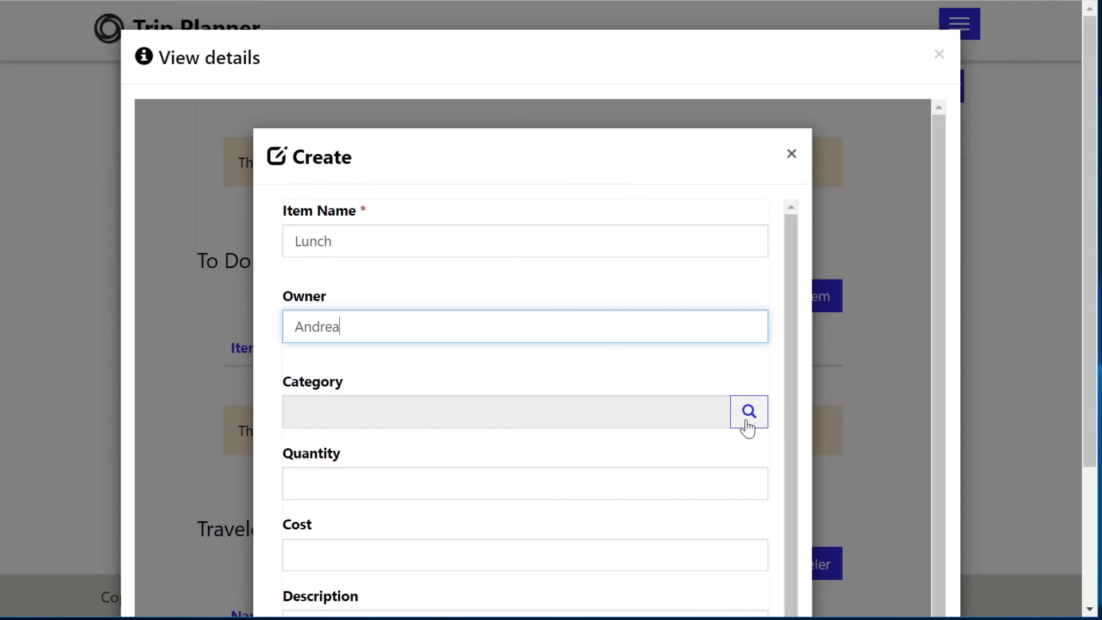
click(747, 411)
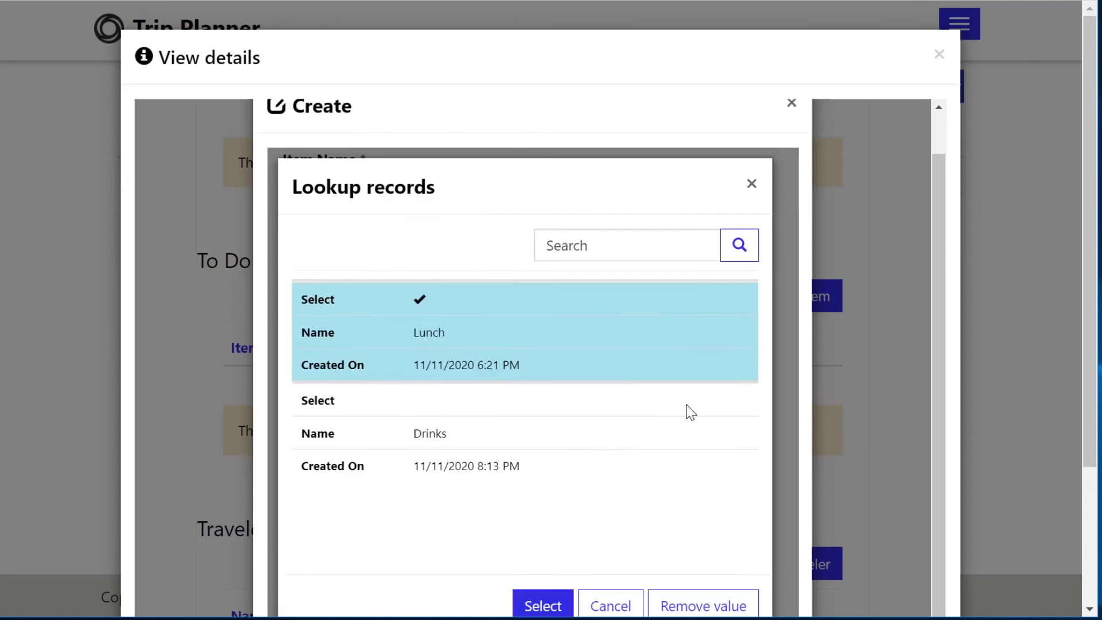
click(541, 604)
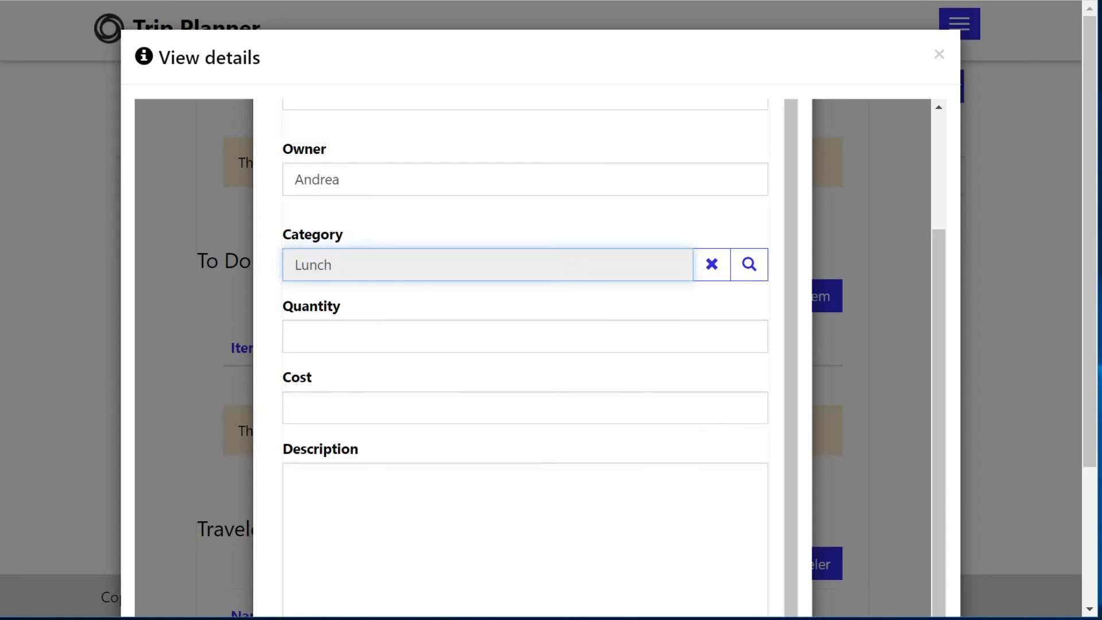
Submit the Lunch to-do item and reopen the Beach trip's details
scroll(down, 3)
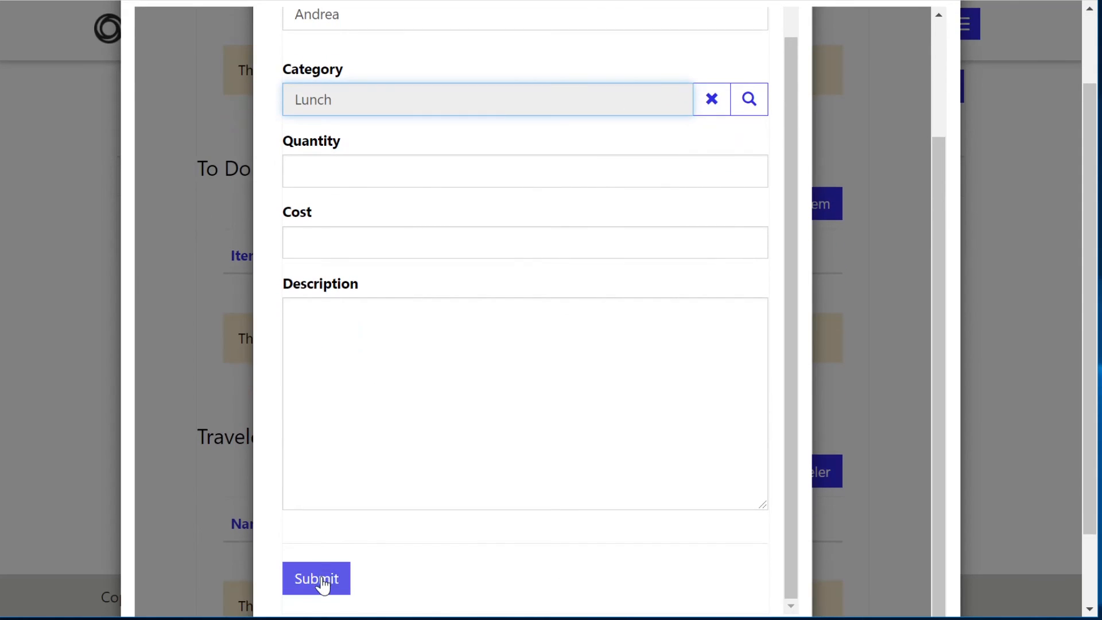
click(315, 578)
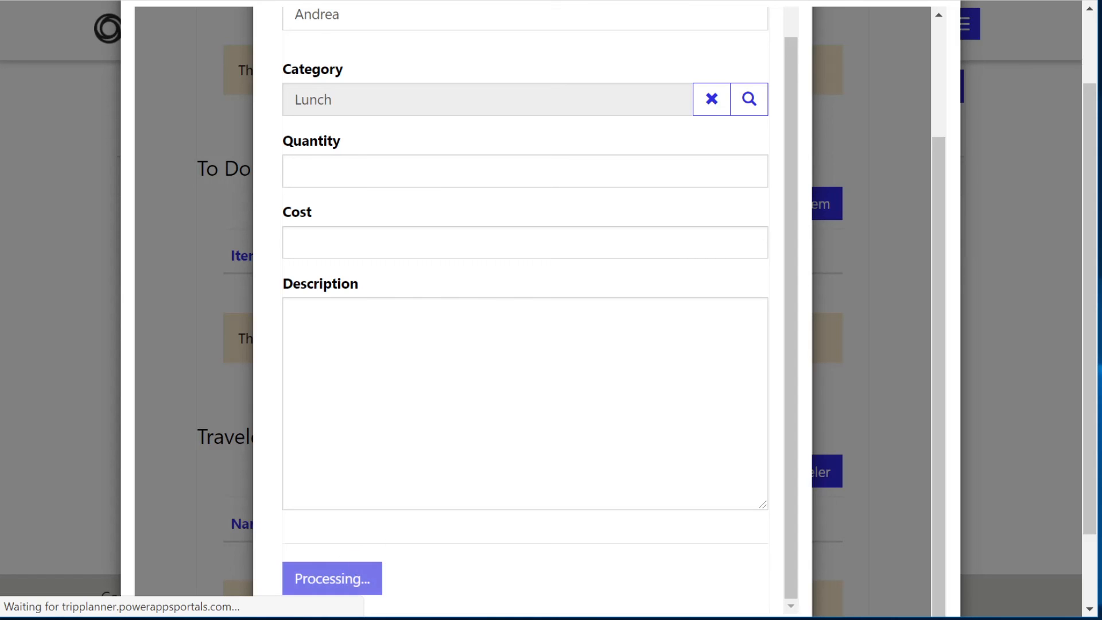
click(330, 578)
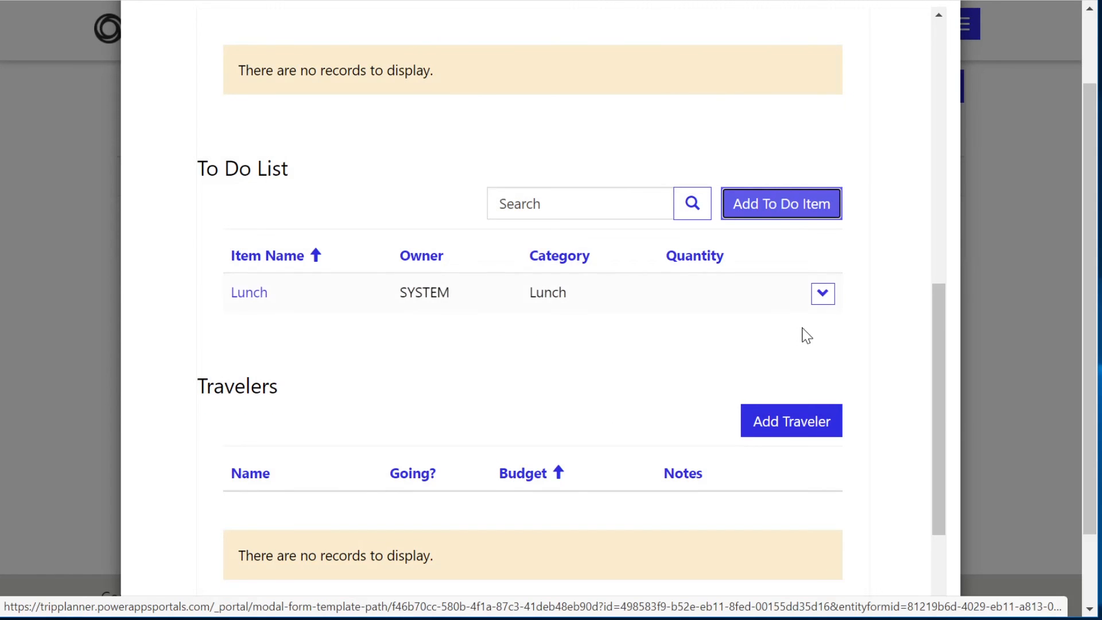
mouse_move(772, 390)
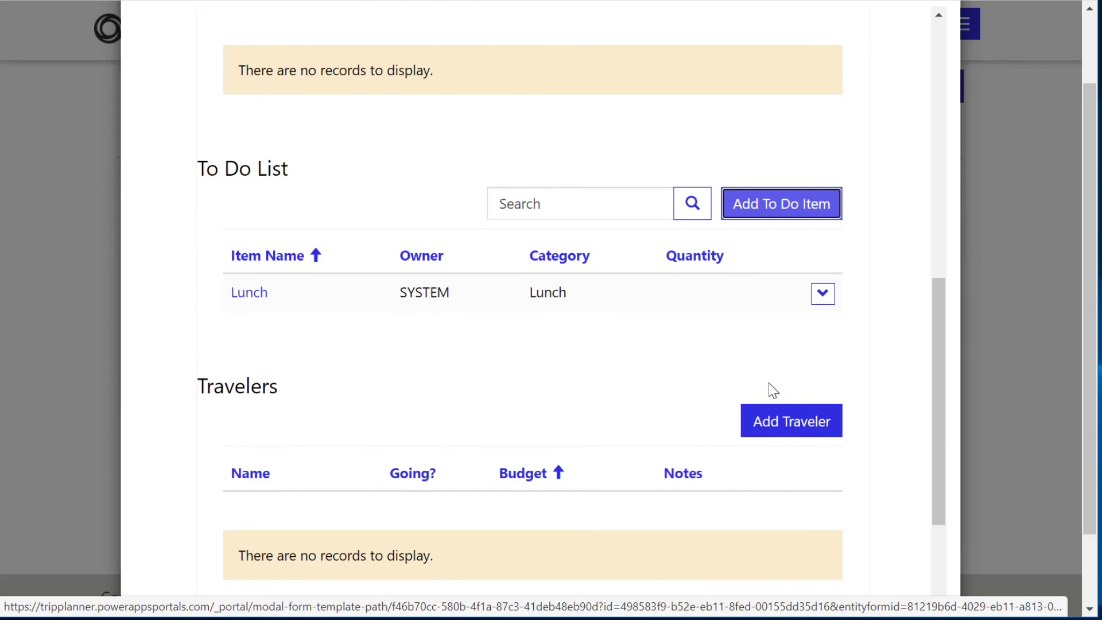
scroll(down, 3)
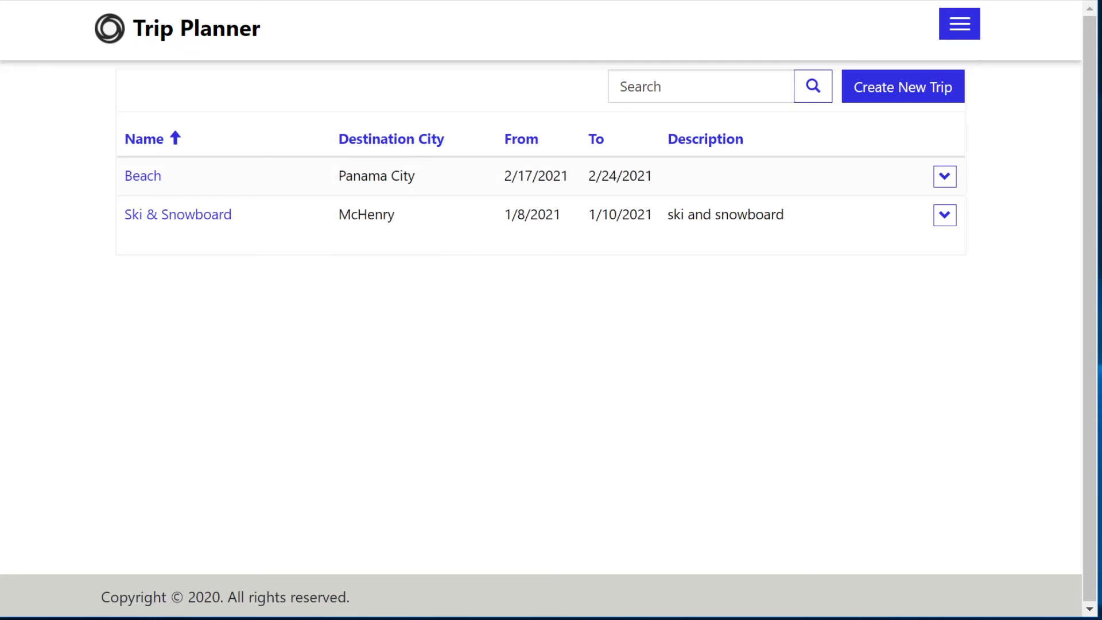
click(945, 176)
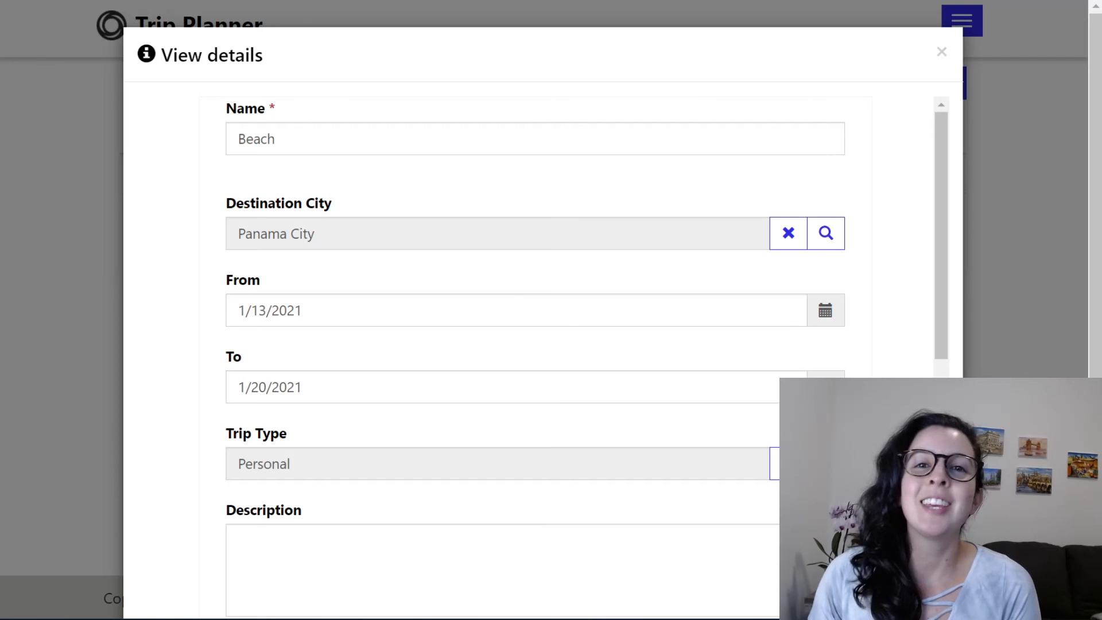